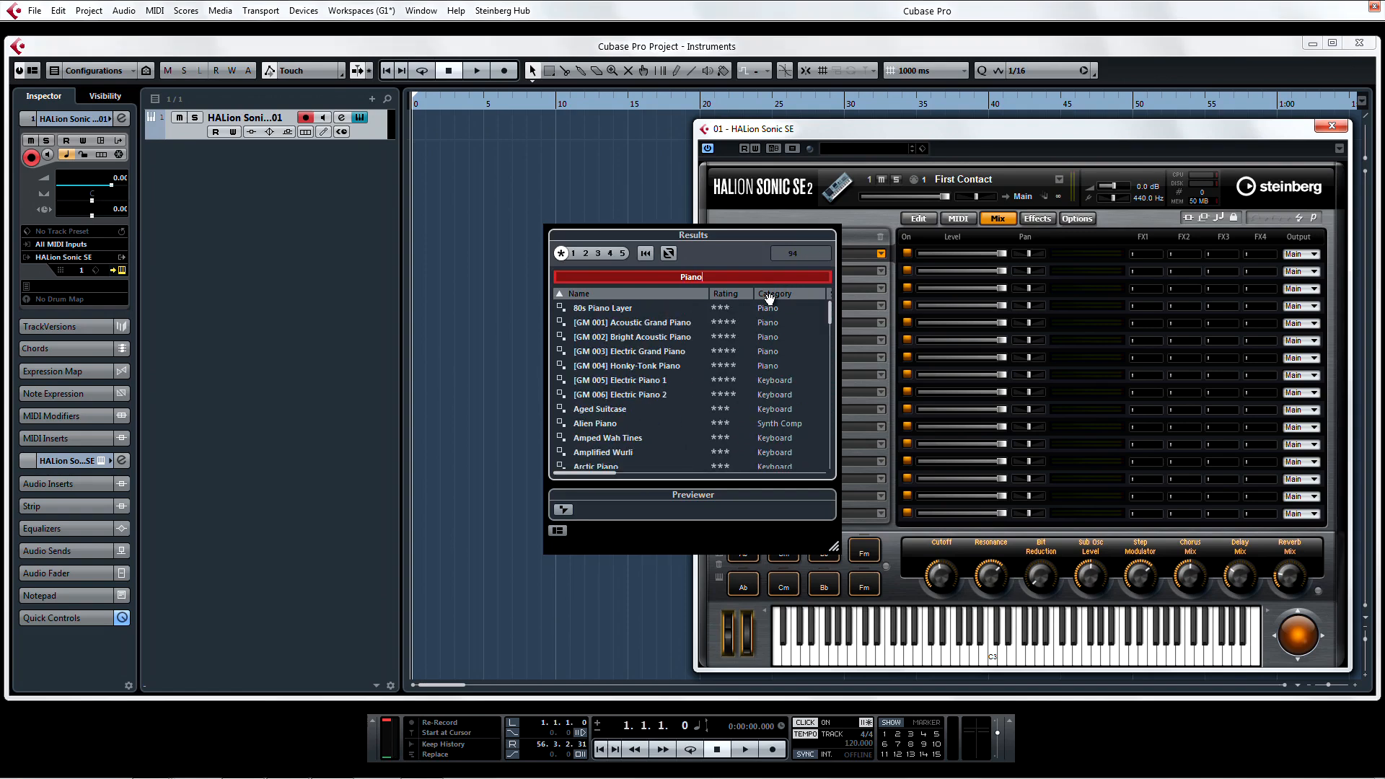
- Load Mellow Grand Piano into HALion slot 1 and add a MIDI track feeding it
{"action": "scroll", "scroll_direction": "down", "scroll_amount": 3}
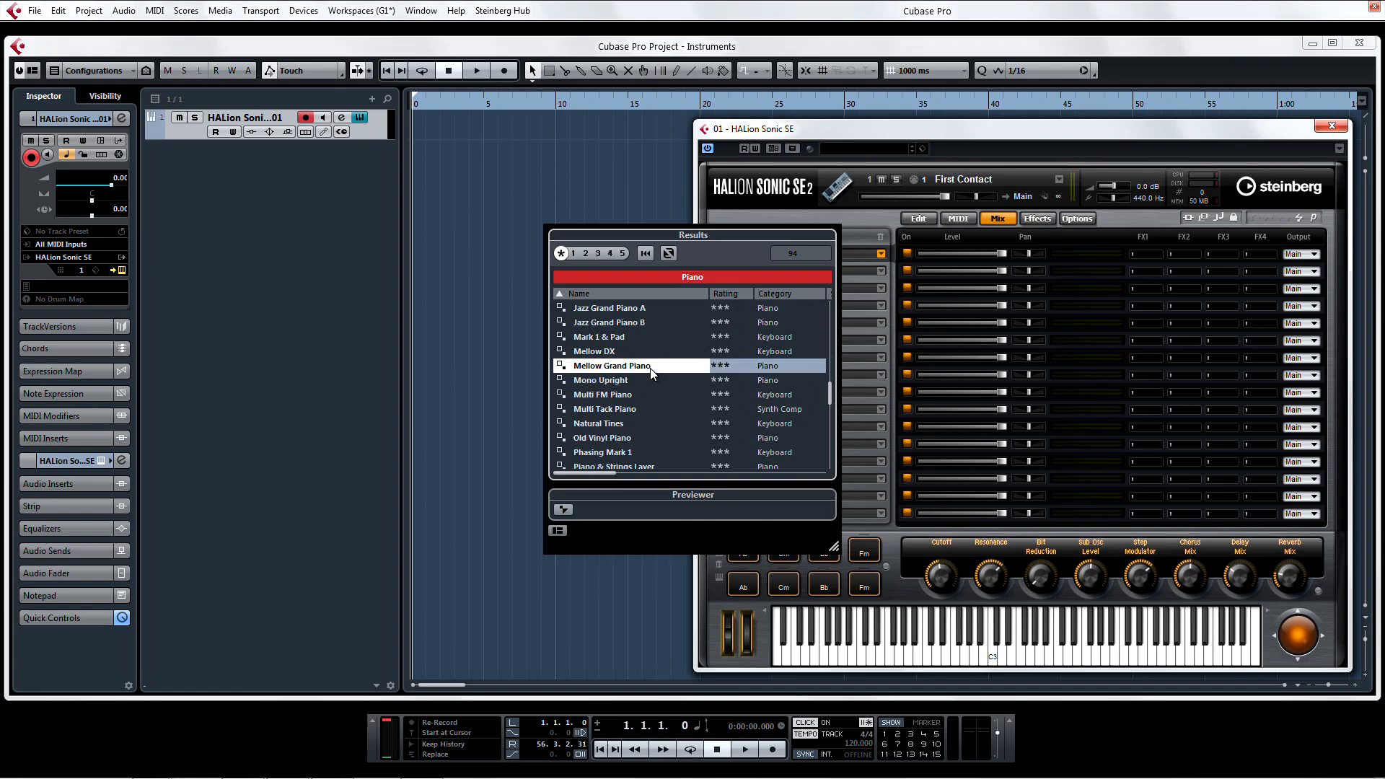
{"action": "double_click", "coordinate": [609, 365]}
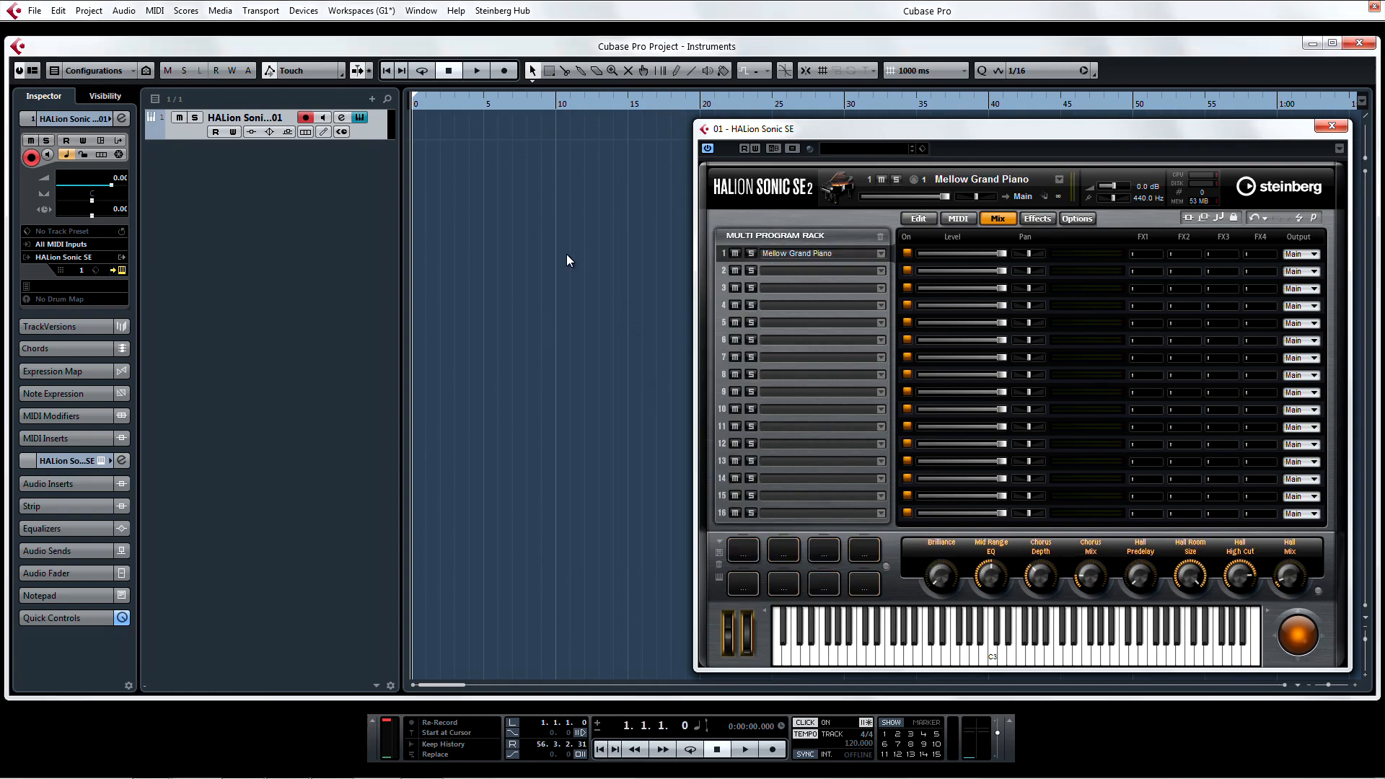
{"action": "right_click", "coordinate": [566, 260]}
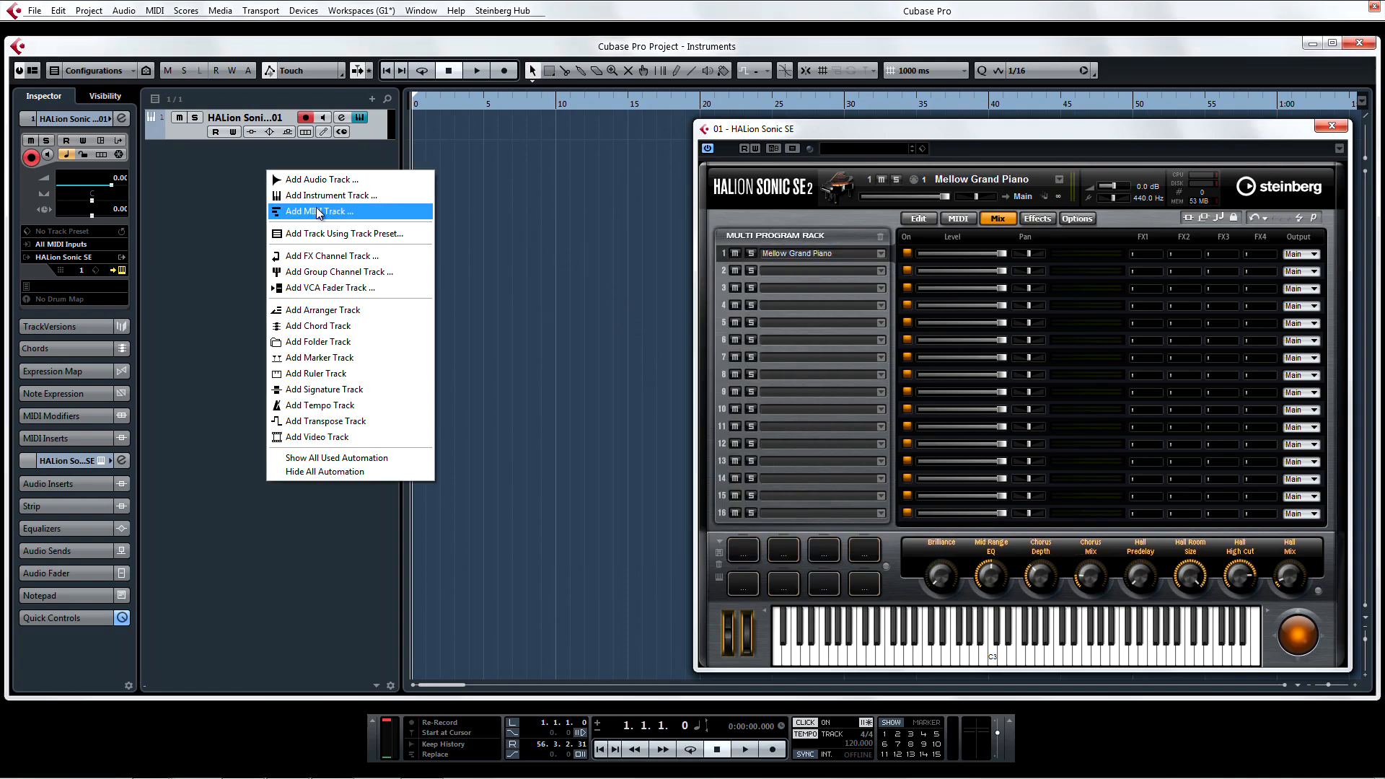
{"action": "left_click", "coordinate": [318, 210]}
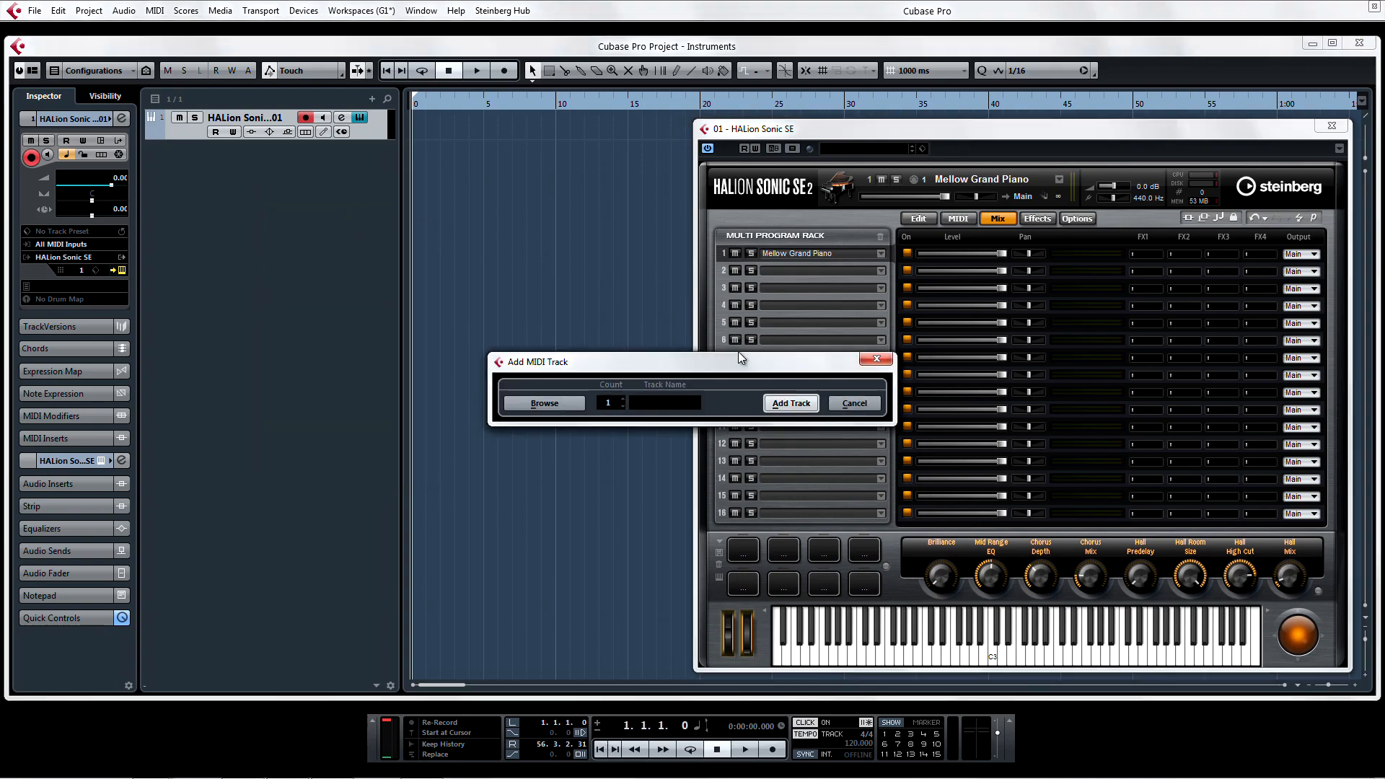
{"action": "left_click", "coordinate": [789, 402]}
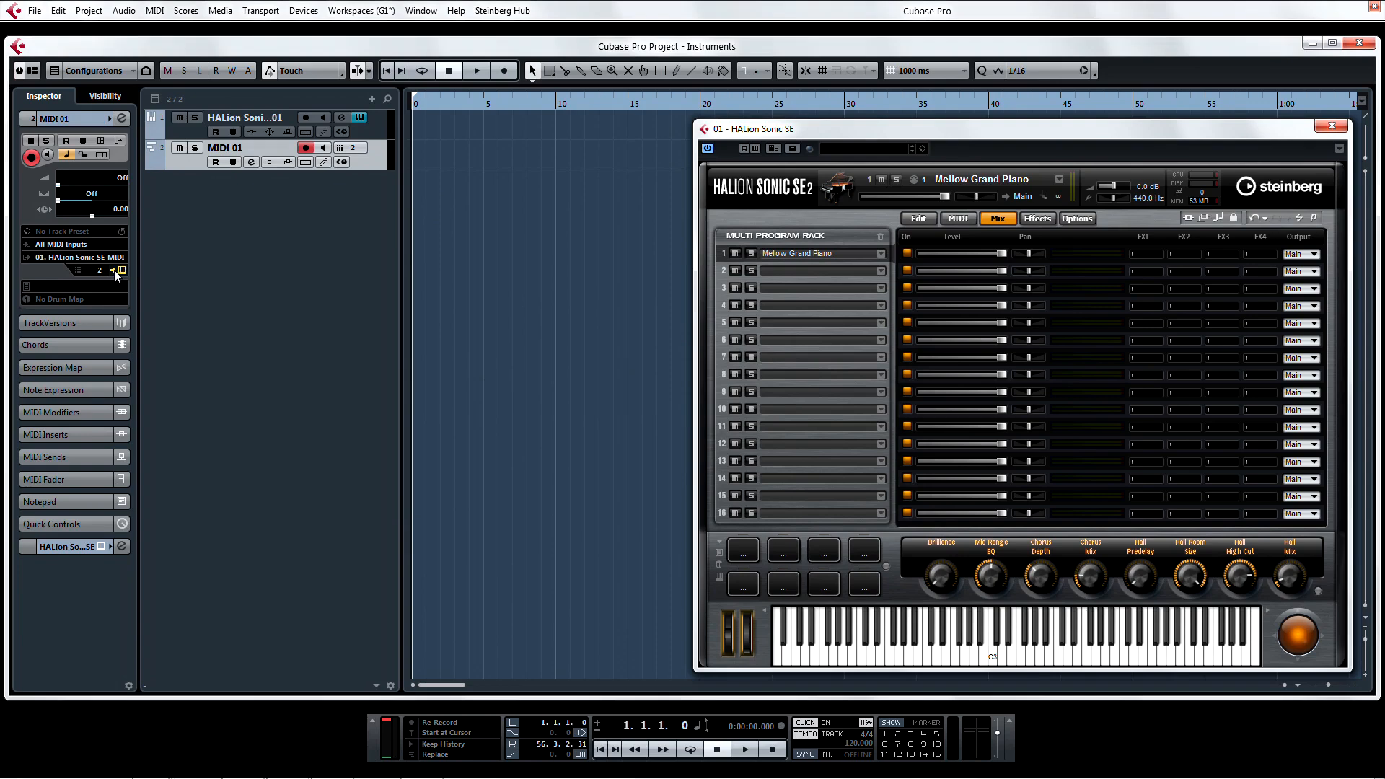
{"action": "mouse_move", "coordinate": [393, 229]}
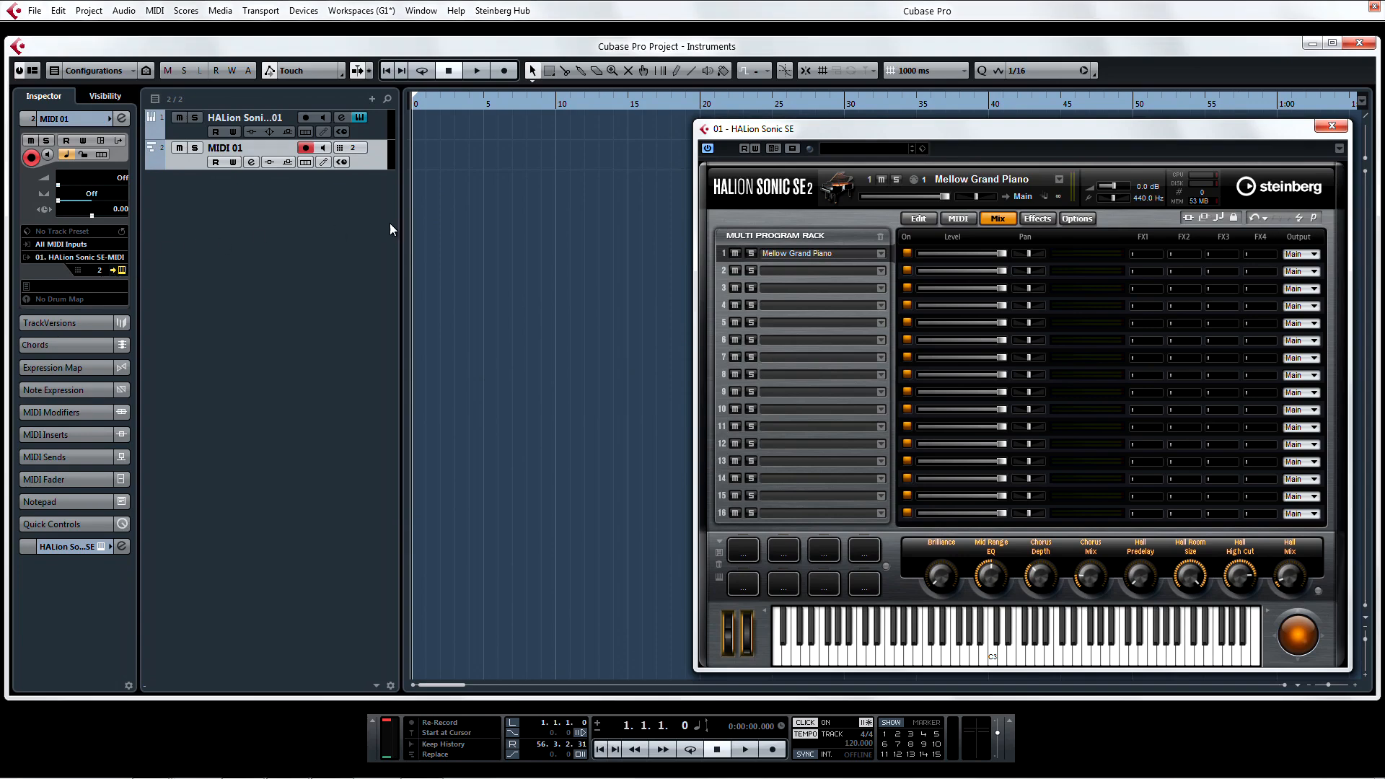
- Load Modern Jazz Upright into HALion slot 2 and bring up the output activation list
{"action": "left_click", "coordinate": [821, 253]}
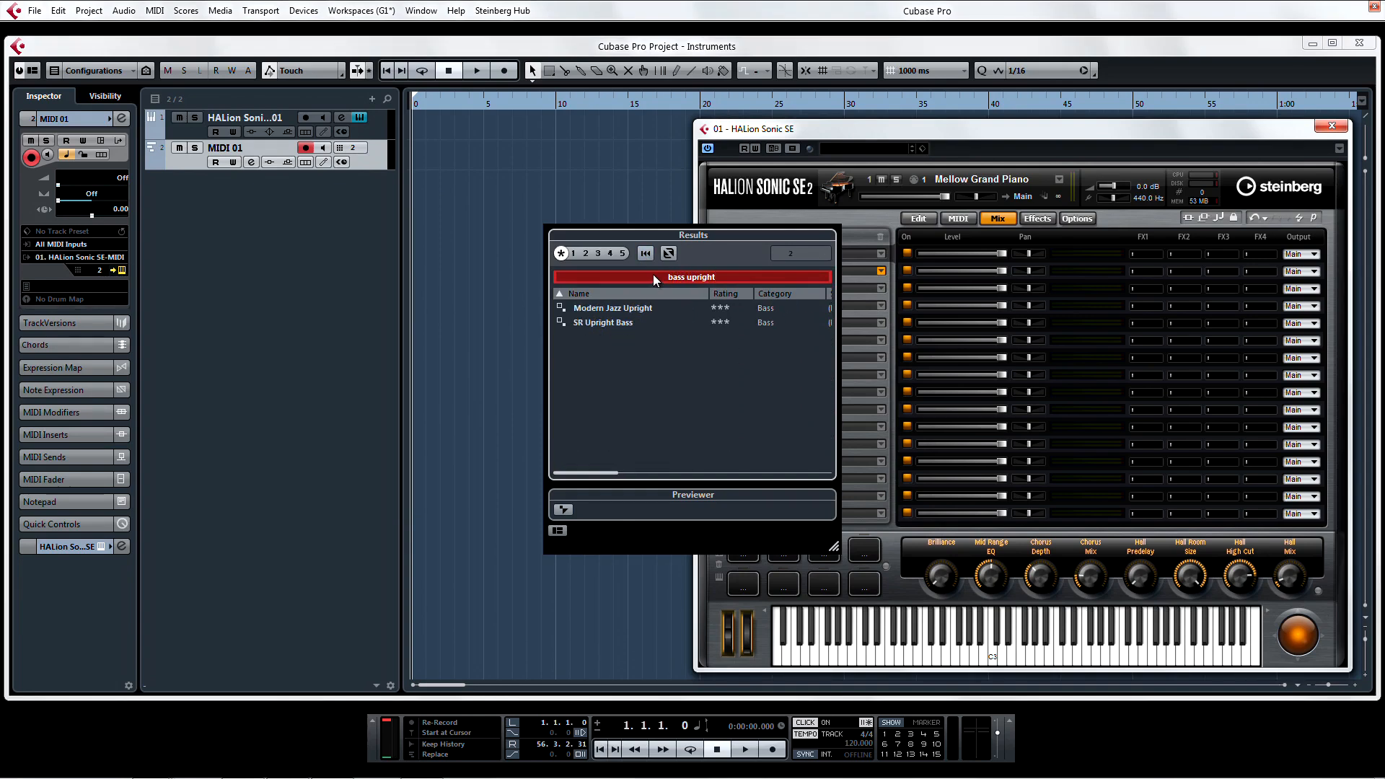
{"action": "double_click", "coordinate": [612, 307]}
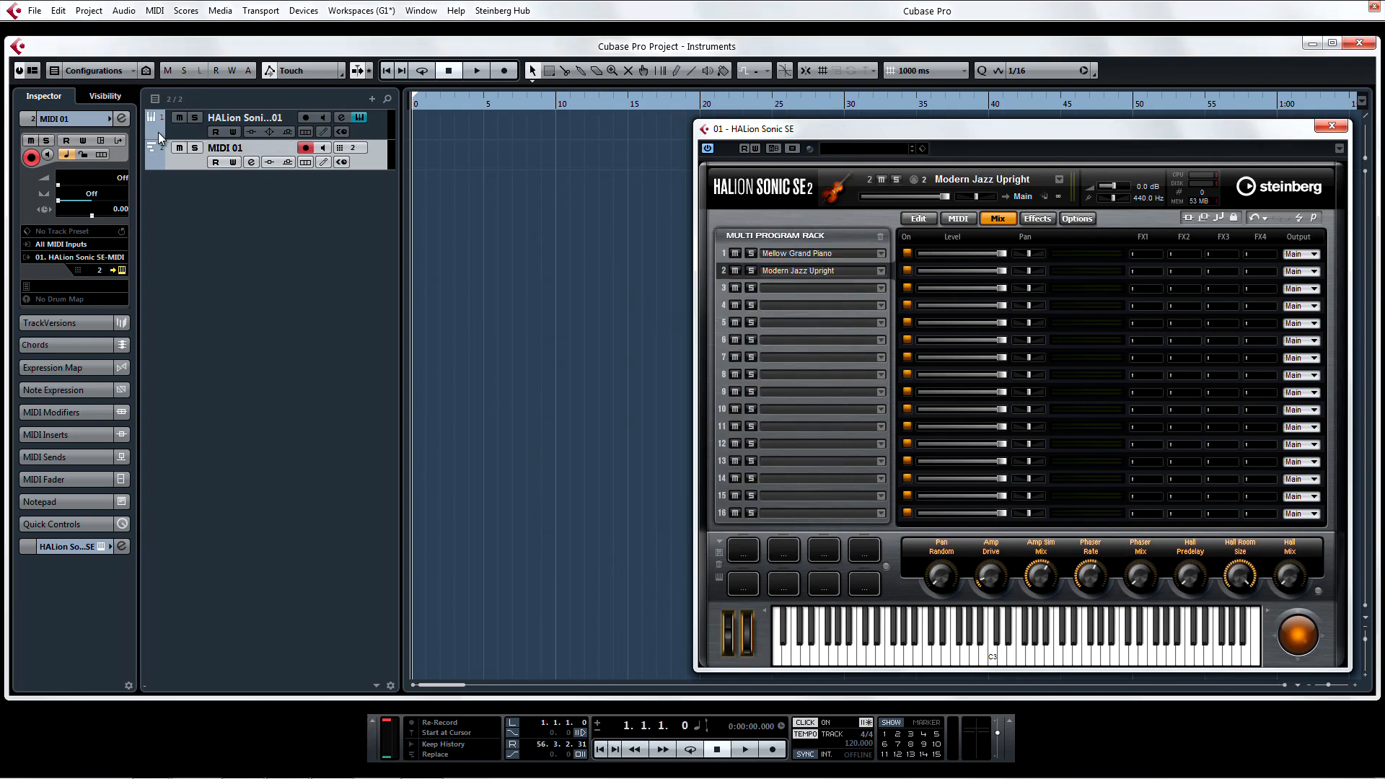
{"action": "left_click", "coordinate": [123, 269]}
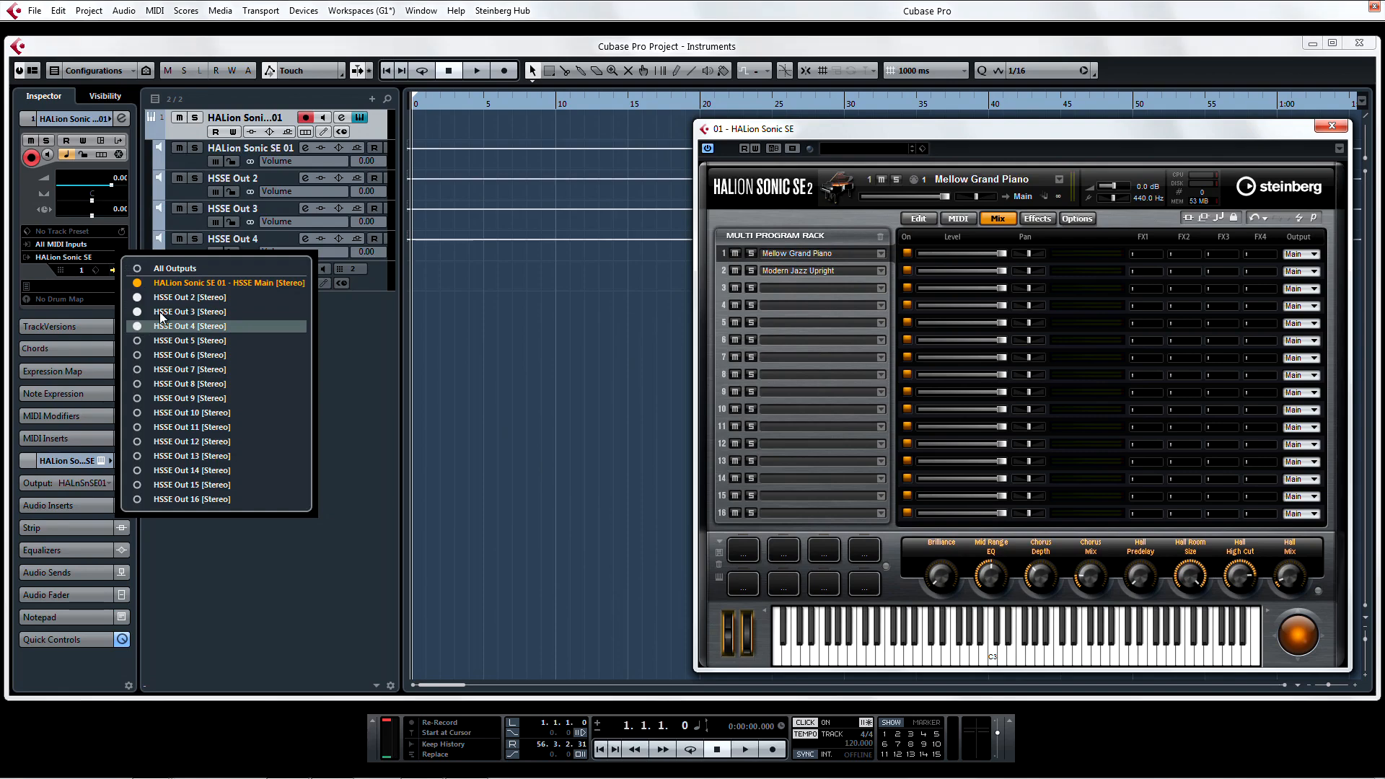
- Activate extra HALion outputs and route the upright bass and next slot to Out 2 and Out 3
{"action": "left_click", "coordinate": [1301, 271]}
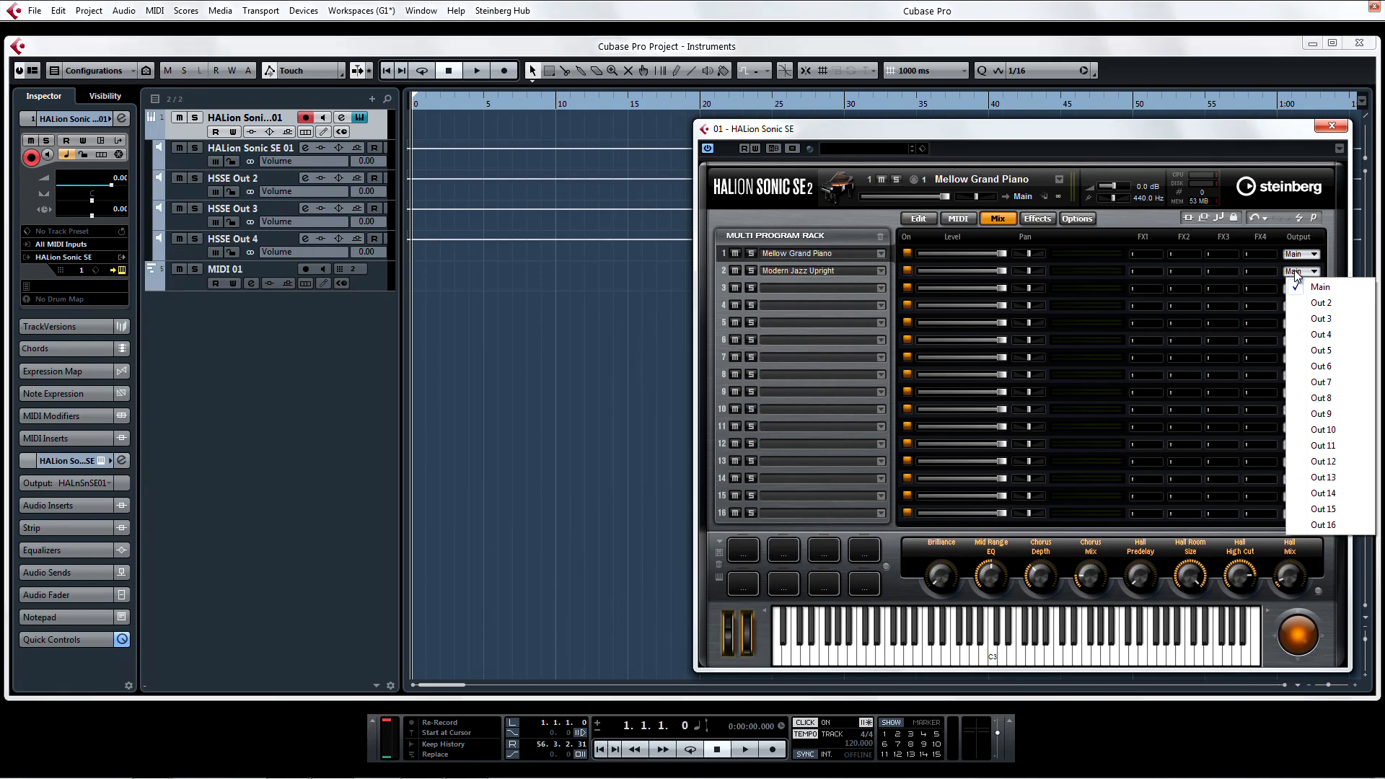
{"action": "left_click", "coordinate": [1320, 301]}
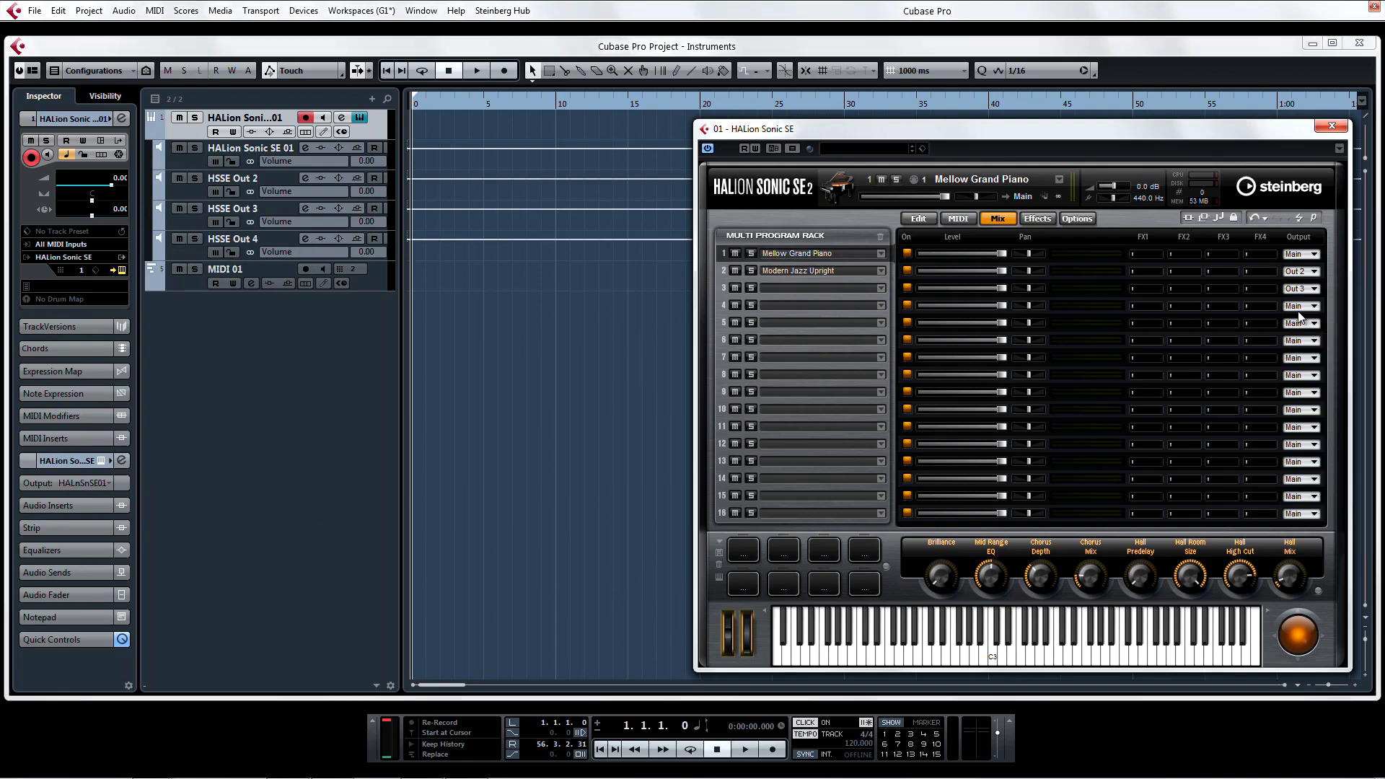
{"action": "left_click", "coordinate": [225, 268]}
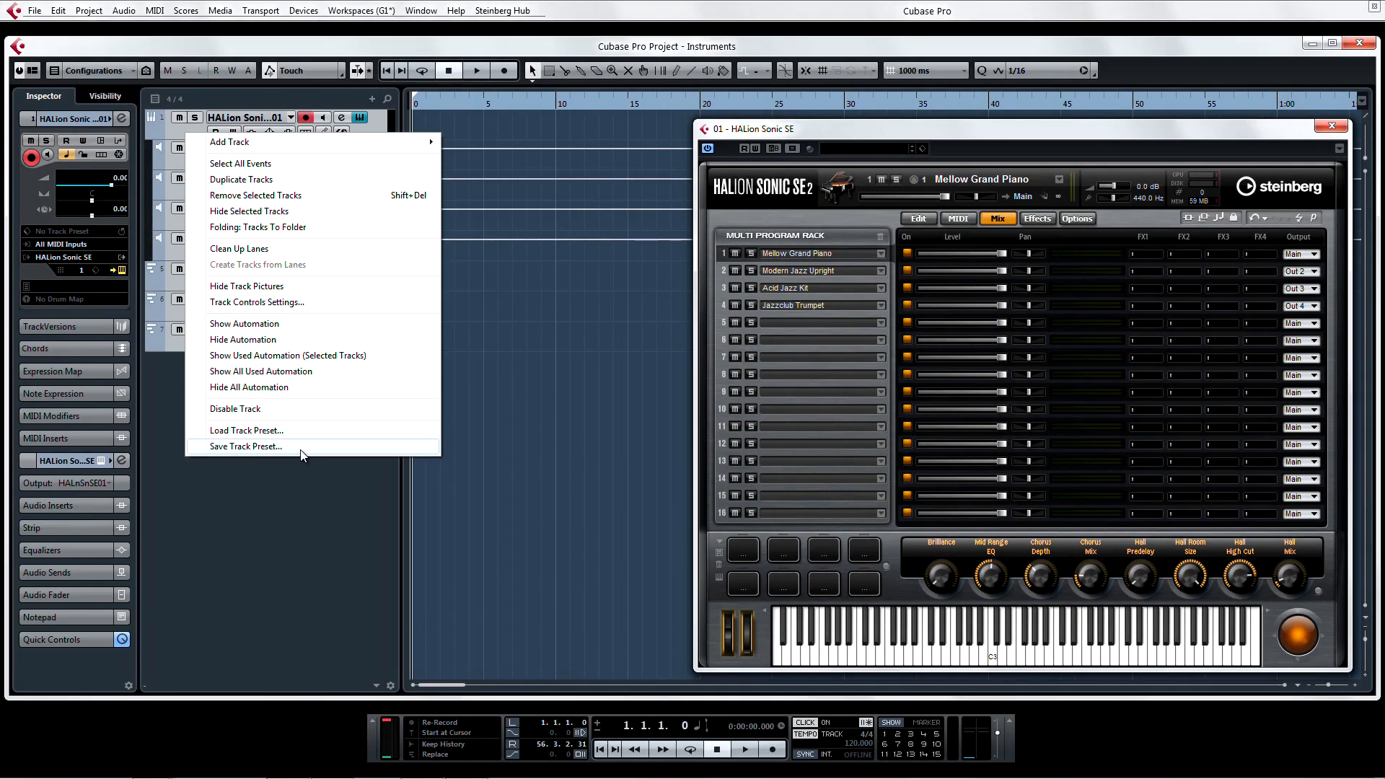
- Save the tracks as a track preset named Jazz Combo
{"action": "left_click", "coordinate": [245, 445]}
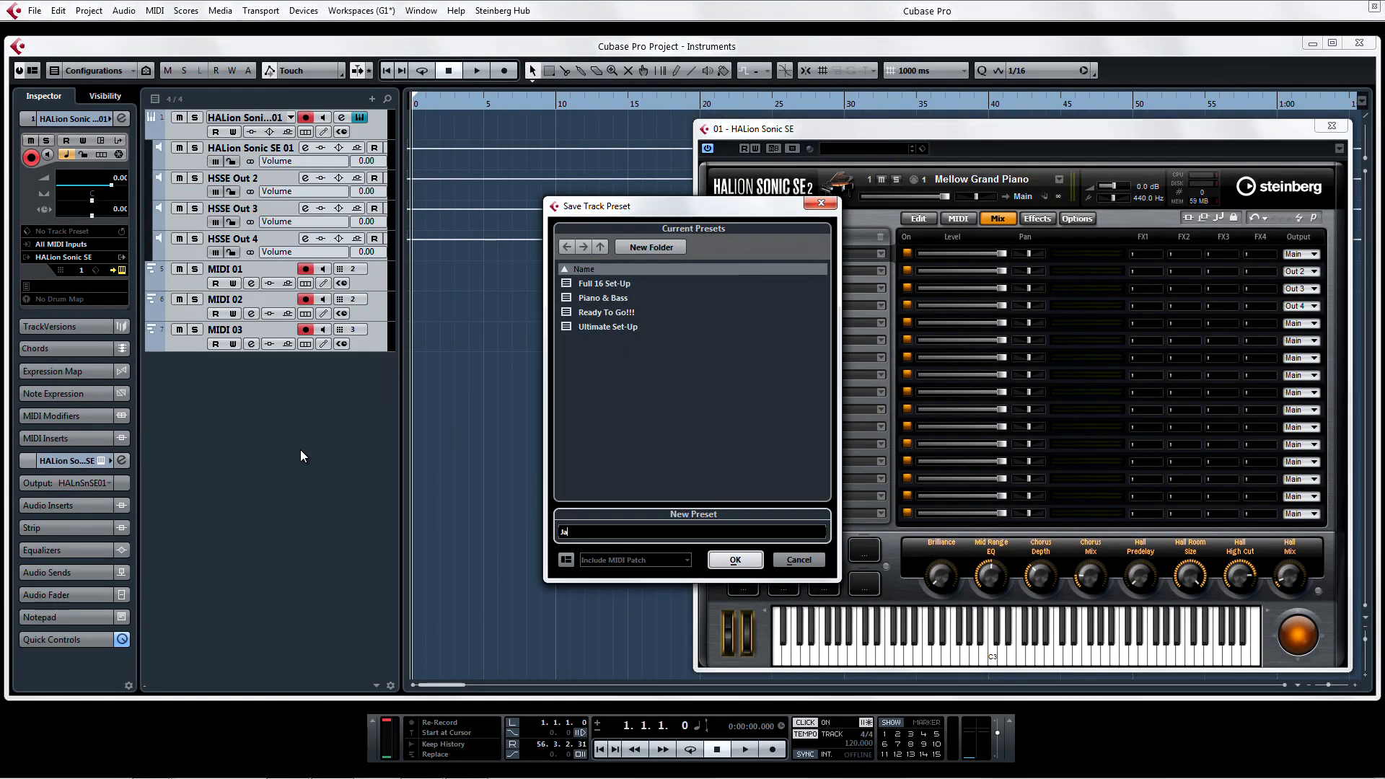
{"action": "type", "text": "Jazz Combo"}
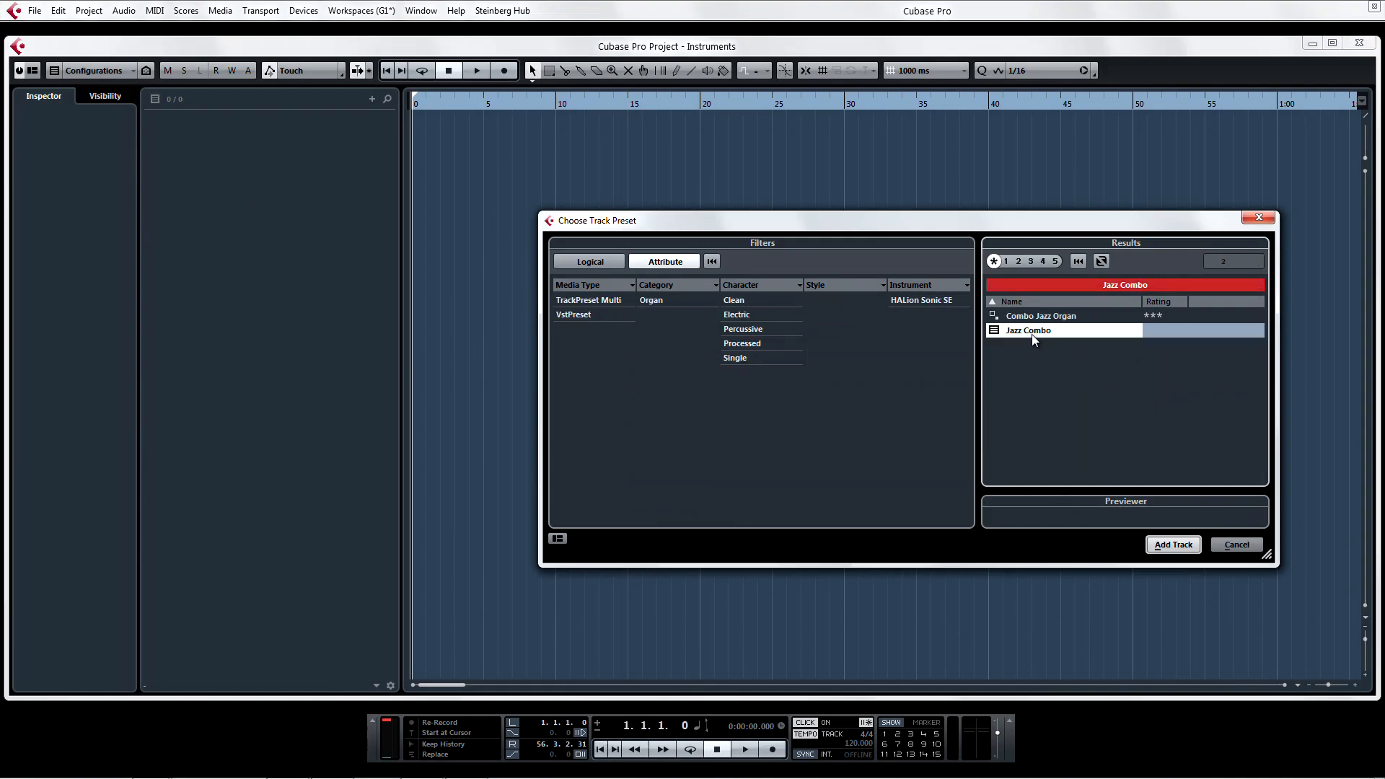
- Add tracks from the Jazz Combo preset and show HALion Sonic SE in the VST Instruments rack
{"action": "left_click", "coordinate": [1172, 544]}
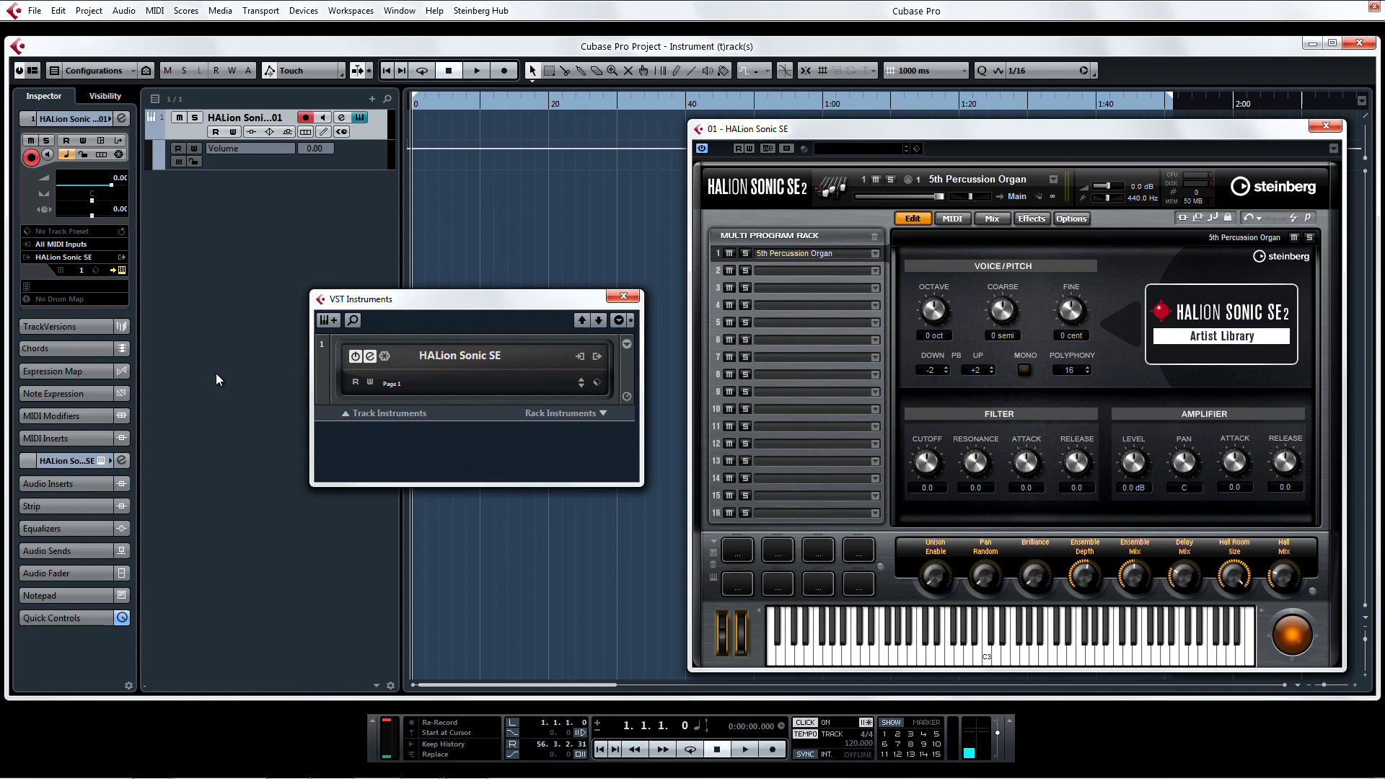
{"action": "mouse_move", "coordinate": [141, 290]}
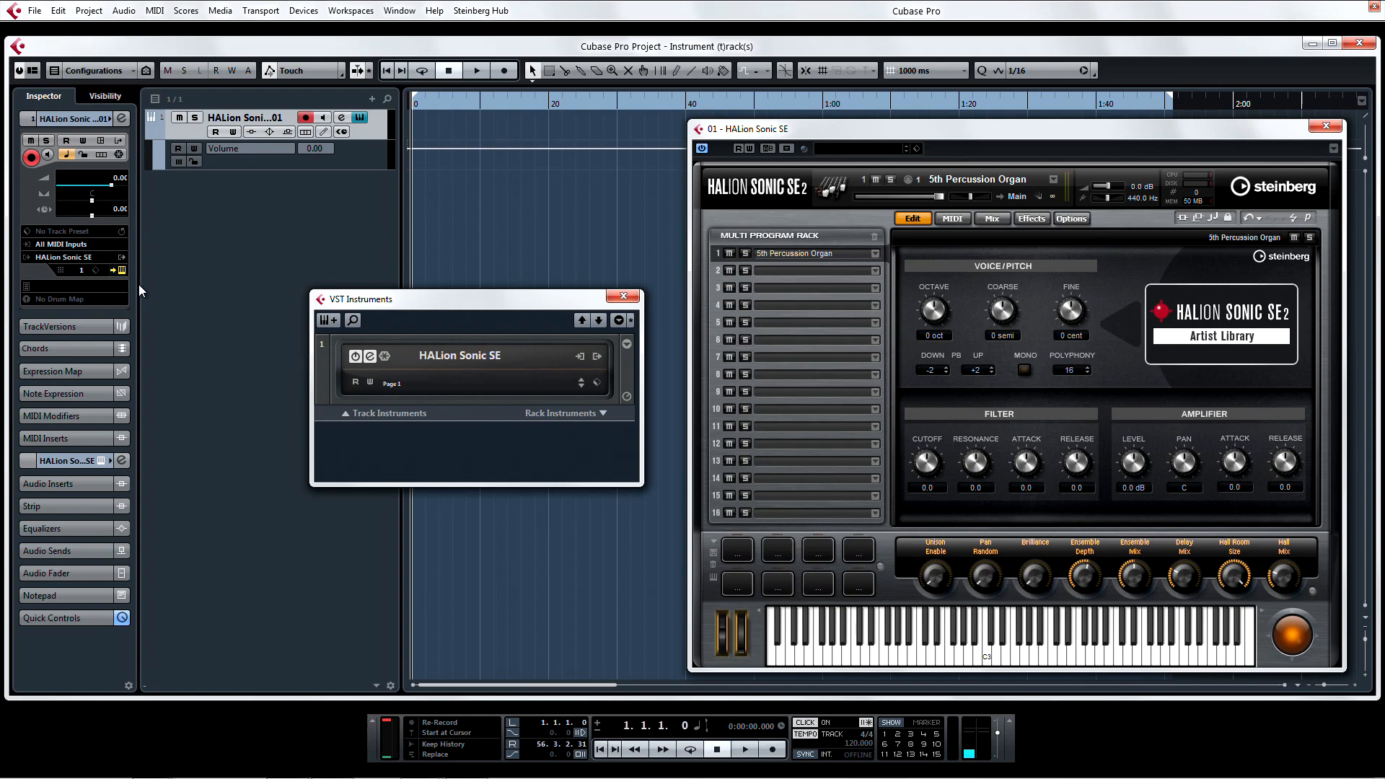
{"action": "left_click", "coordinate": [115, 257]}
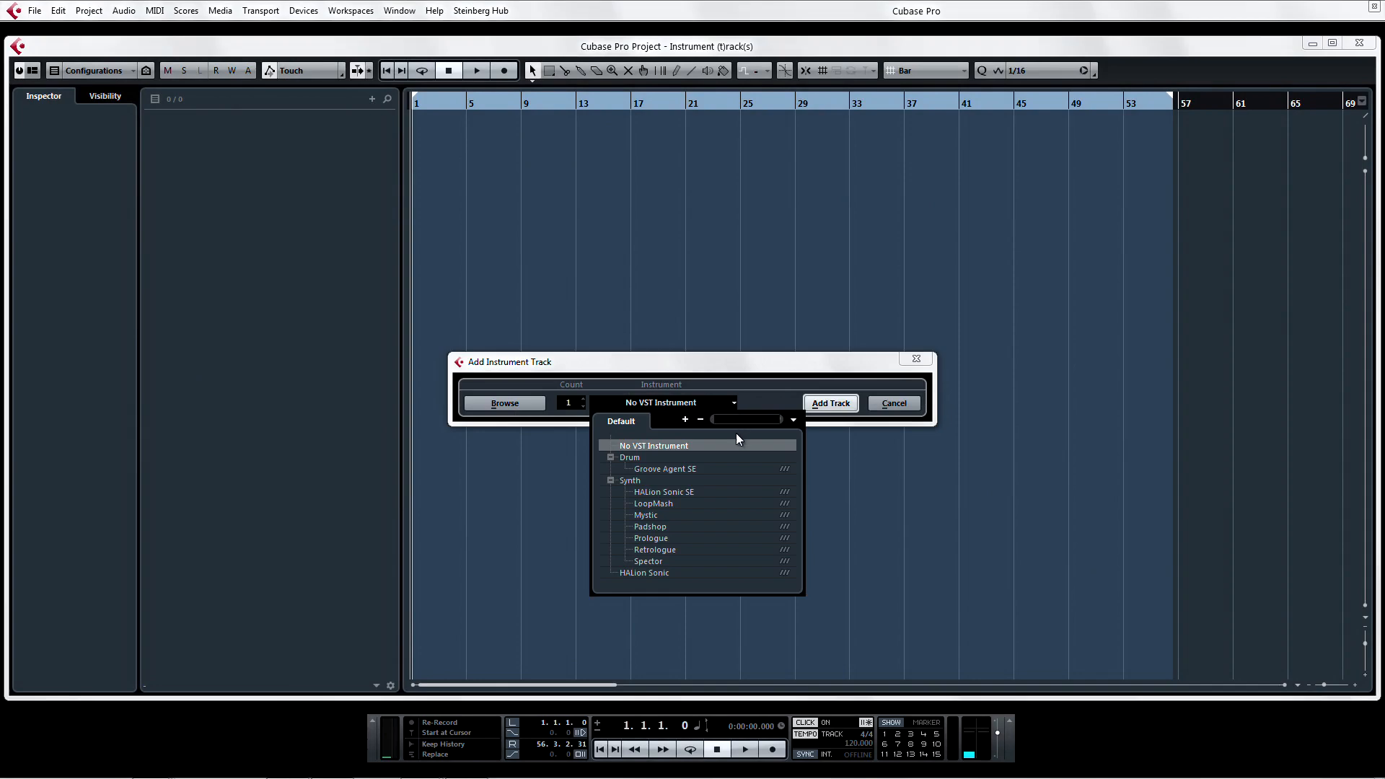
- Add a Groove Agent SE instrument track, load the Collins Kit and activate output 2
{"action": "left_click", "coordinate": [663, 468]}
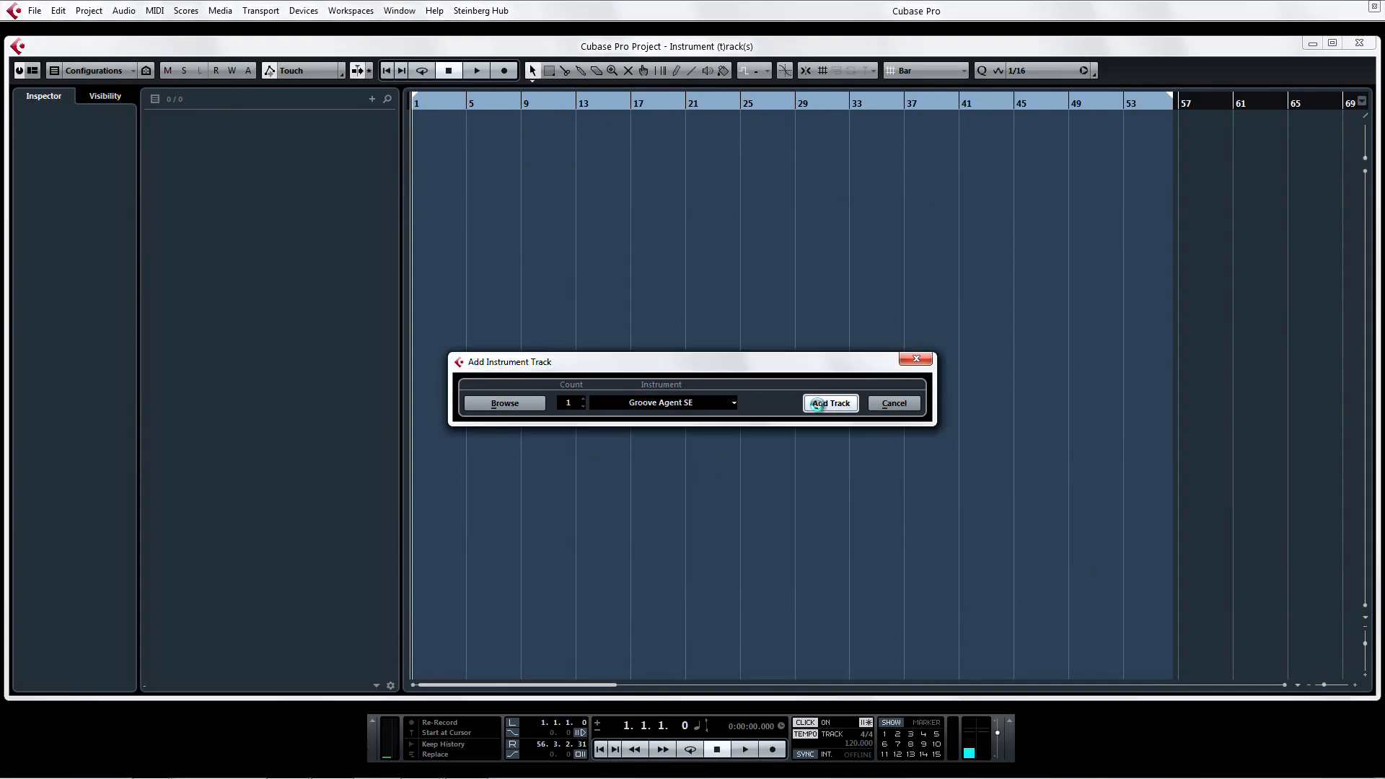
{"action": "left_click", "coordinate": [828, 403]}
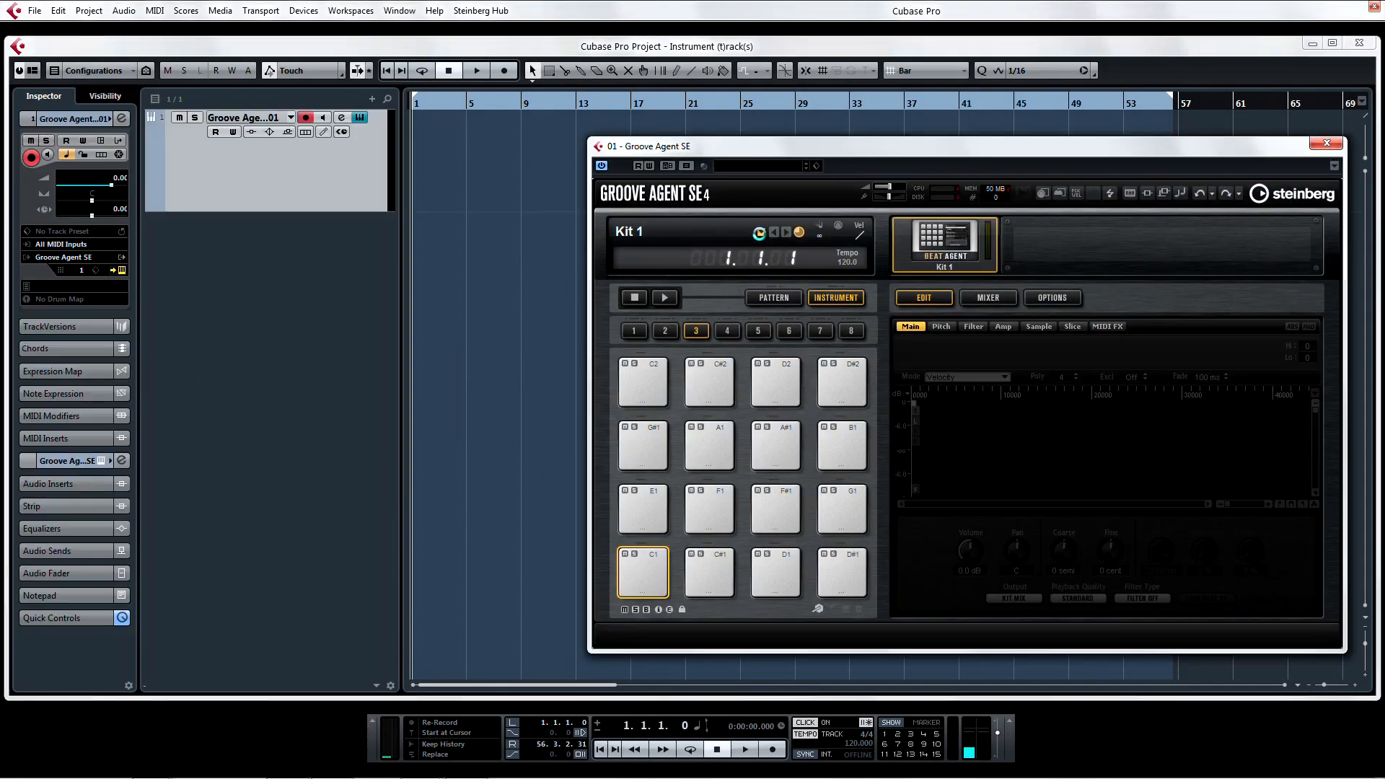
{"action": "left_click", "coordinate": [757, 232]}
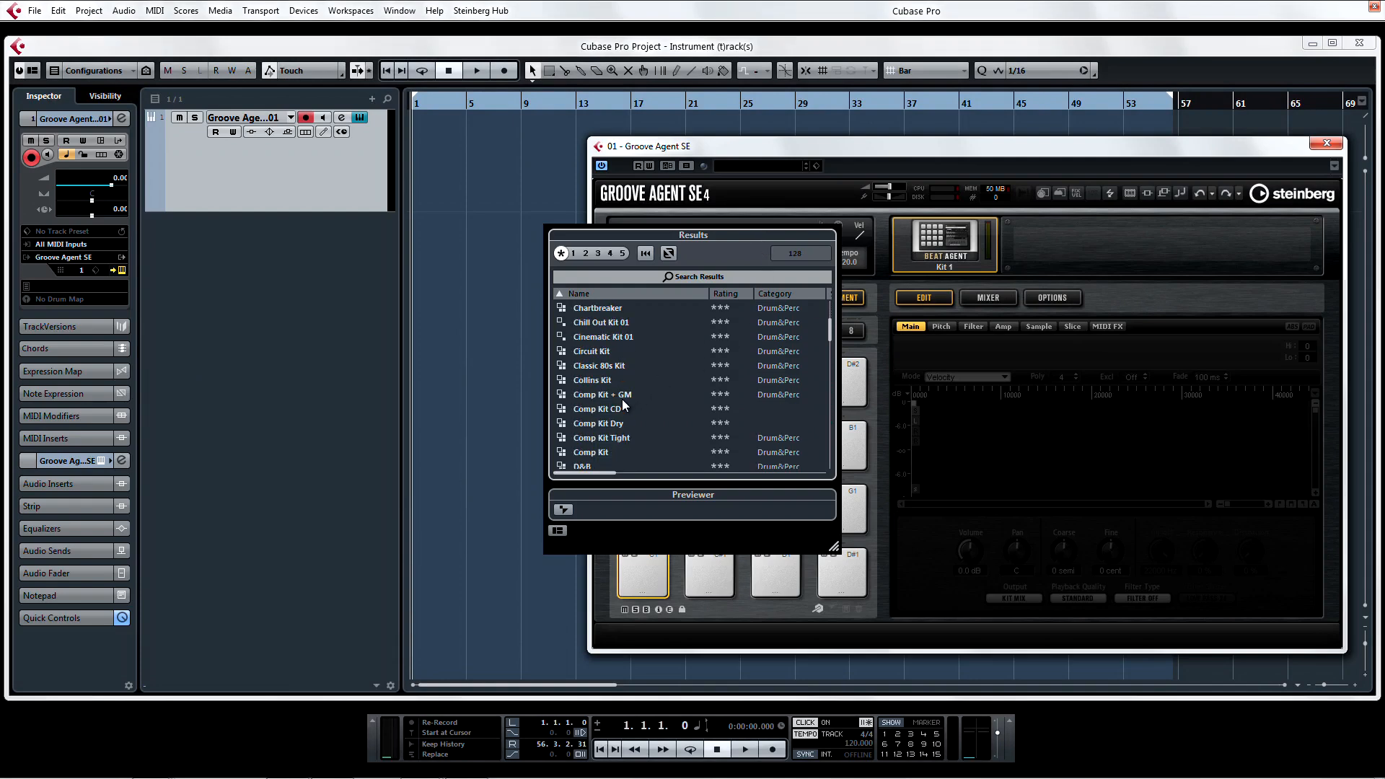
{"action": "double_click", "coordinate": [592, 379]}
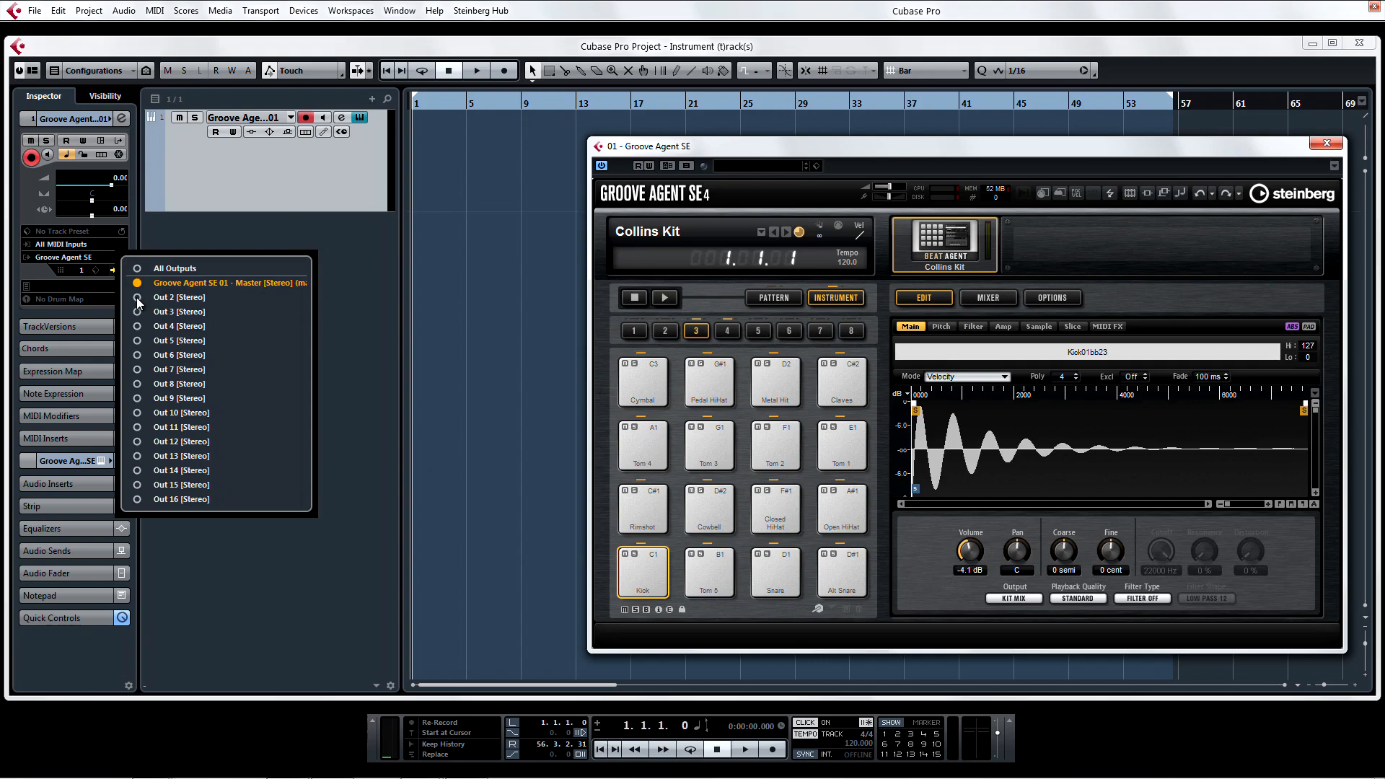
{"action": "left_click", "coordinate": [230, 283]}
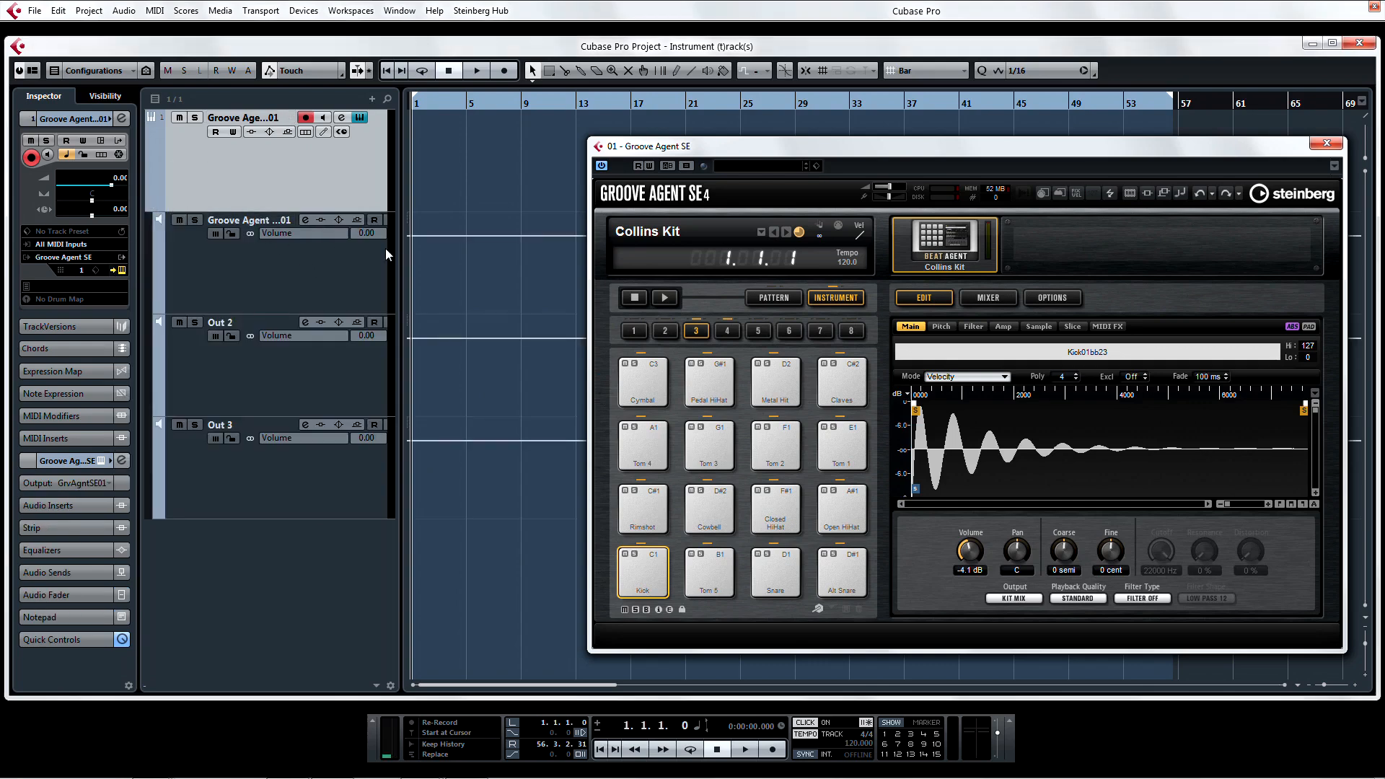
- Route the snare pad to Out 2 and the open hi-hat to Out 3, then audition them
{"action": "left_click", "coordinate": [643, 572]}
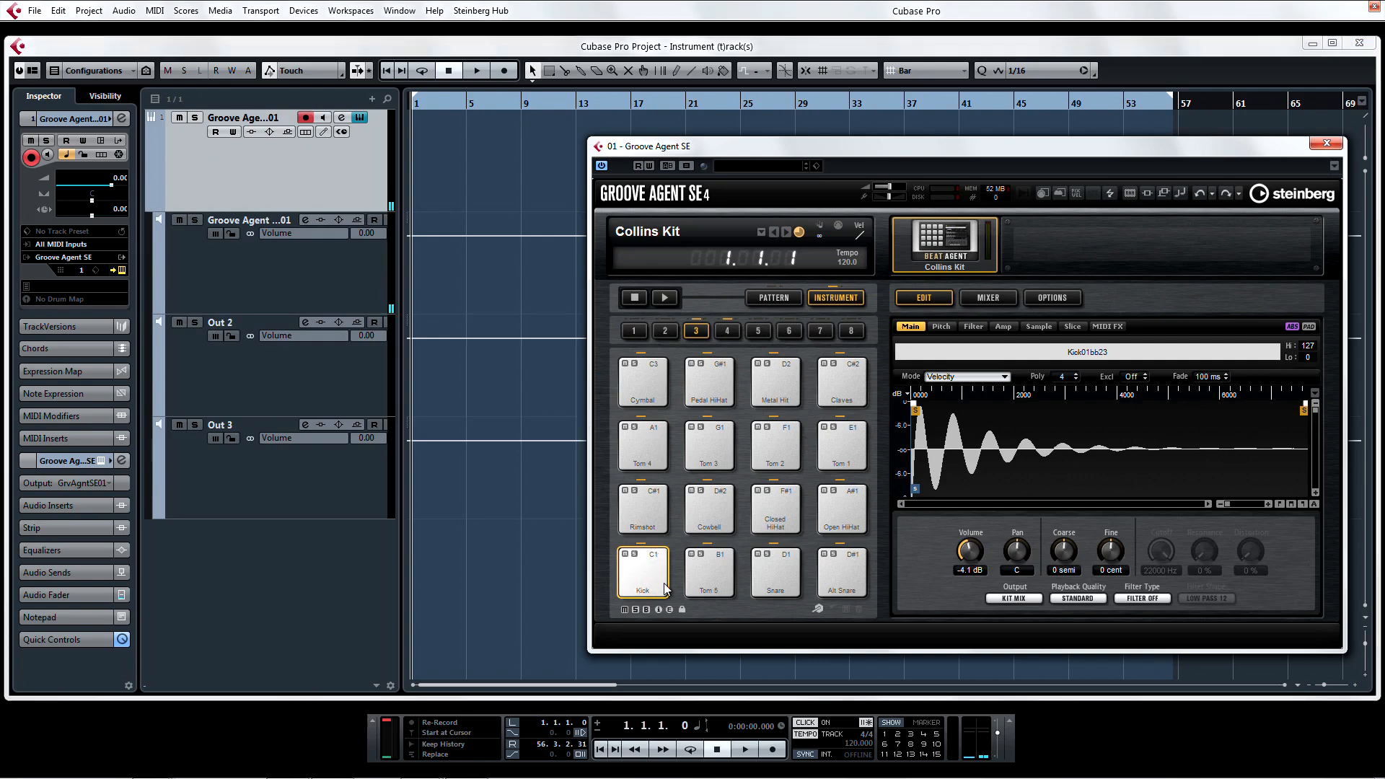
{"action": "left_click", "coordinate": [1014, 597]}
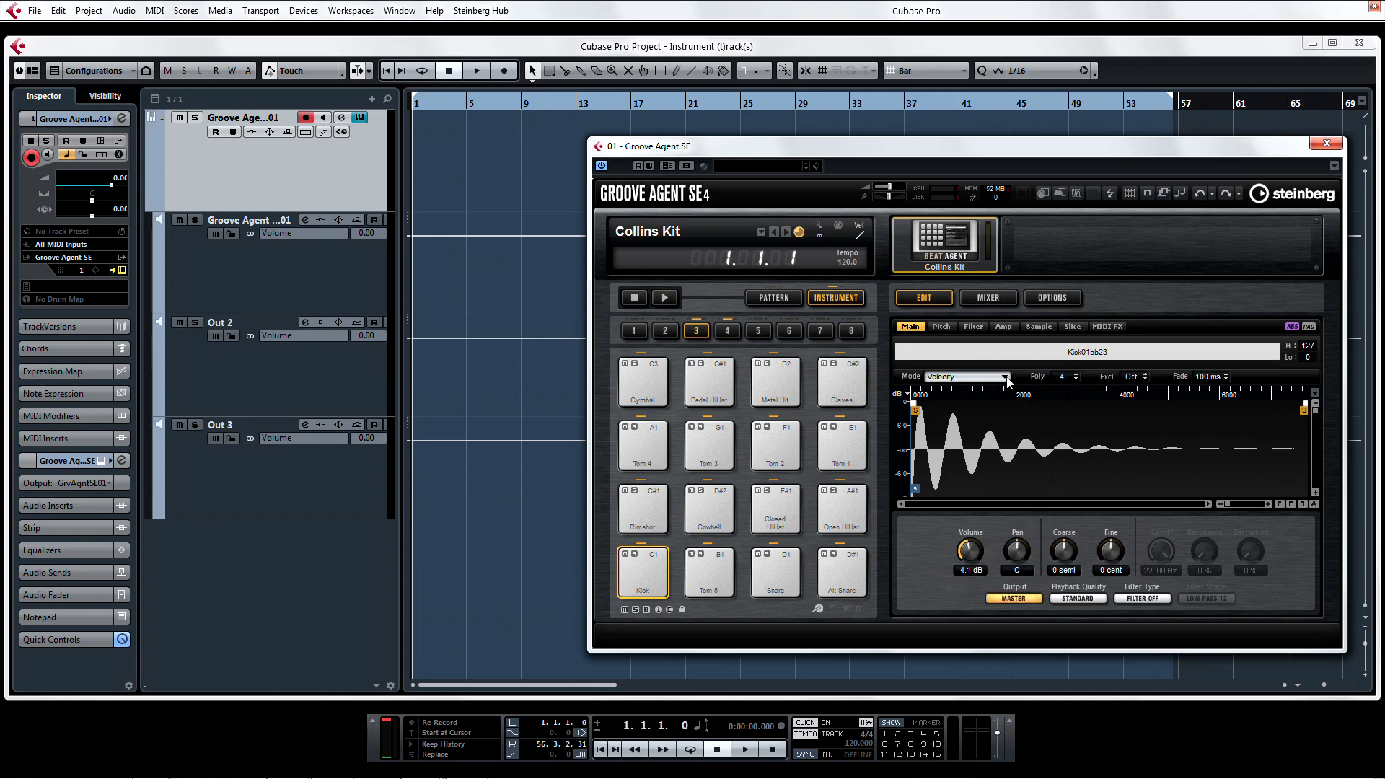
{"action": "left_click", "coordinate": [775, 573]}
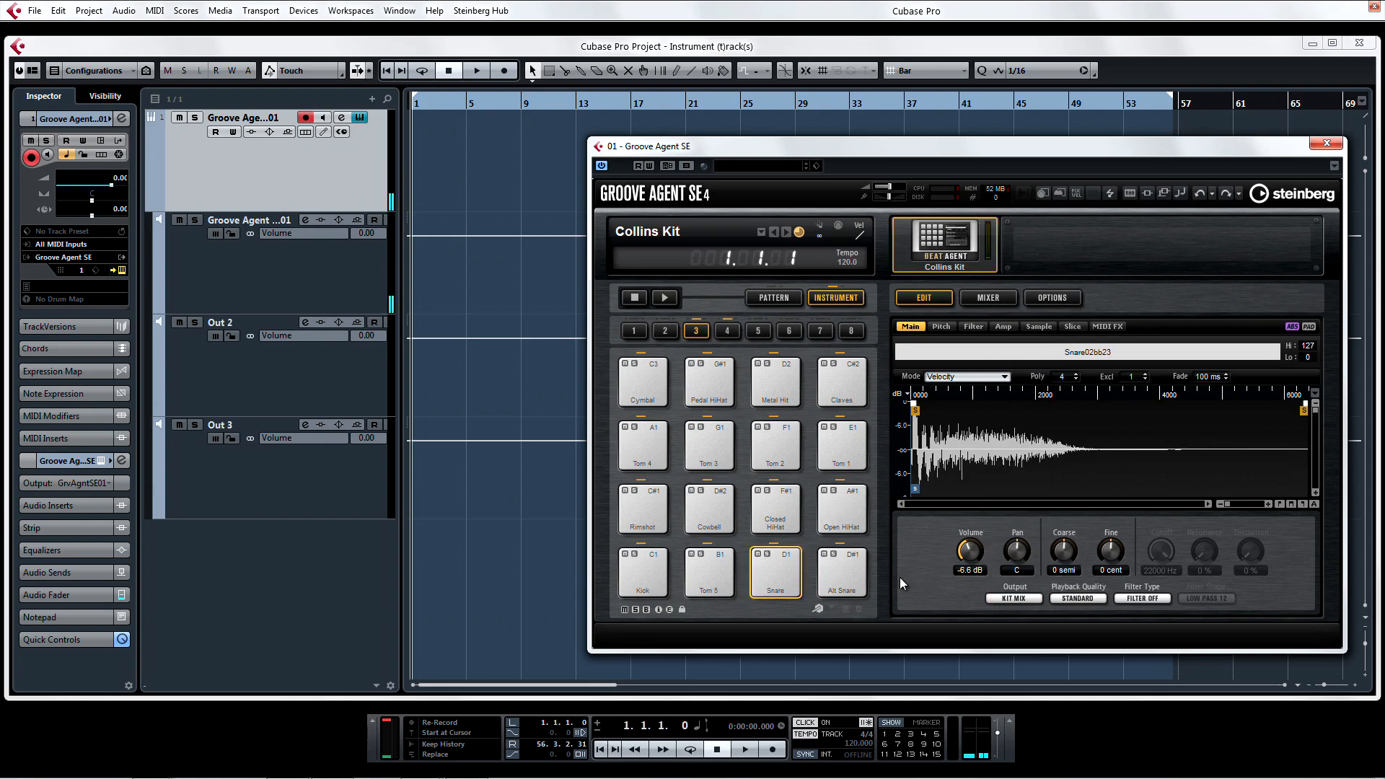
{"action": "left_click", "coordinate": [1013, 598]}
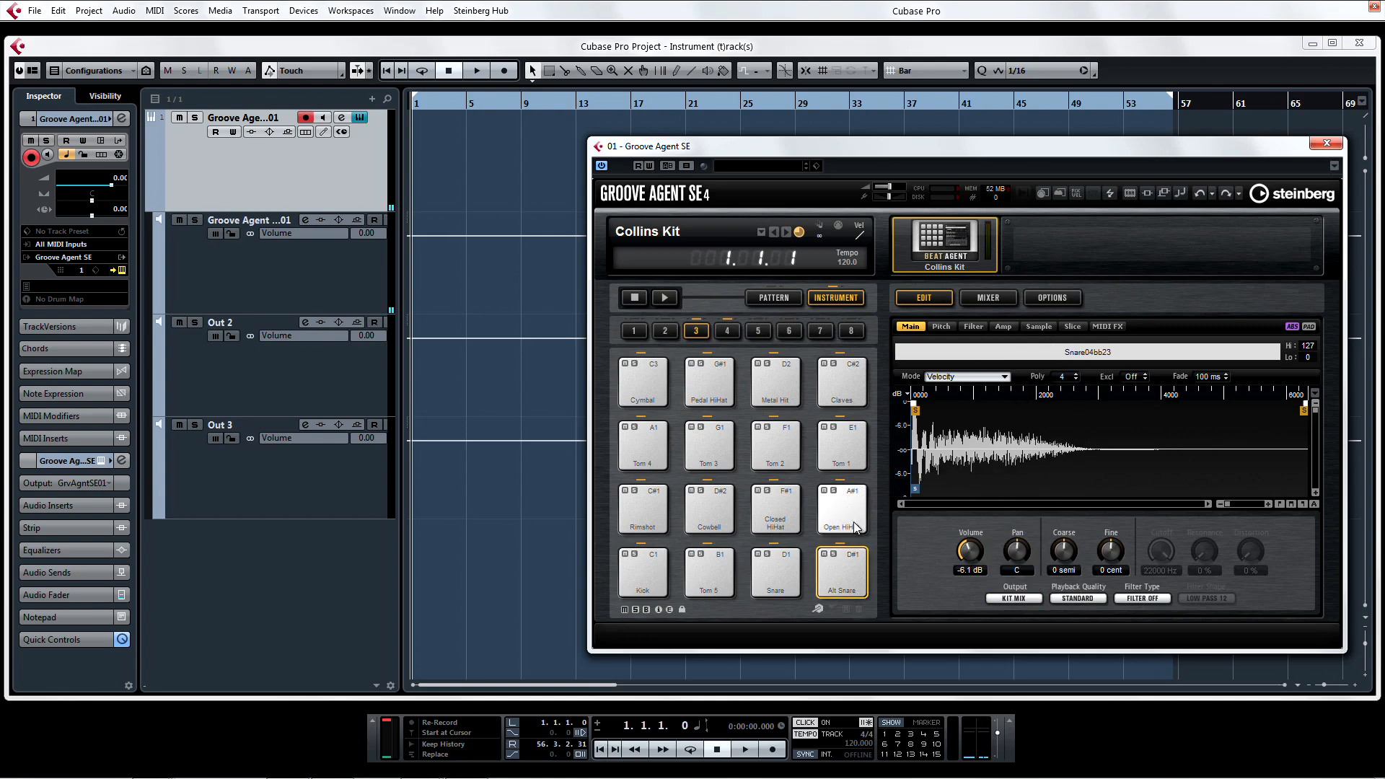
{"action": "left_click", "coordinate": [1013, 597]}
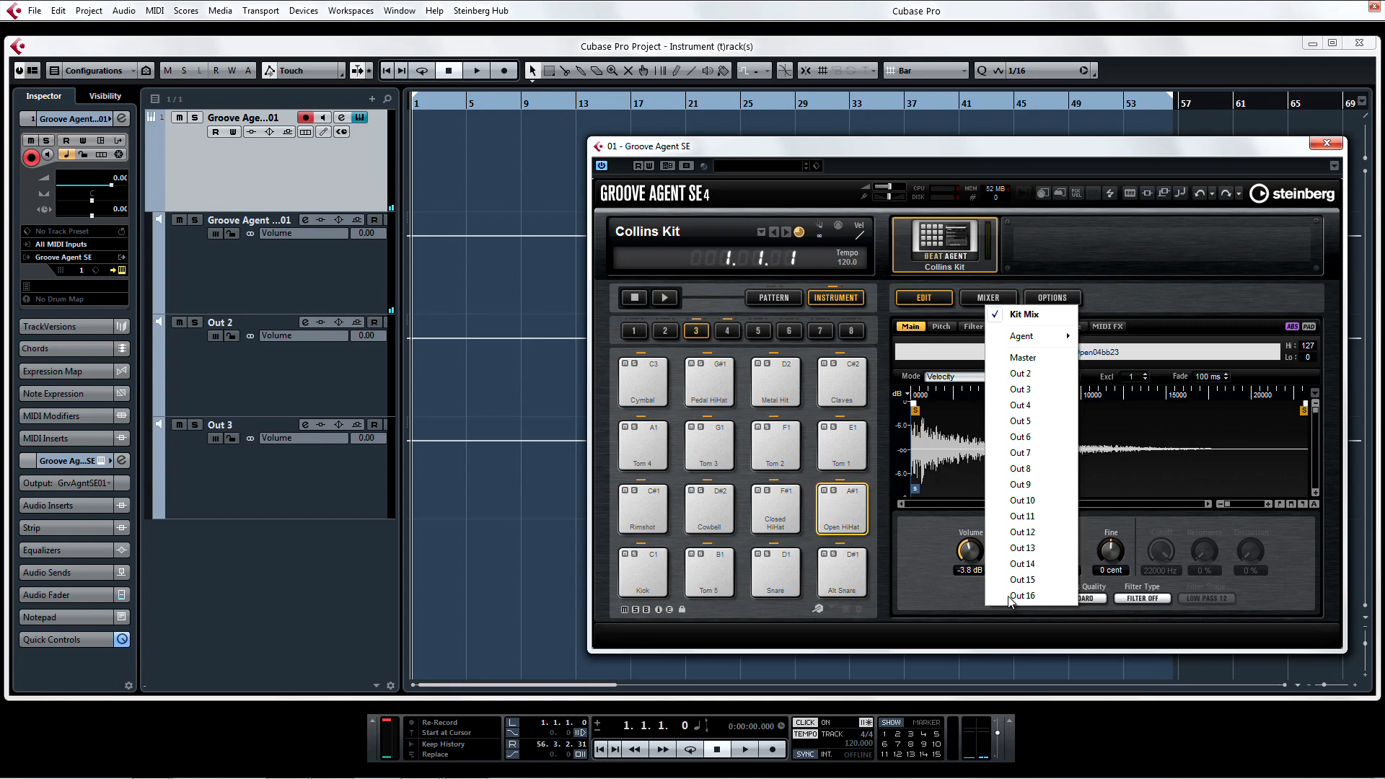
{"action": "left_click", "coordinate": [1020, 389]}
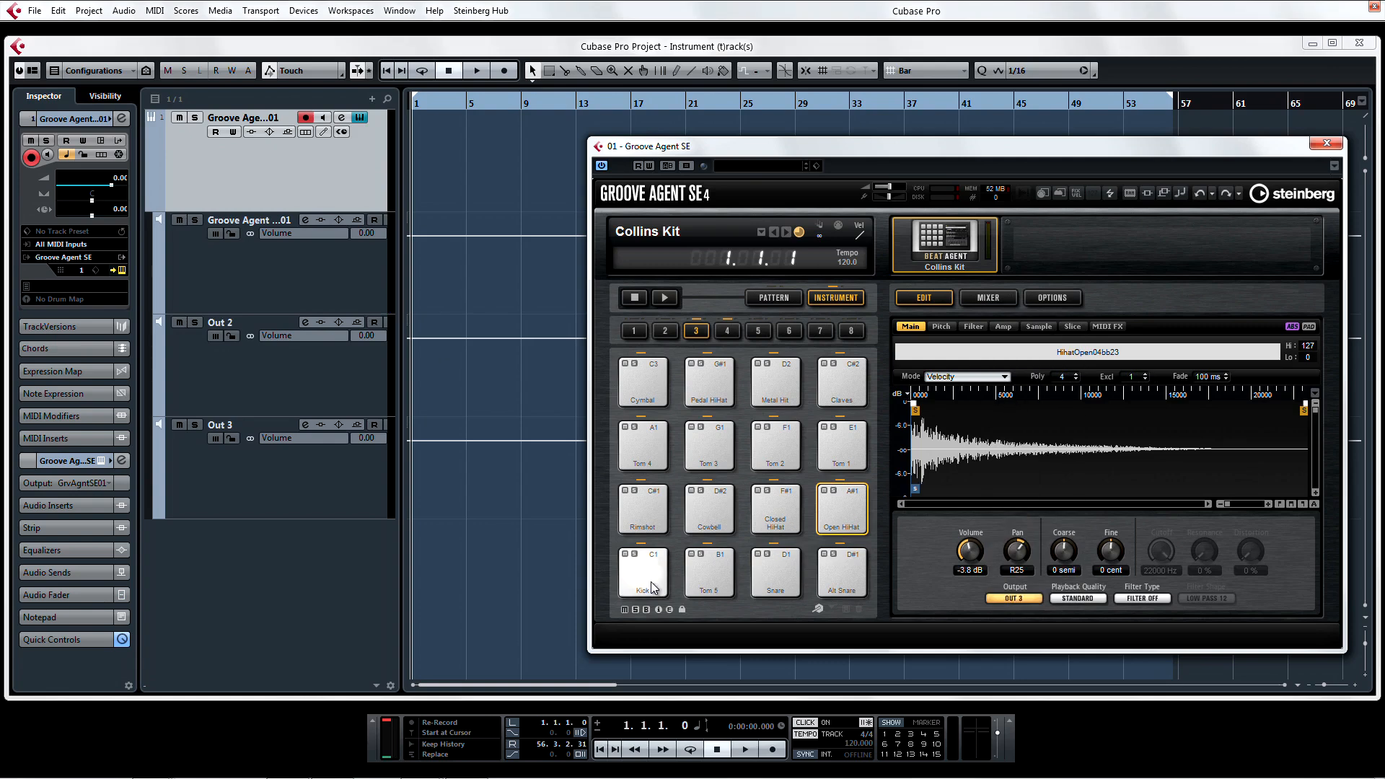
{"action": "left_click", "coordinate": [775, 571]}
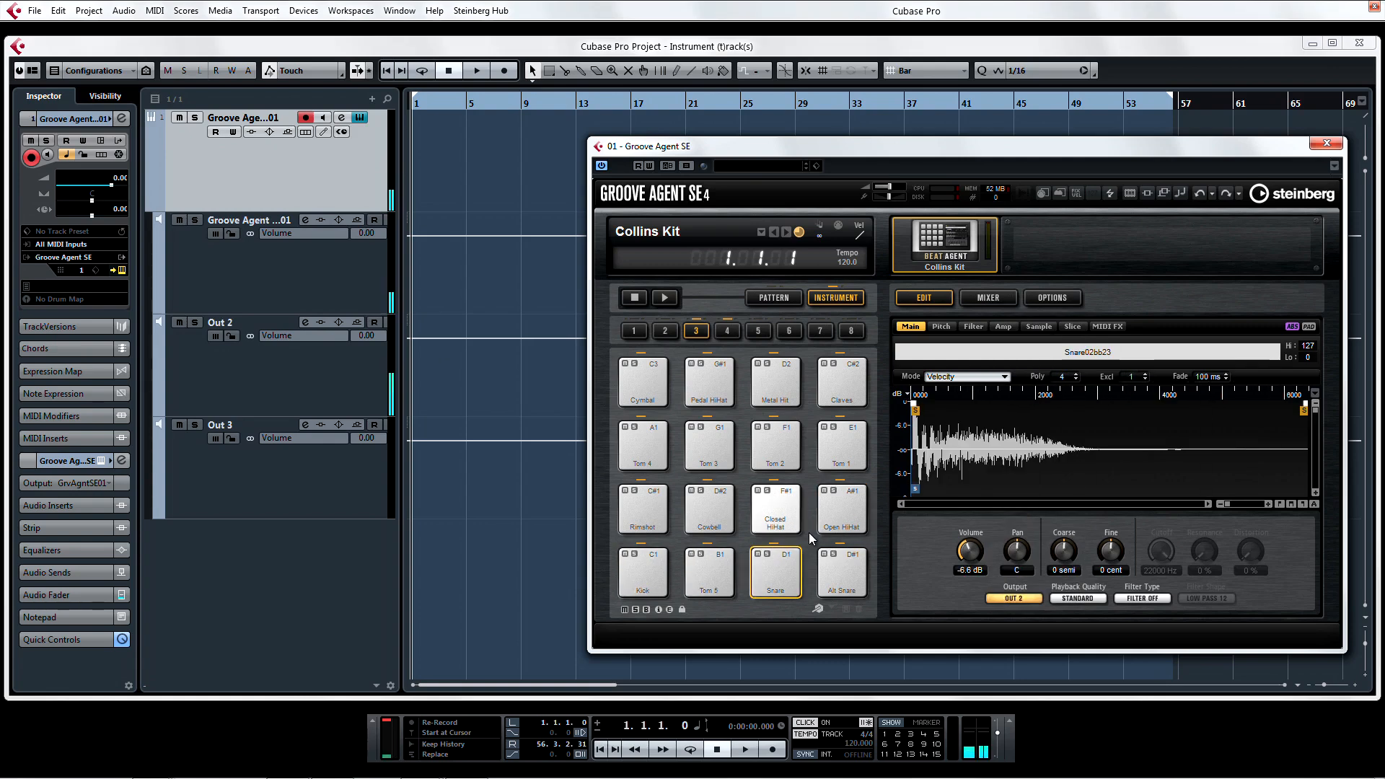
{"action": "left_click", "coordinate": [840, 510]}
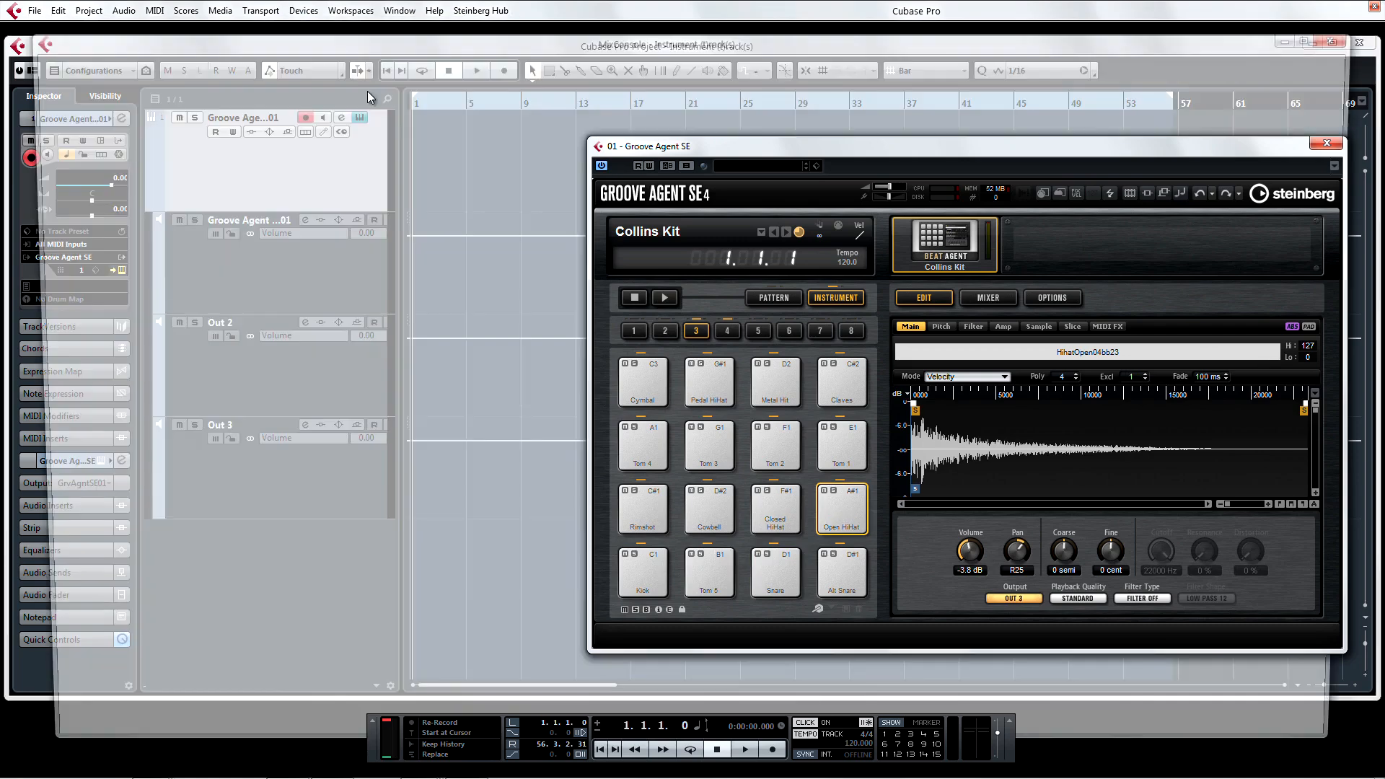
- Audition kick, snare and open hi-hat to confirm each meters on its own MixConsole channel
{"action": "left_click", "coordinate": [642, 573]}
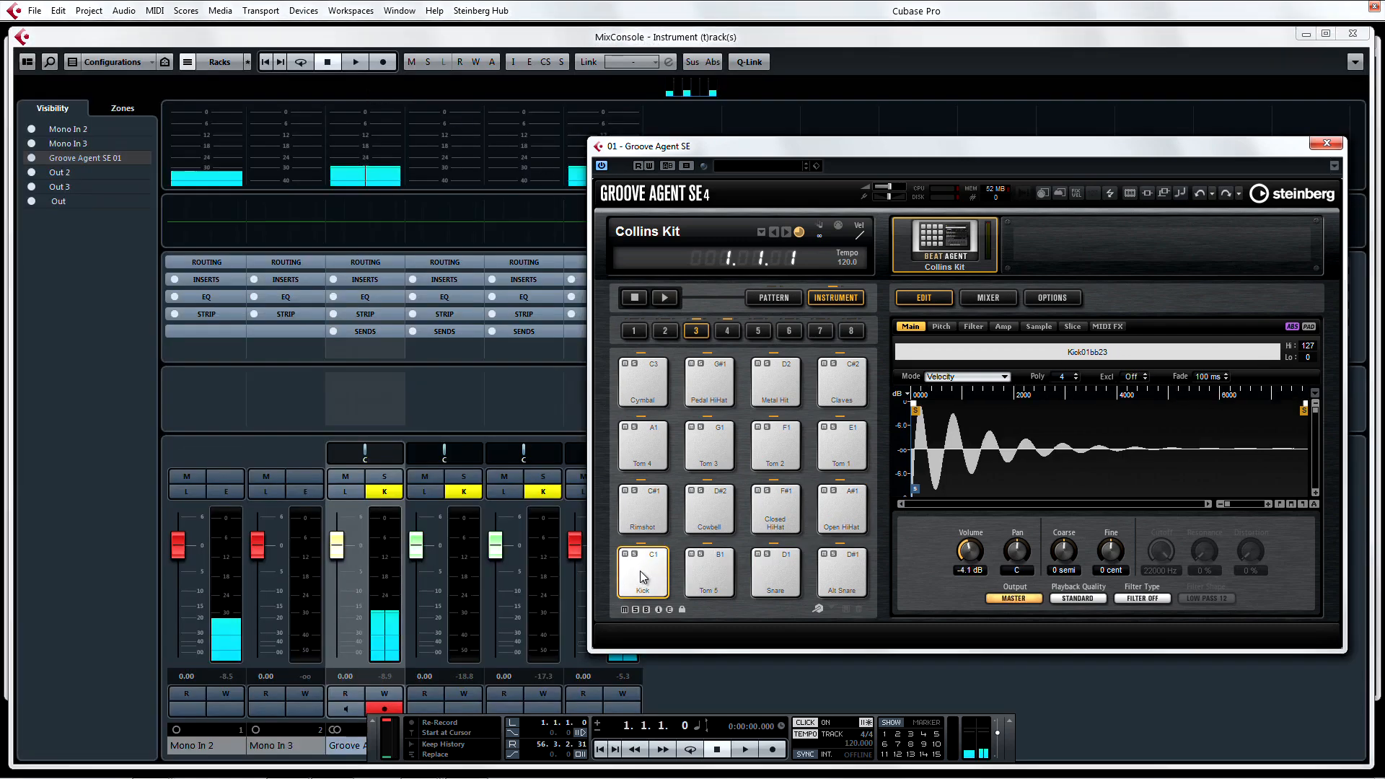
{"action": "left_click", "coordinate": [773, 573]}
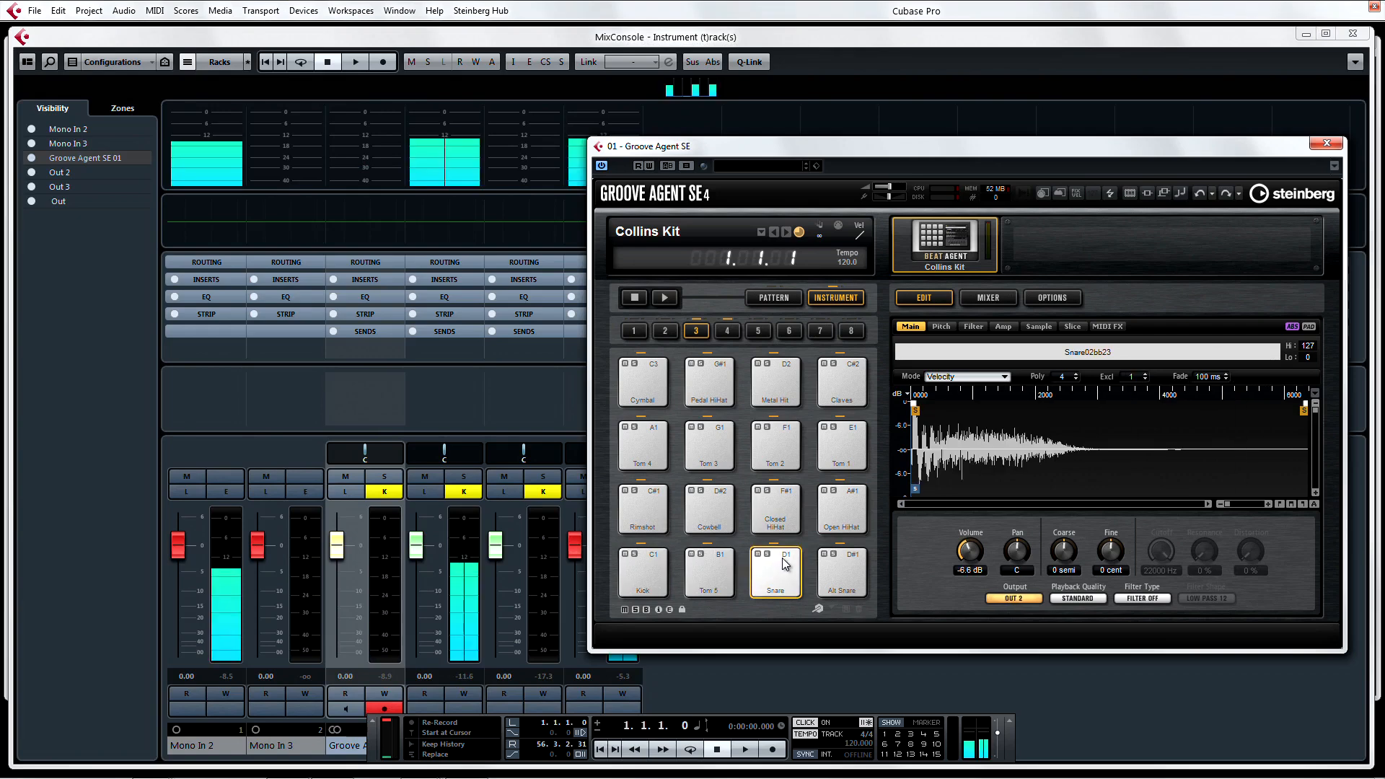
{"action": "left_click", "coordinate": [840, 508]}
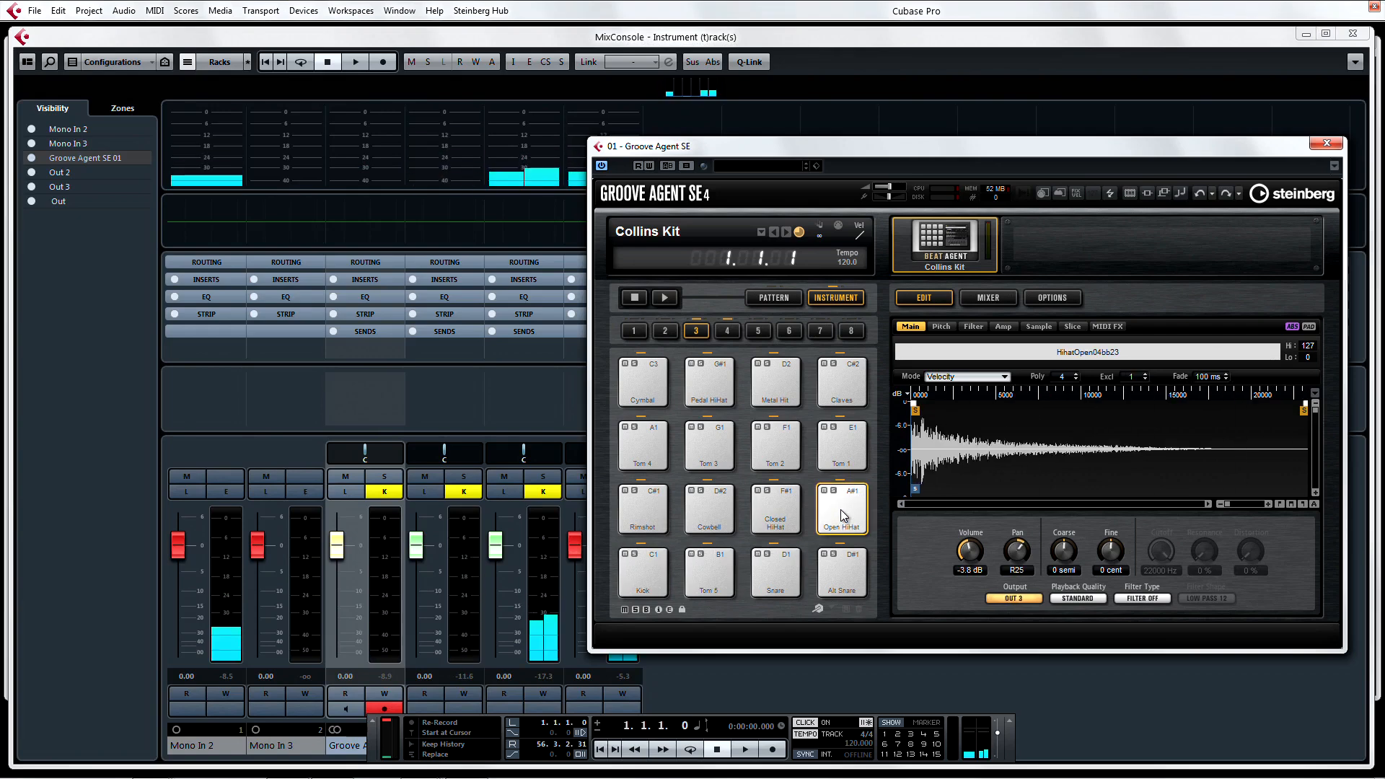
{"action": "left_click", "coordinate": [642, 569]}
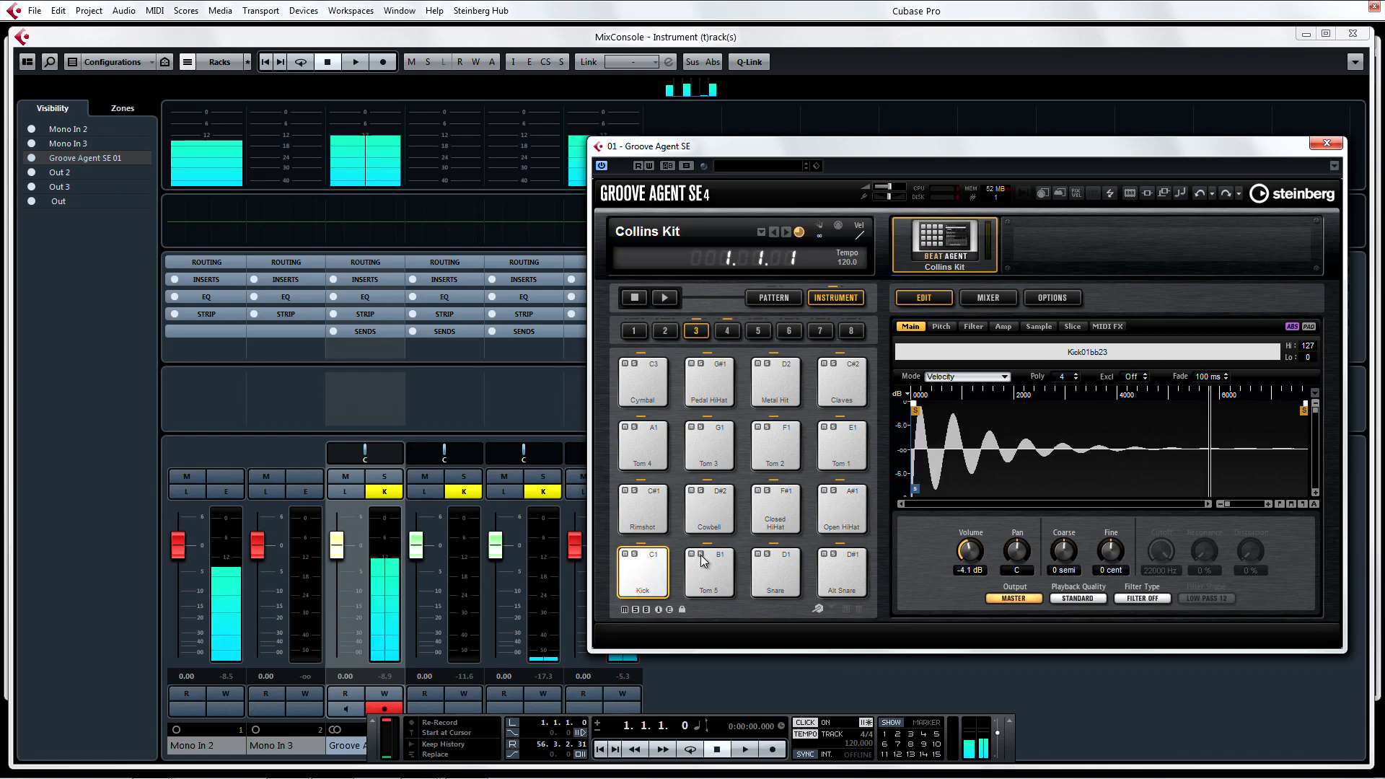
{"action": "left_click", "coordinate": [840, 510]}
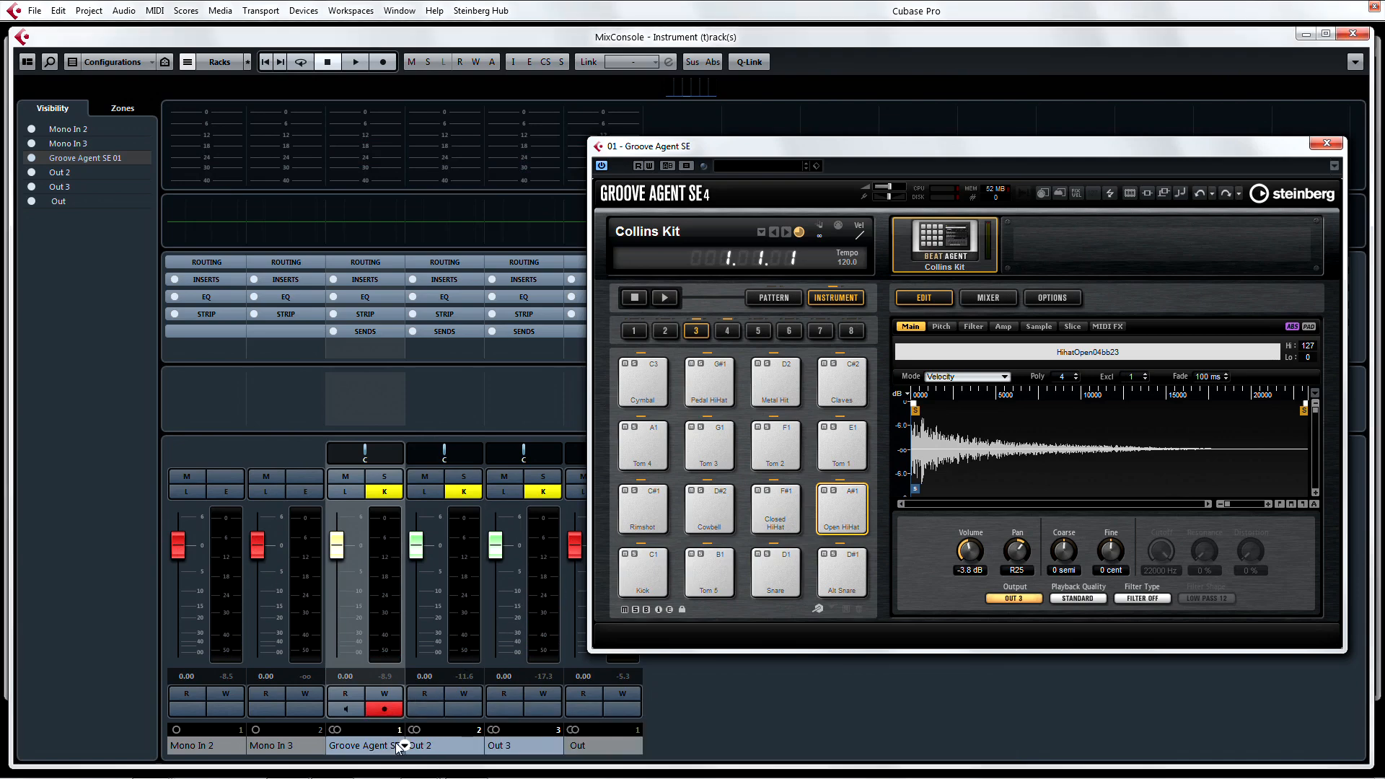
{"action": "mouse_move", "coordinate": [580, 748]}
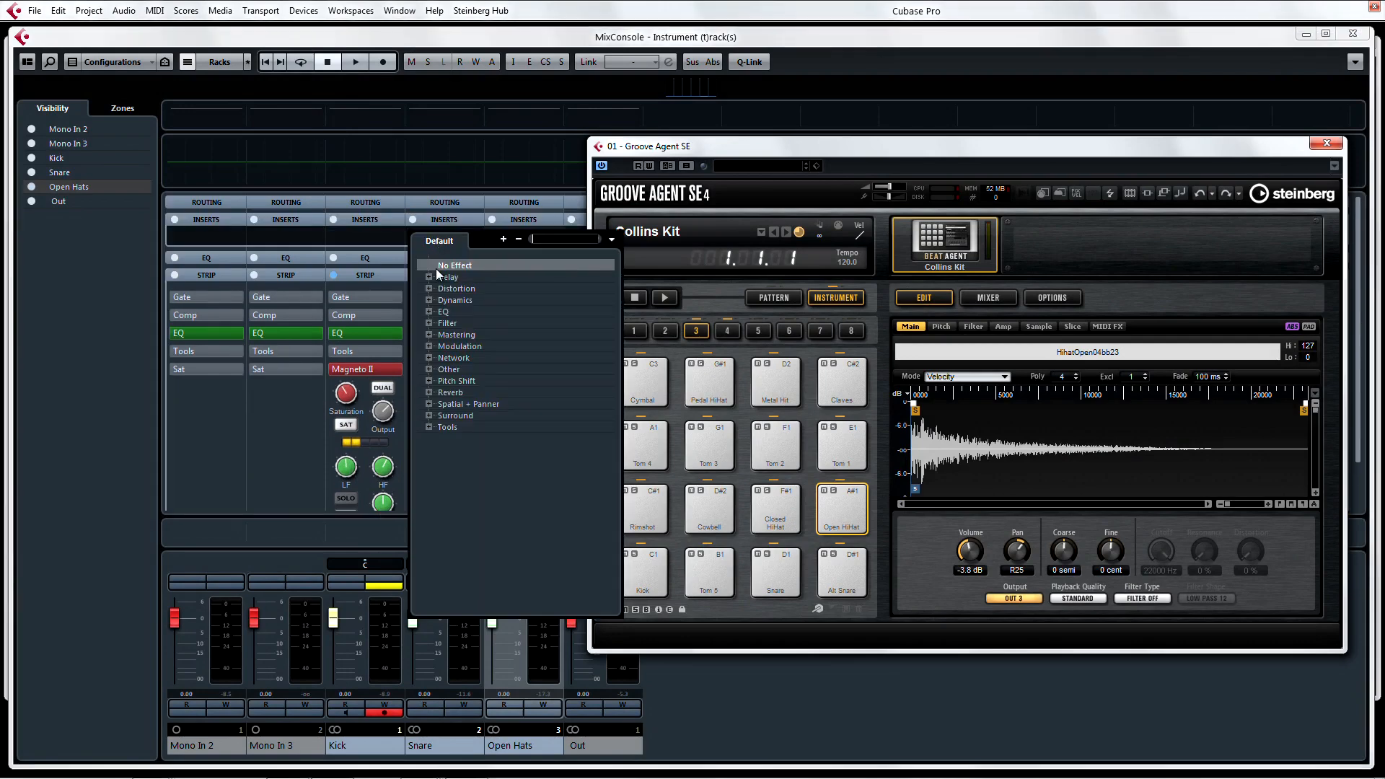
- Add a delay insert on the snare channel and audition kick, snare and hi-hat through their inserts
{"action": "left_click", "coordinate": [448, 277]}
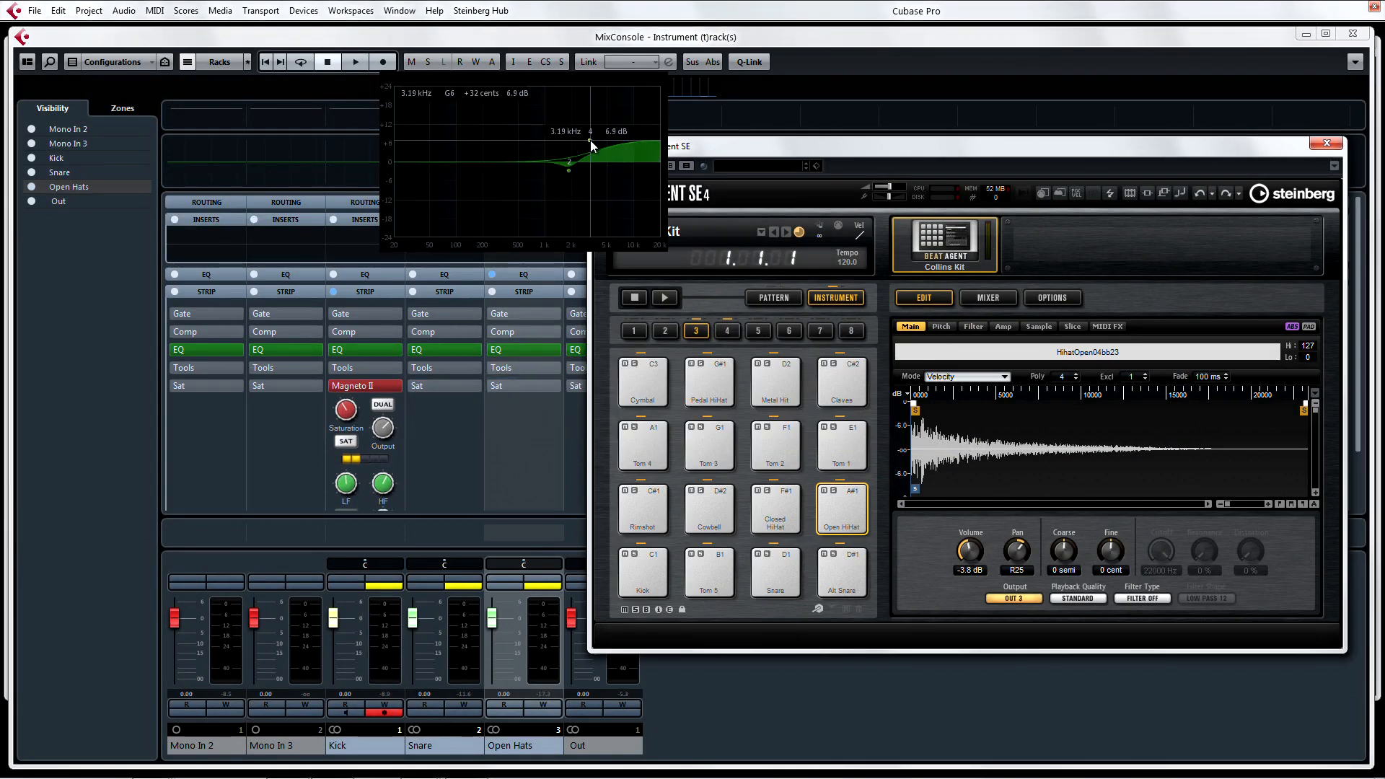
{"action": "left_click", "coordinate": [642, 571]}
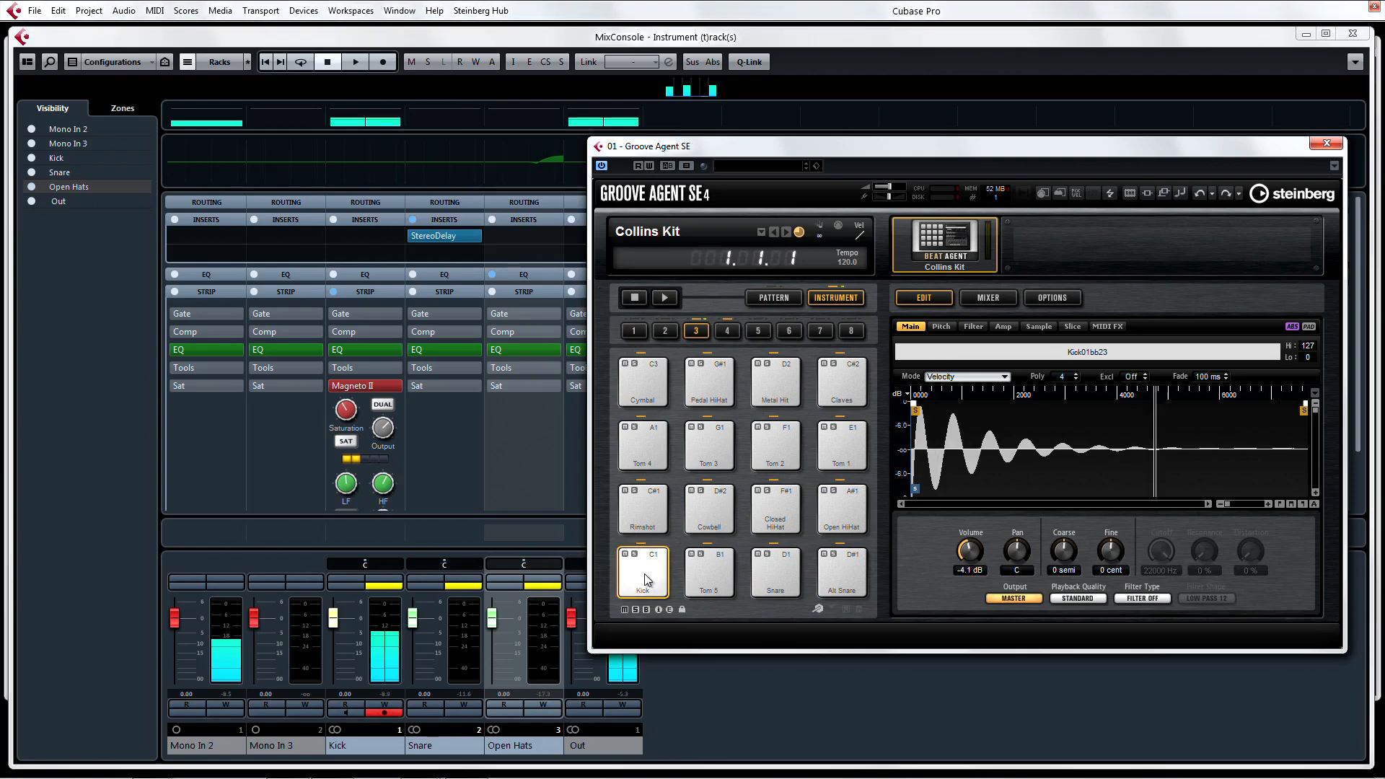
{"action": "left_click", "coordinate": [775, 570]}
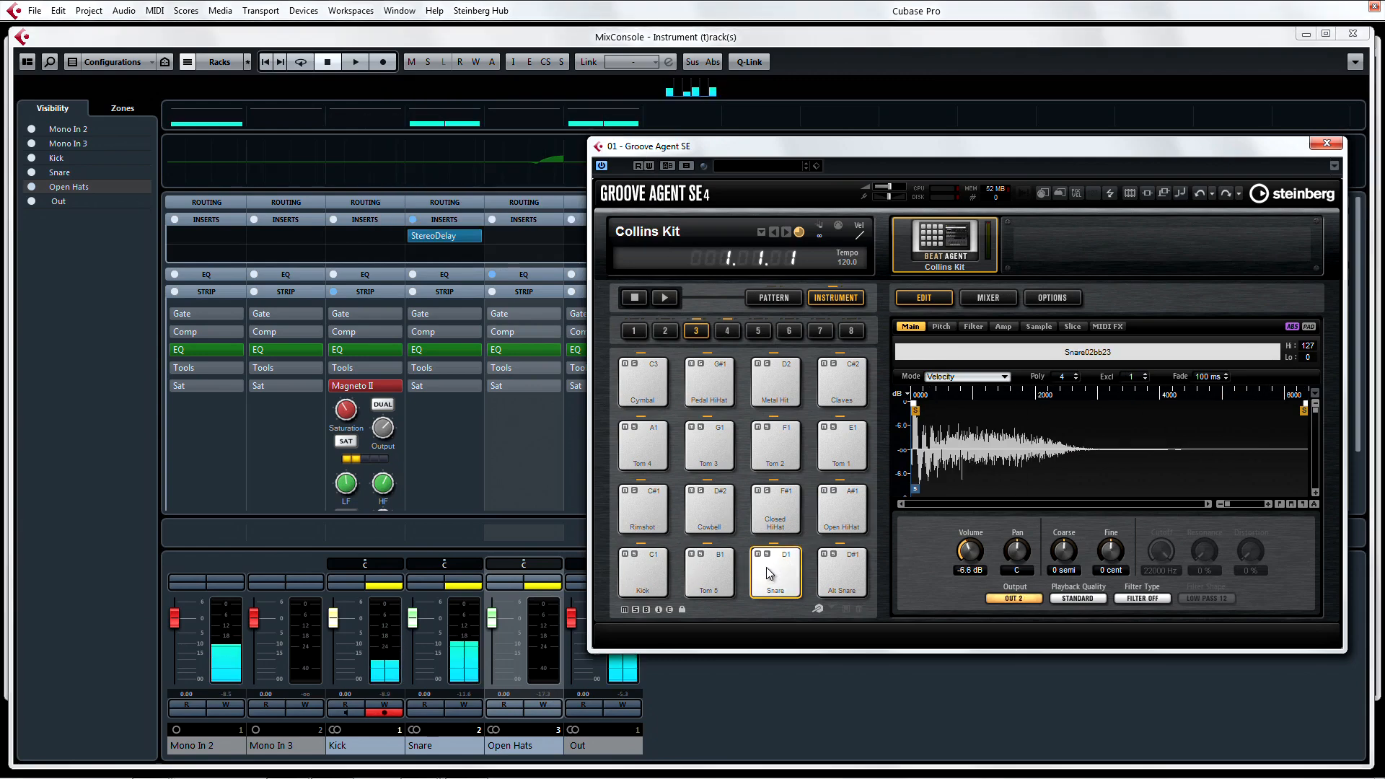
{"action": "left_click", "coordinate": [839, 509]}
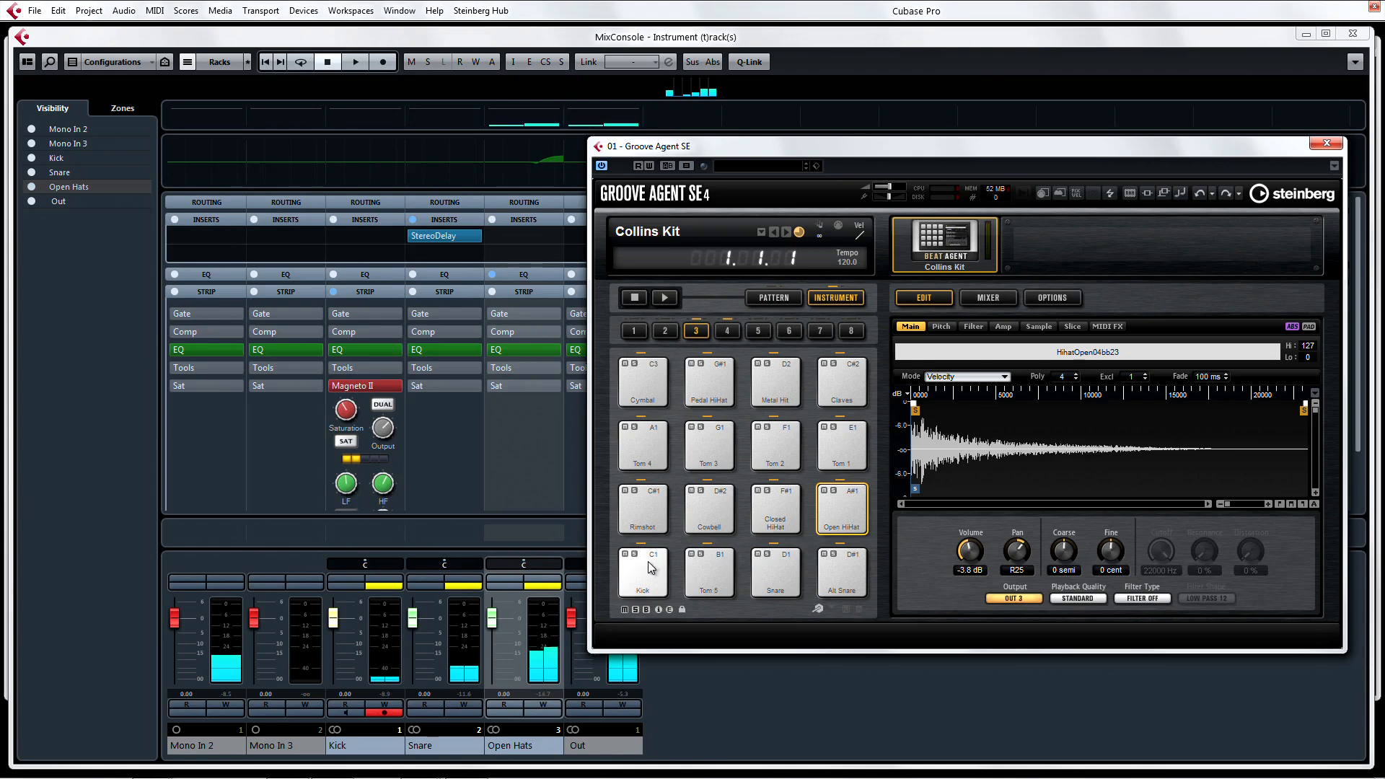
{"action": "left_click", "coordinate": [642, 573]}
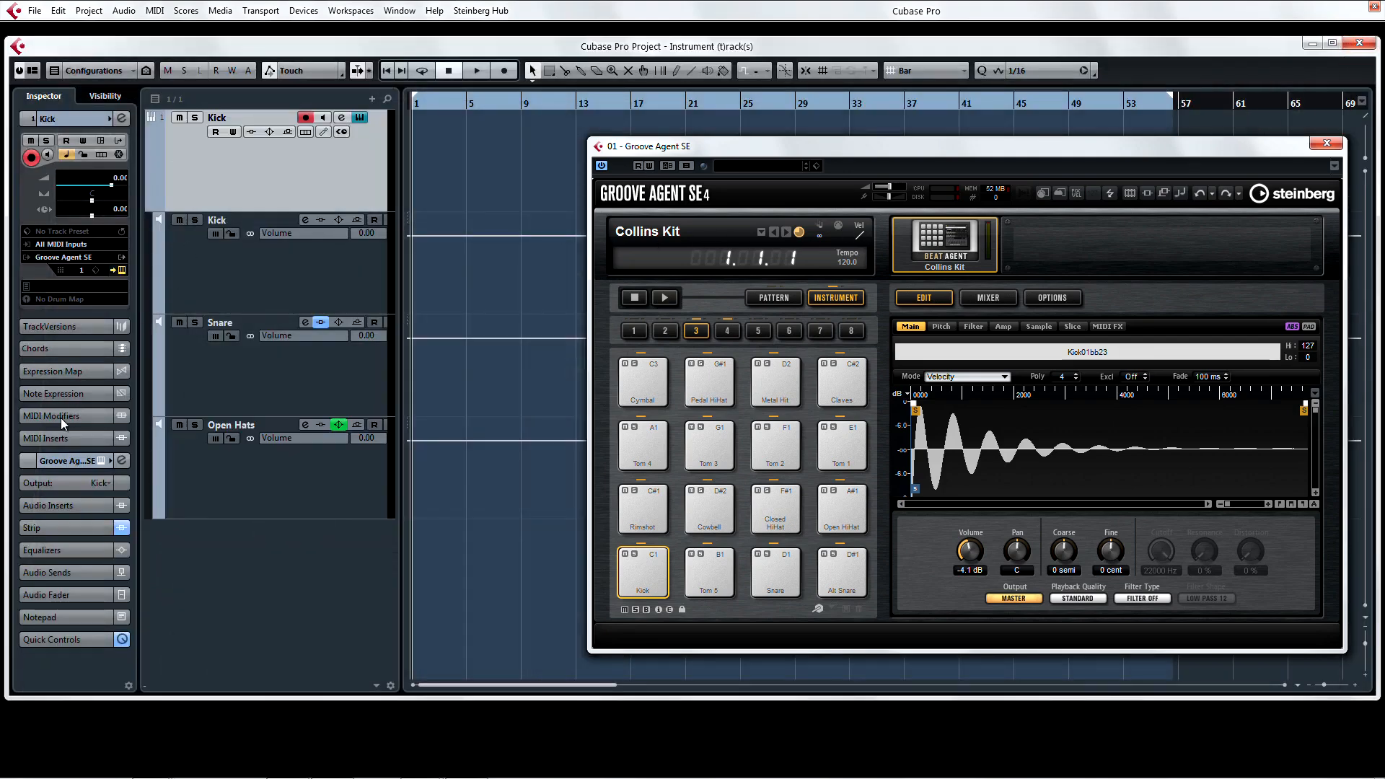
- Add Beat Designer as a MIDI insert on the Kick track
{"action": "left_click", "coordinate": [66, 269]}
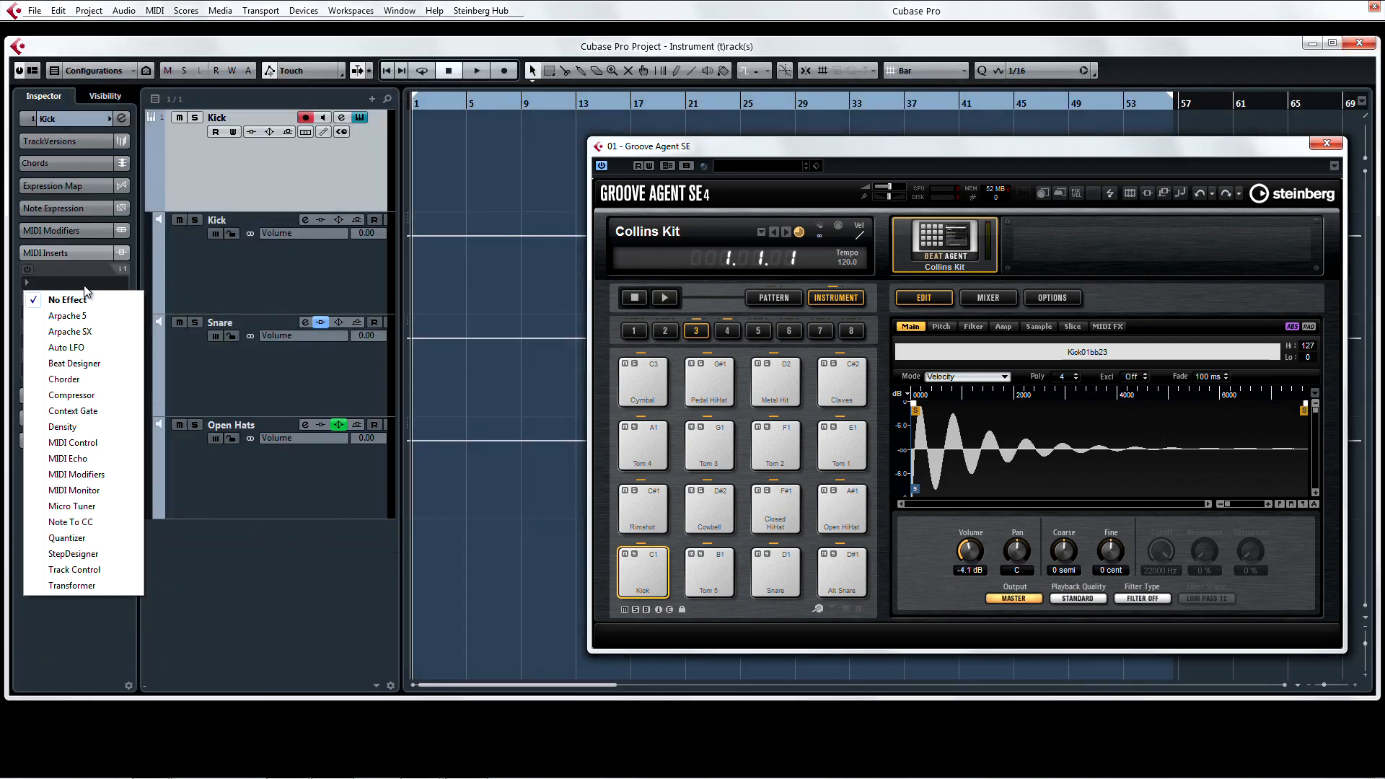
{"action": "left_click", "coordinate": [73, 364]}
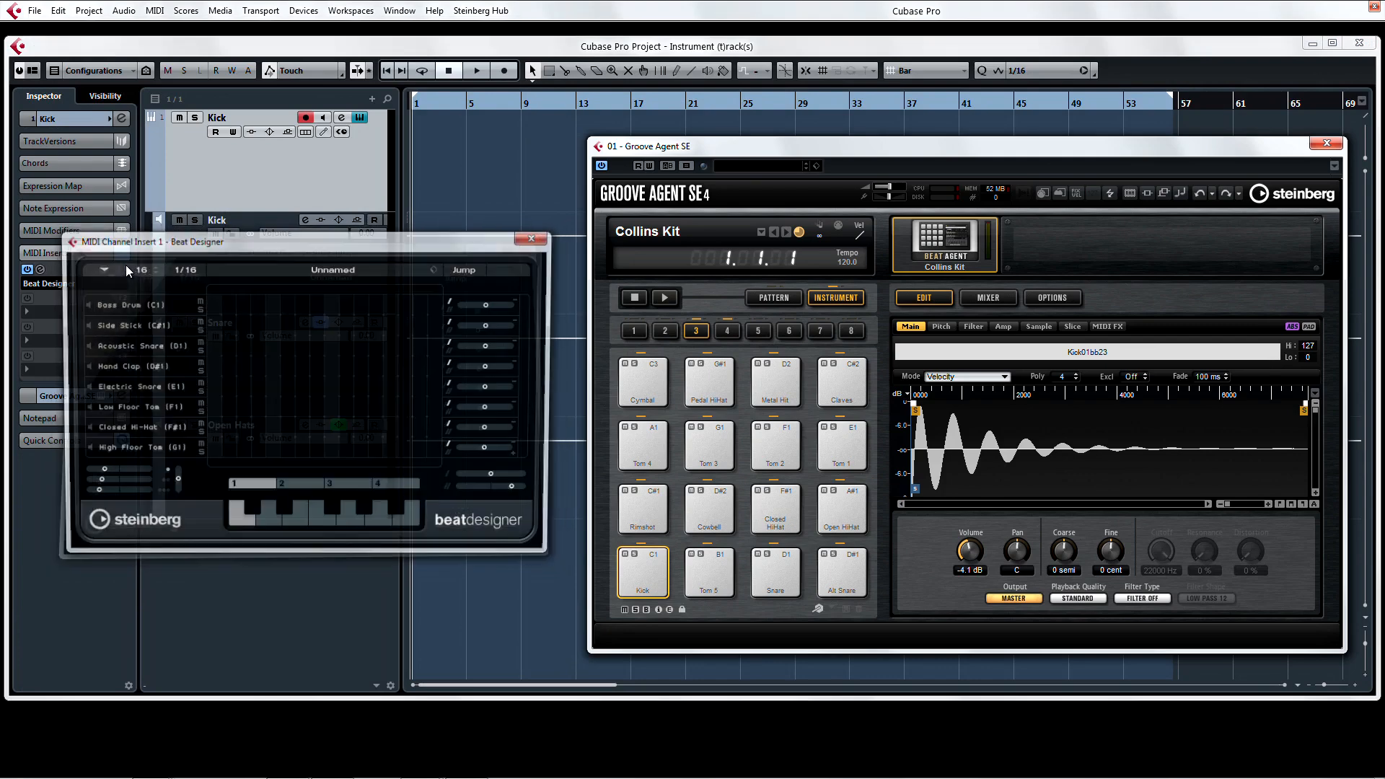
{"action": "left_click", "coordinate": [532, 239]}
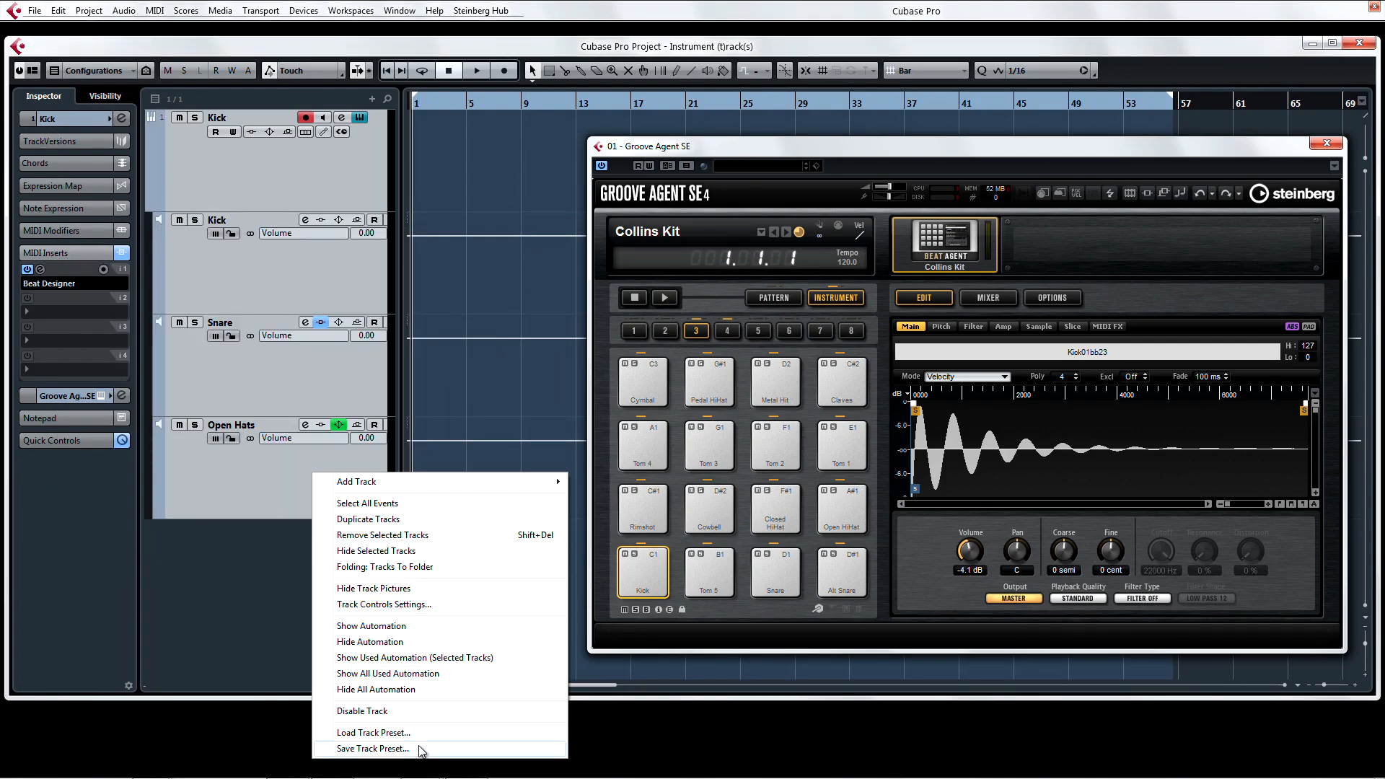
- Save the track as a Collins Kit multi-out preset and reload it, restoring Kick, Snare and Open Hats
{"action": "left_click", "coordinate": [373, 749]}
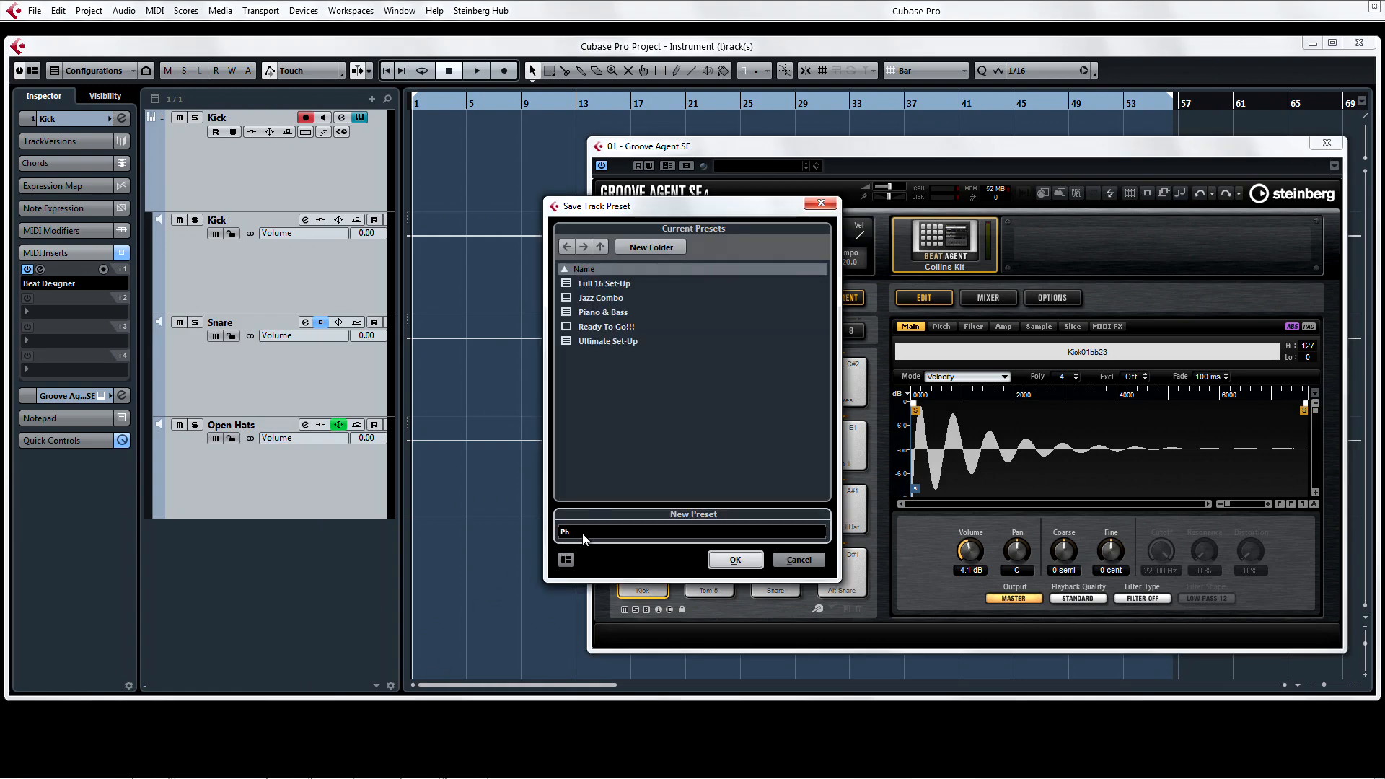
{"action": "type", "text": "iladelphia"}
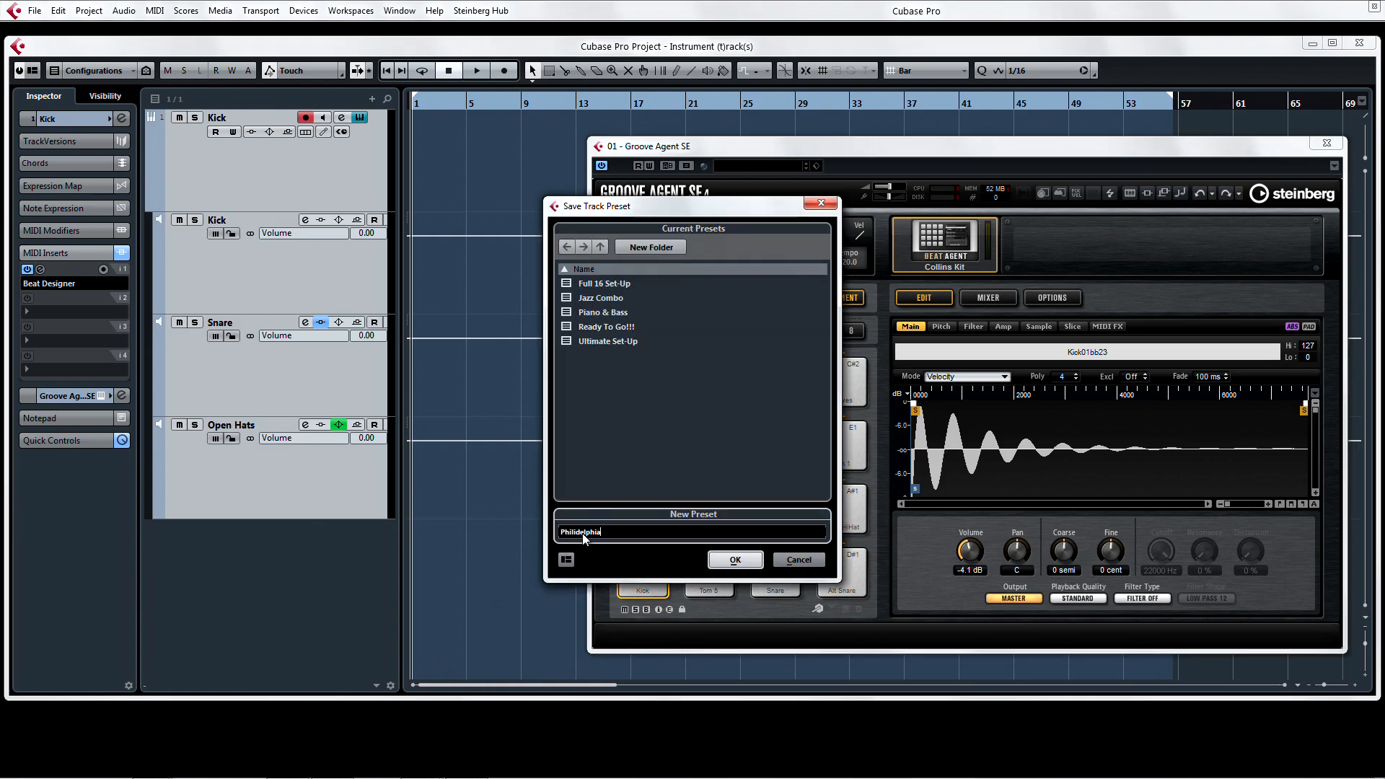
{"action": "type", "text": "Collins Kit - Multi Out"}
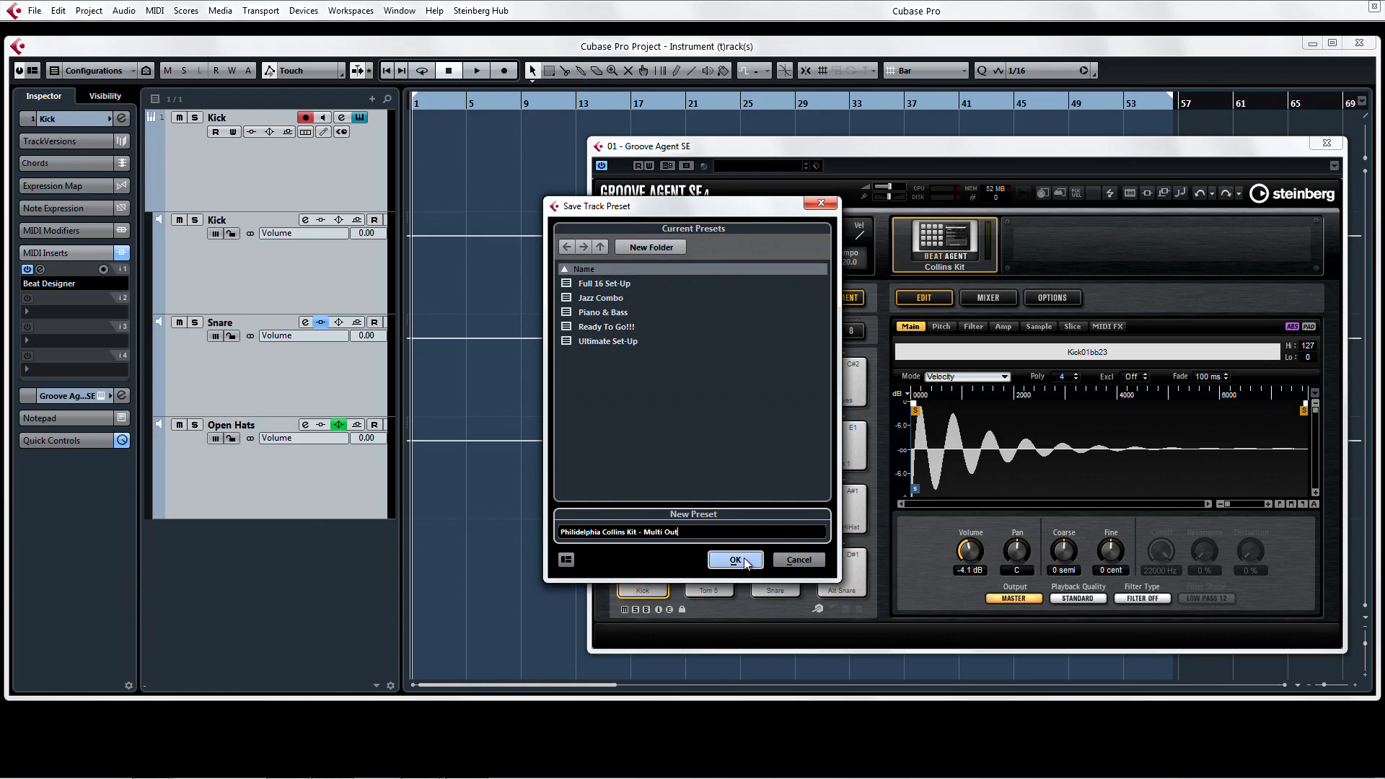
{"action": "left_click", "coordinate": [735, 560]}
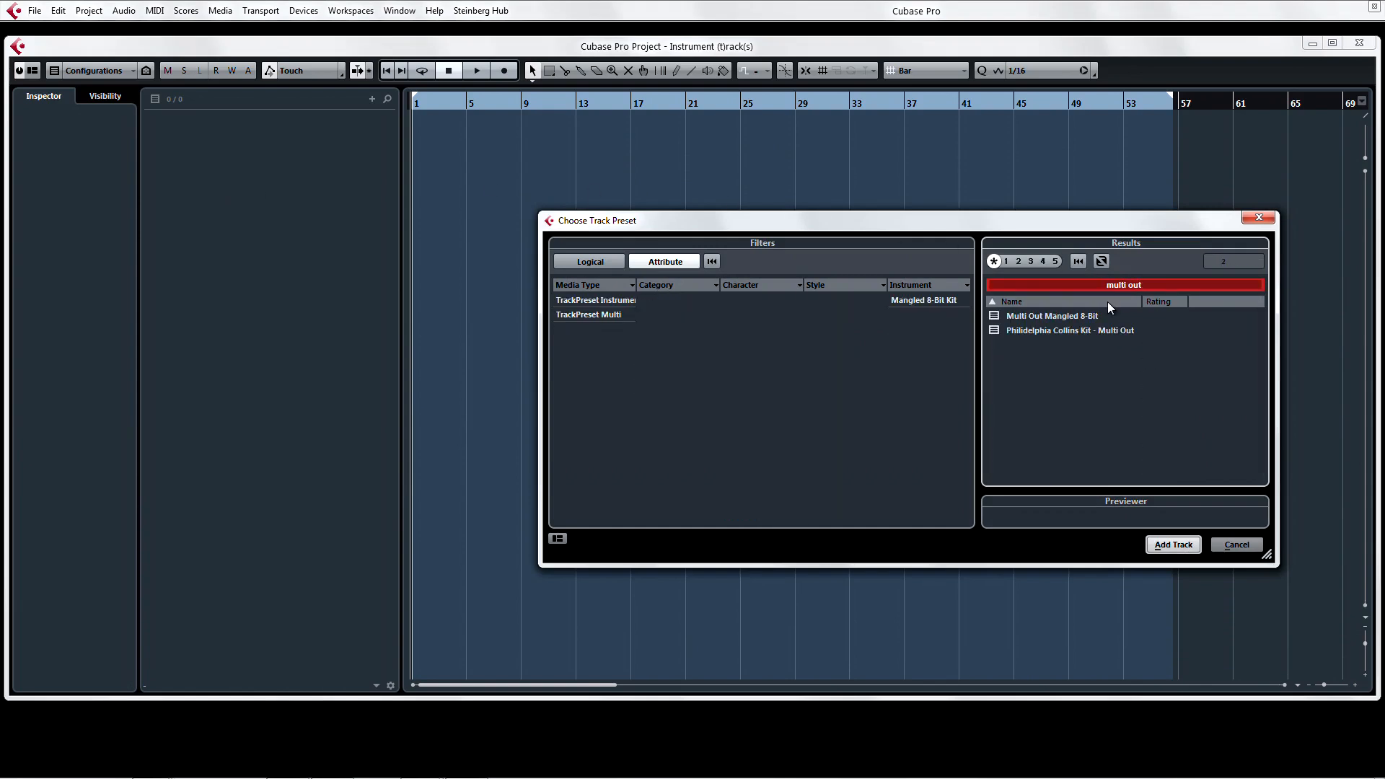
{"action": "left_click", "coordinate": [1171, 544]}
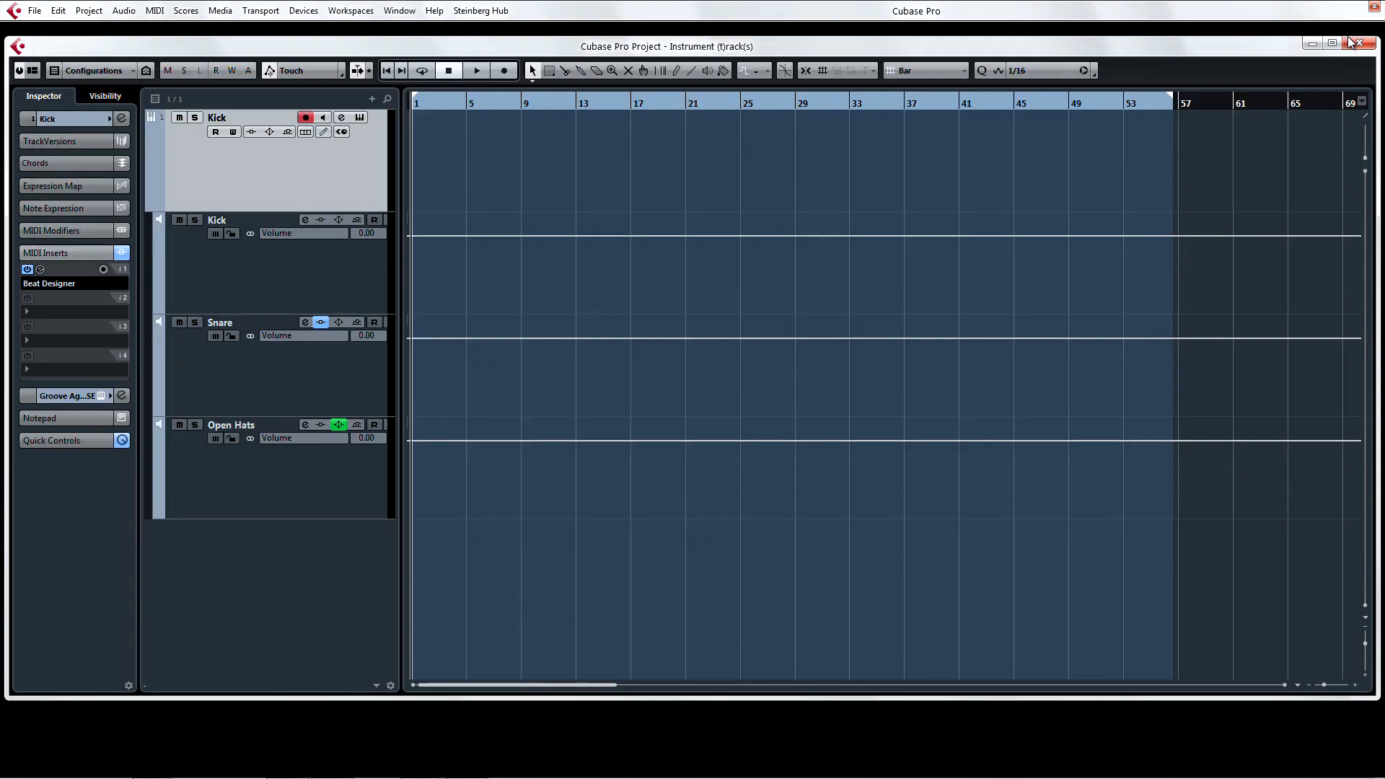
- Check the restored Beat Designer insert and the VST Instruments rack
{"action": "left_click", "coordinate": [41, 270]}
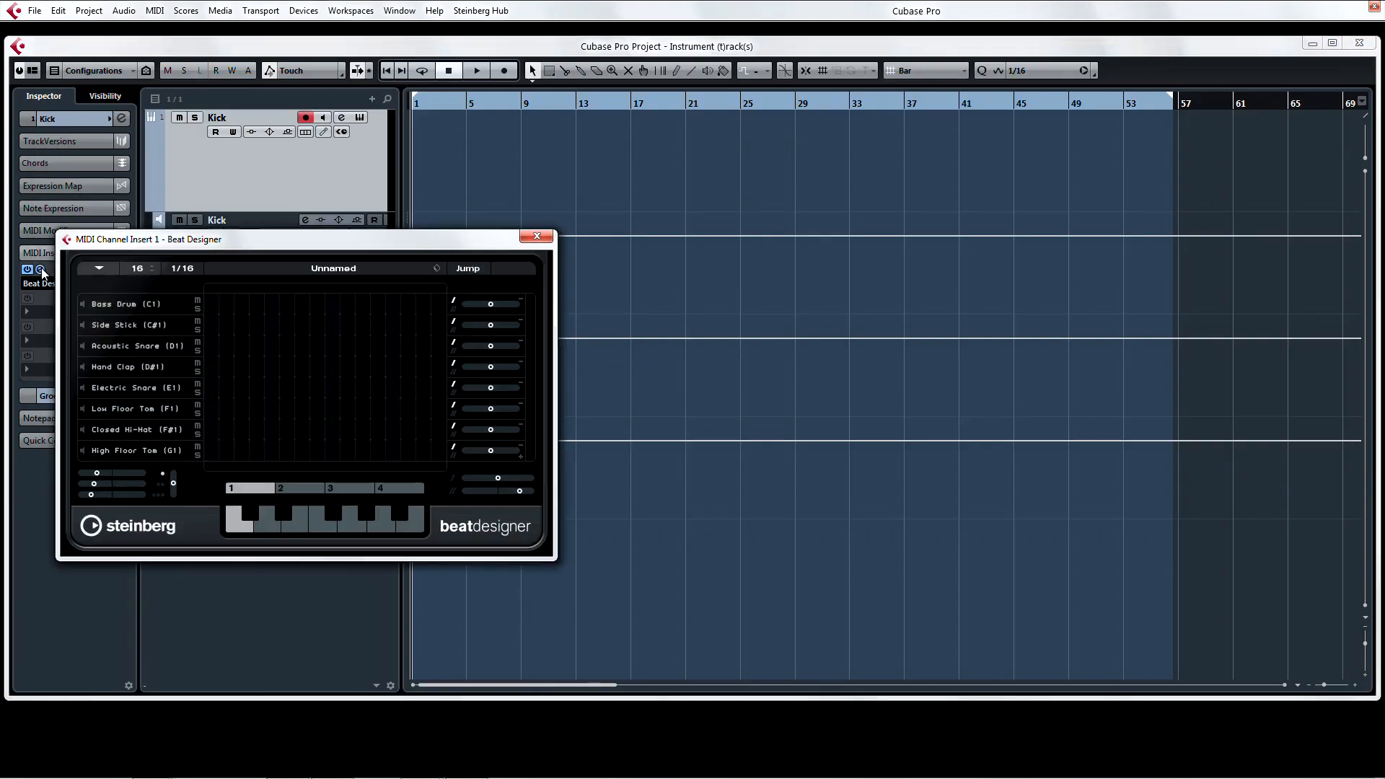
{"action": "left_click", "coordinate": [303, 10]}
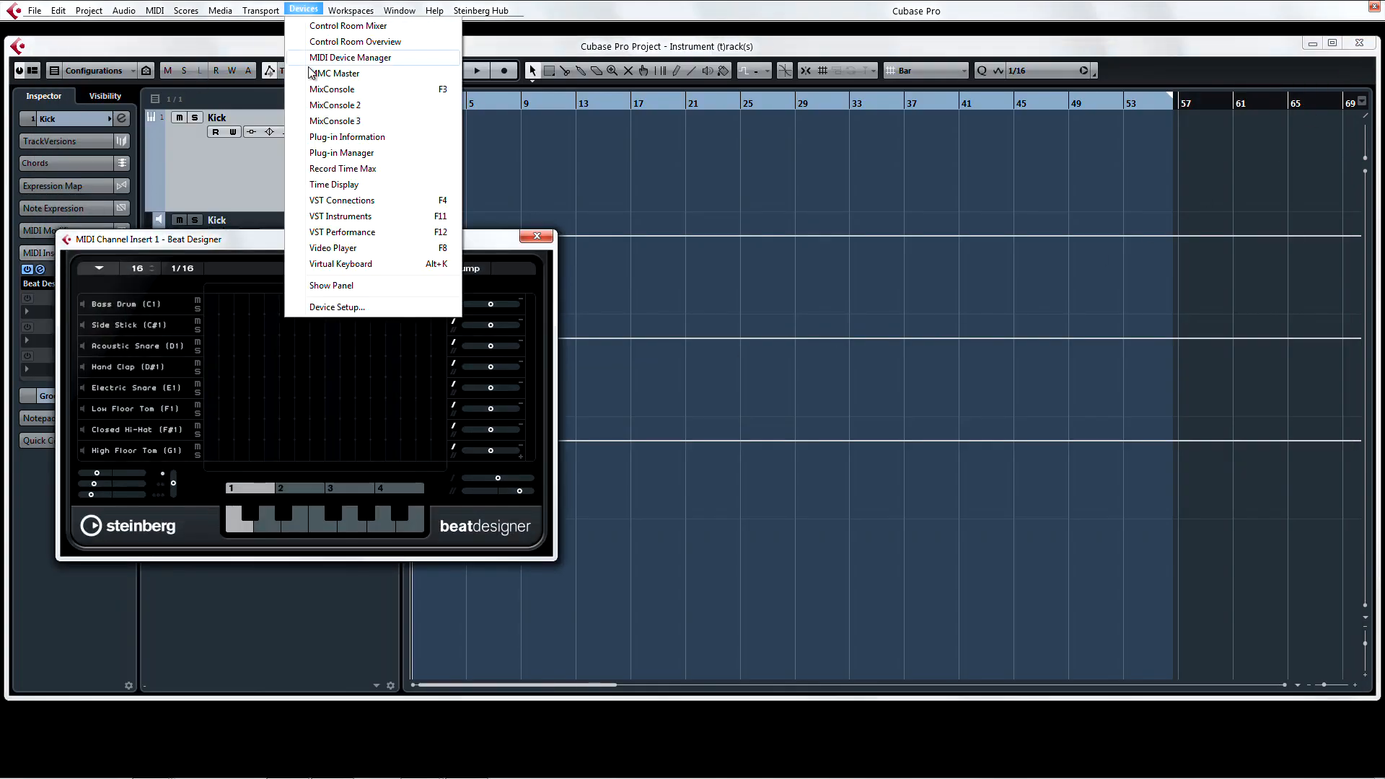
{"action": "left_click", "coordinate": [332, 88]}
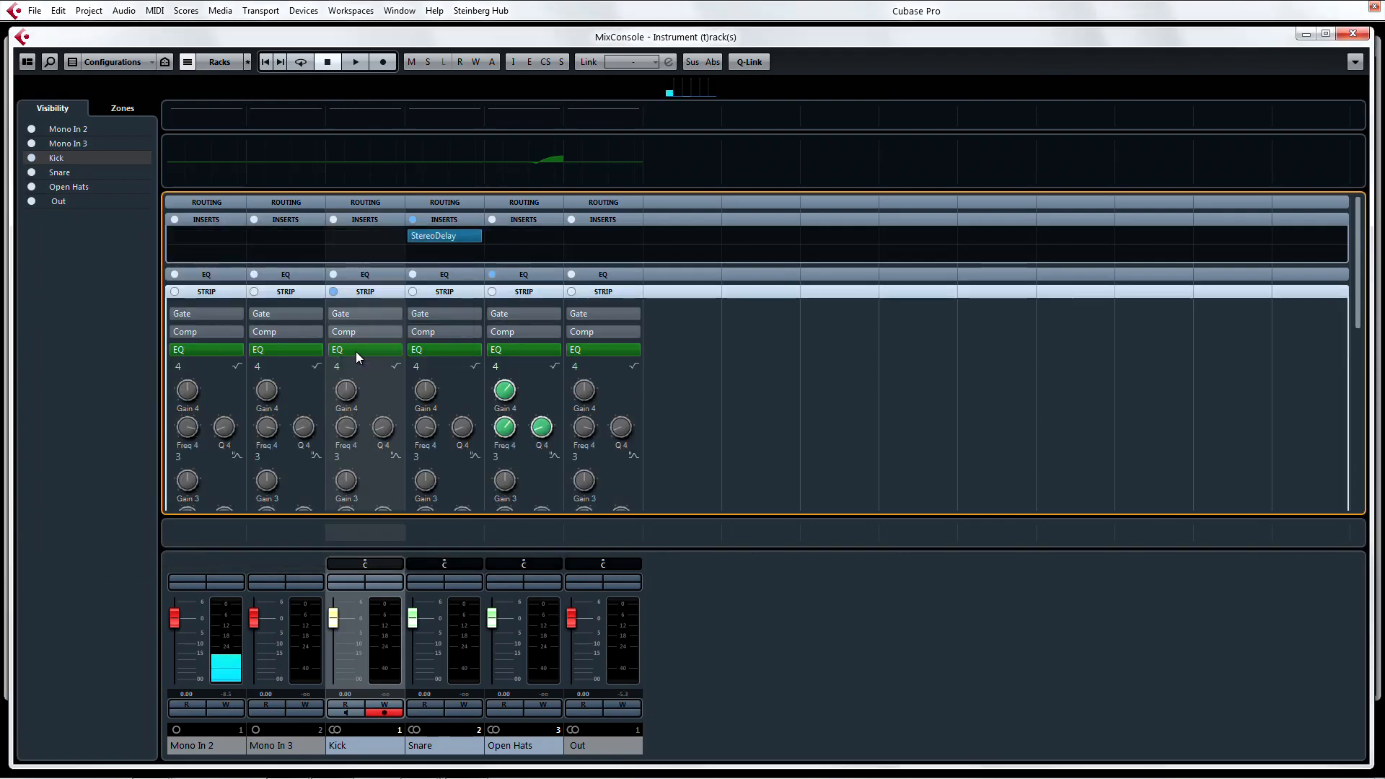
- Verify the snare's StereoDelay insert editor, close it and switch to the Instruments project
{"action": "left_click", "coordinate": [444, 247]}
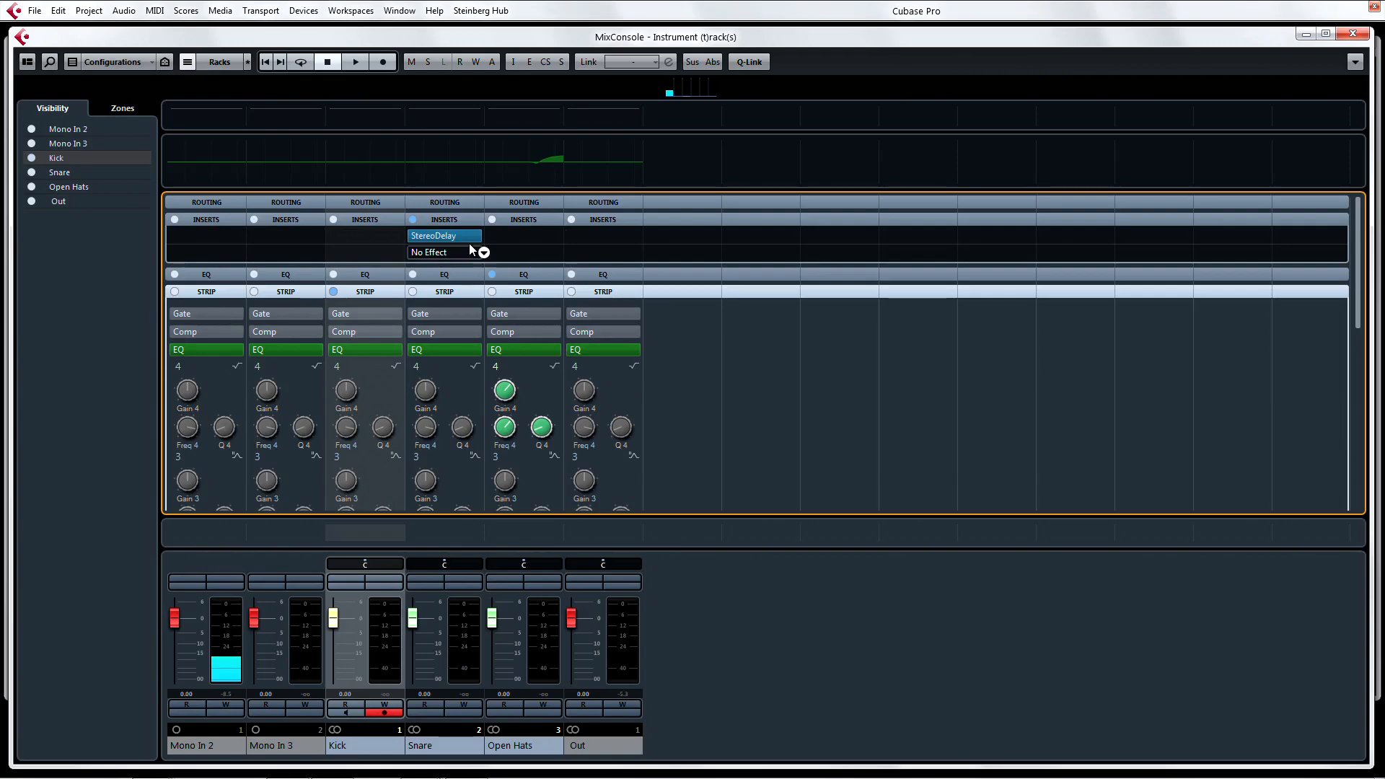
{"action": "left_click", "coordinate": [433, 235]}
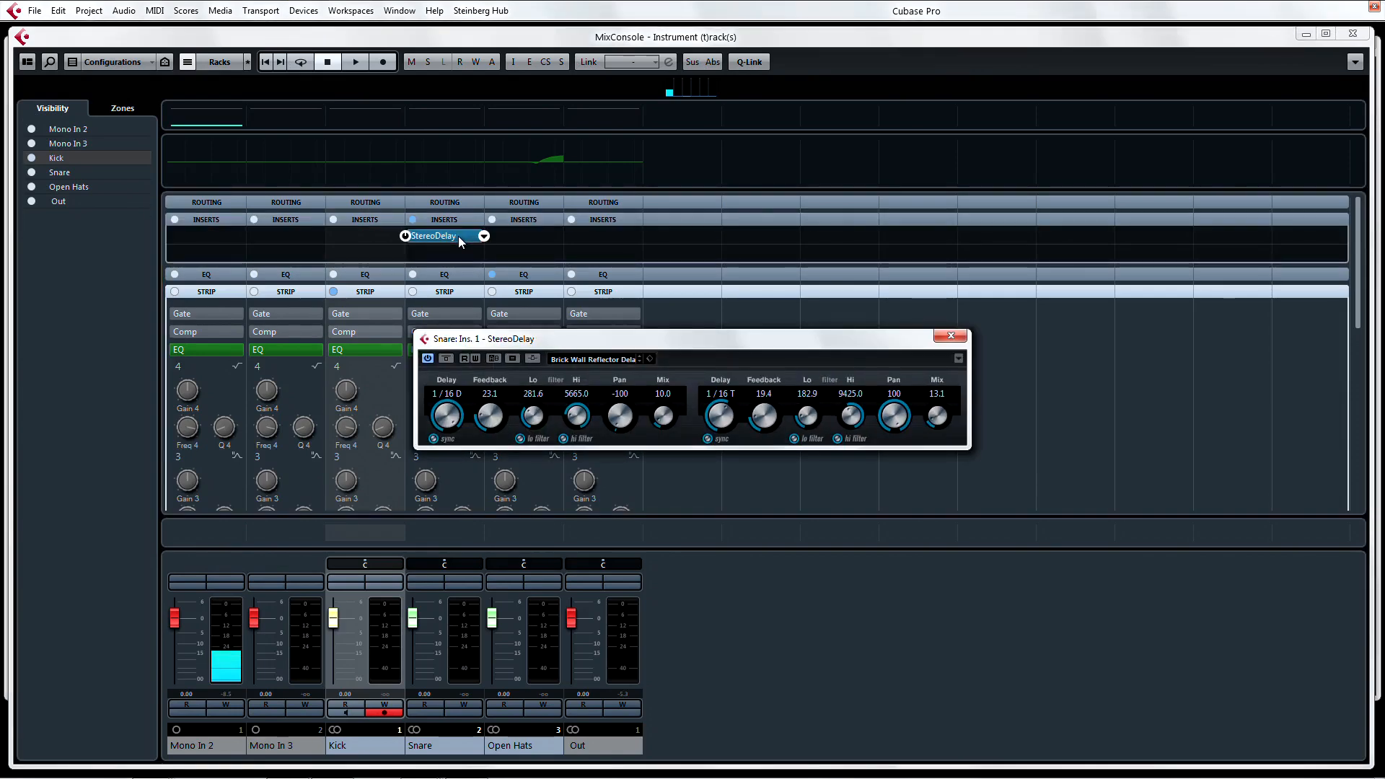
{"action": "left_click", "coordinate": [951, 336]}
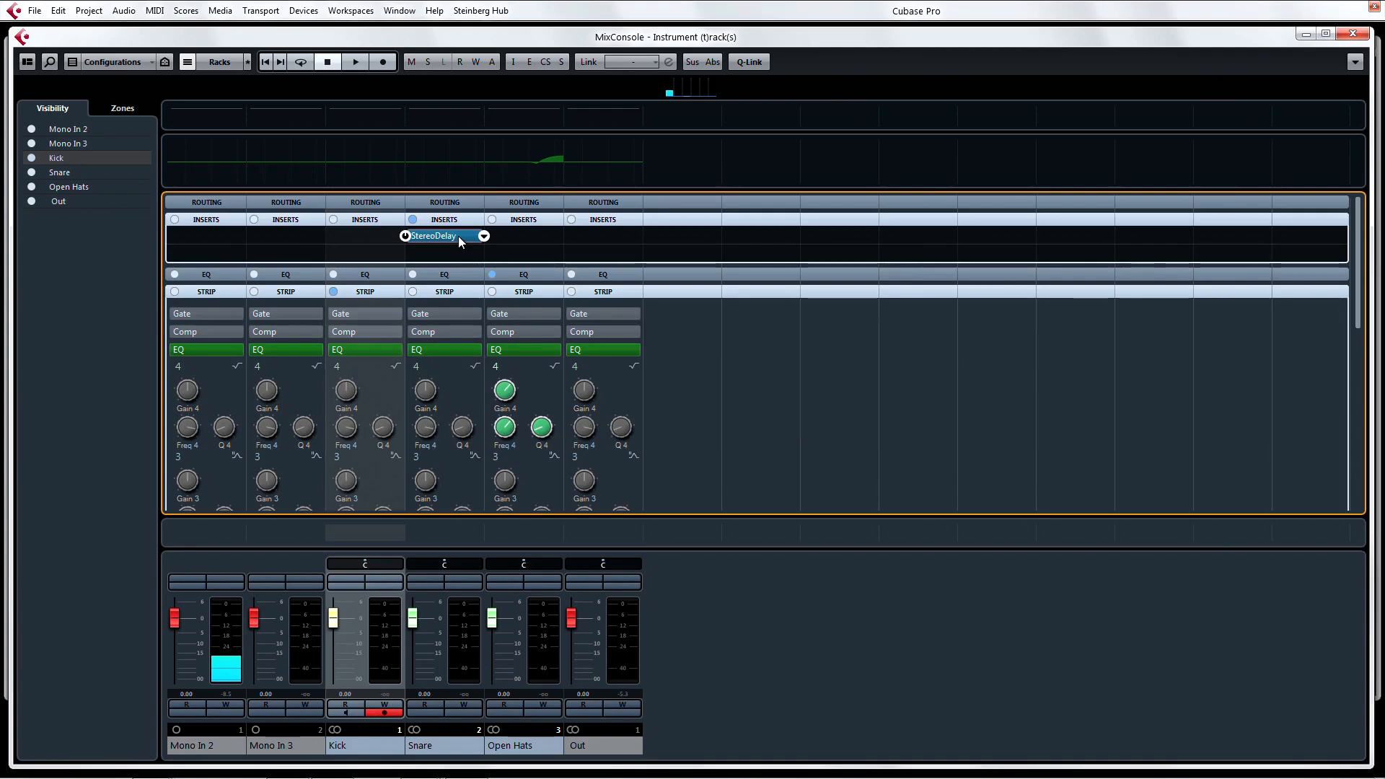
{"action": "left_click", "coordinate": [304, 10]}
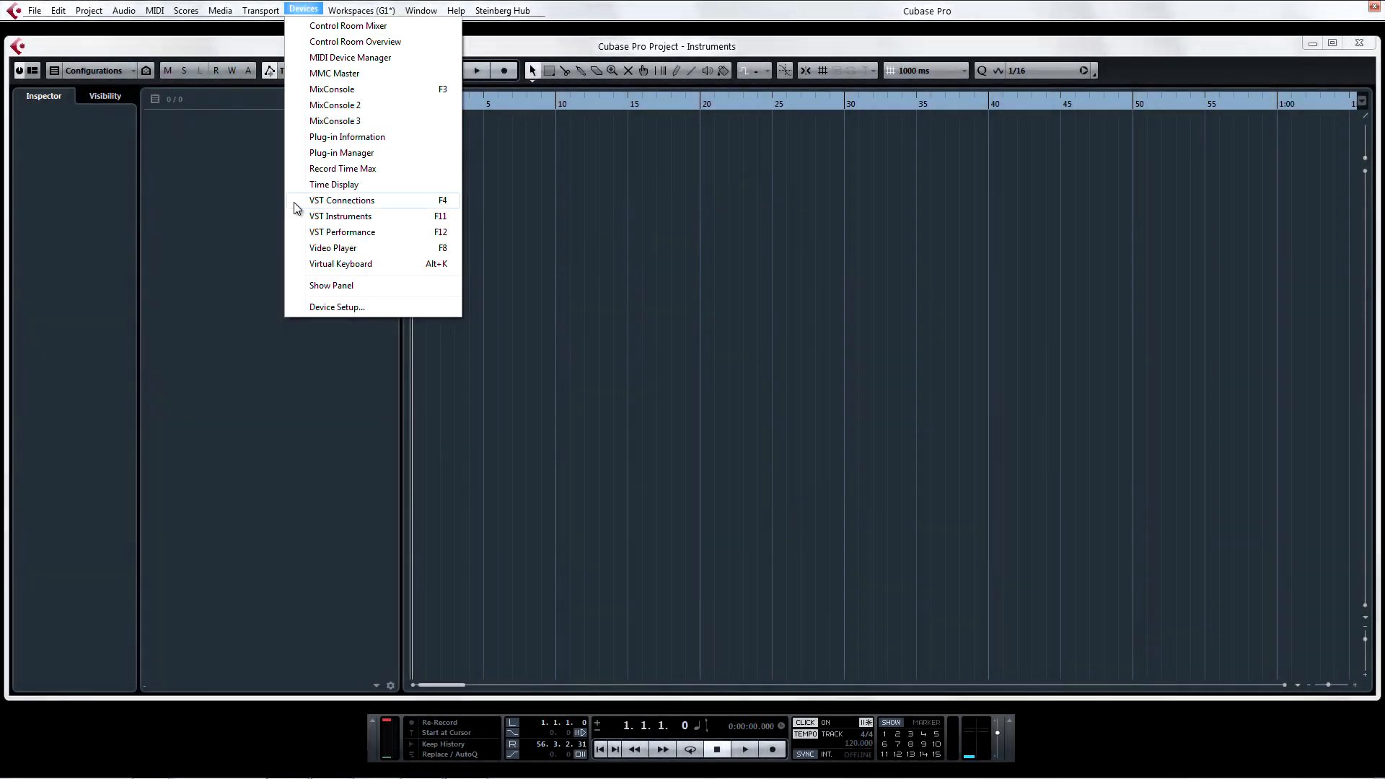
- From the VST Instruments rack, add an instrument track with HALion Sonic SE
{"action": "left_click", "coordinate": [341, 215]}
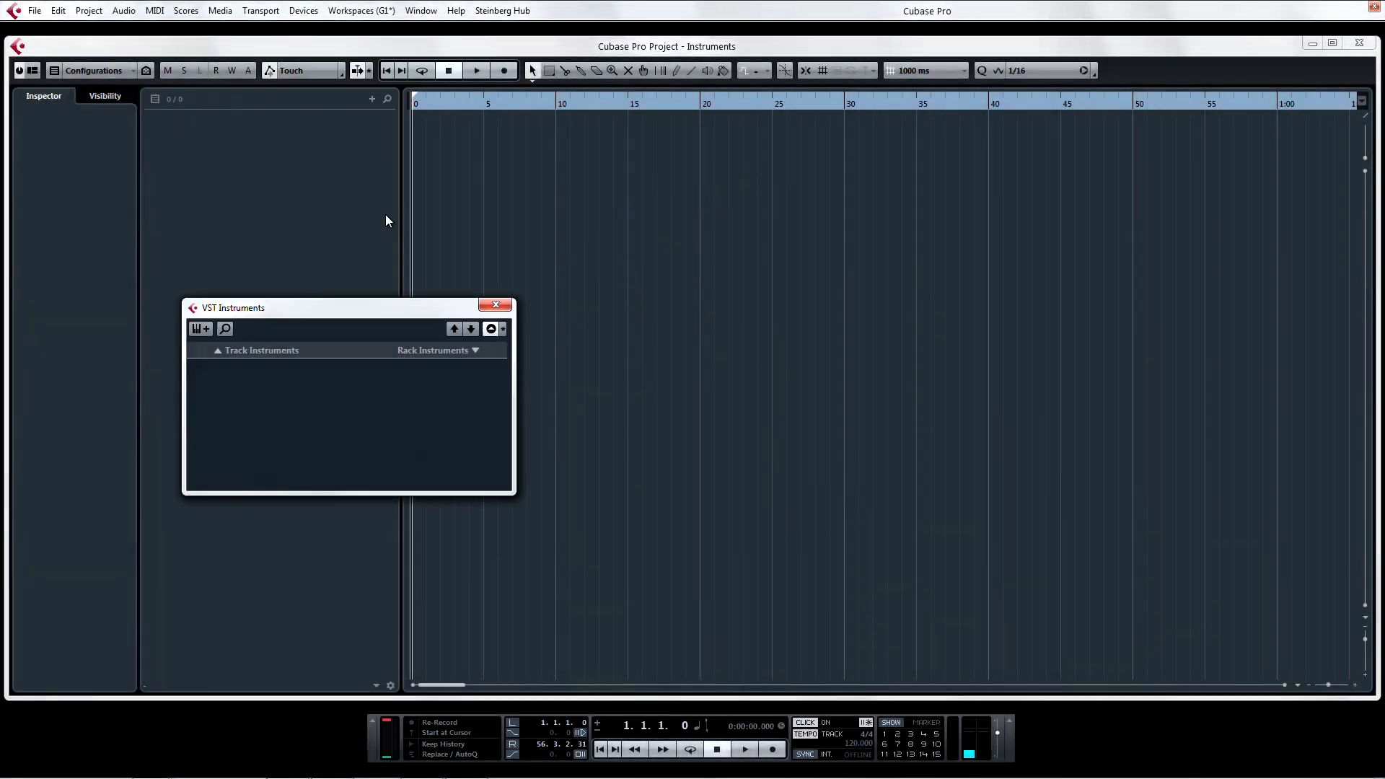
{"action": "mouse_move", "coordinate": [195, 140]}
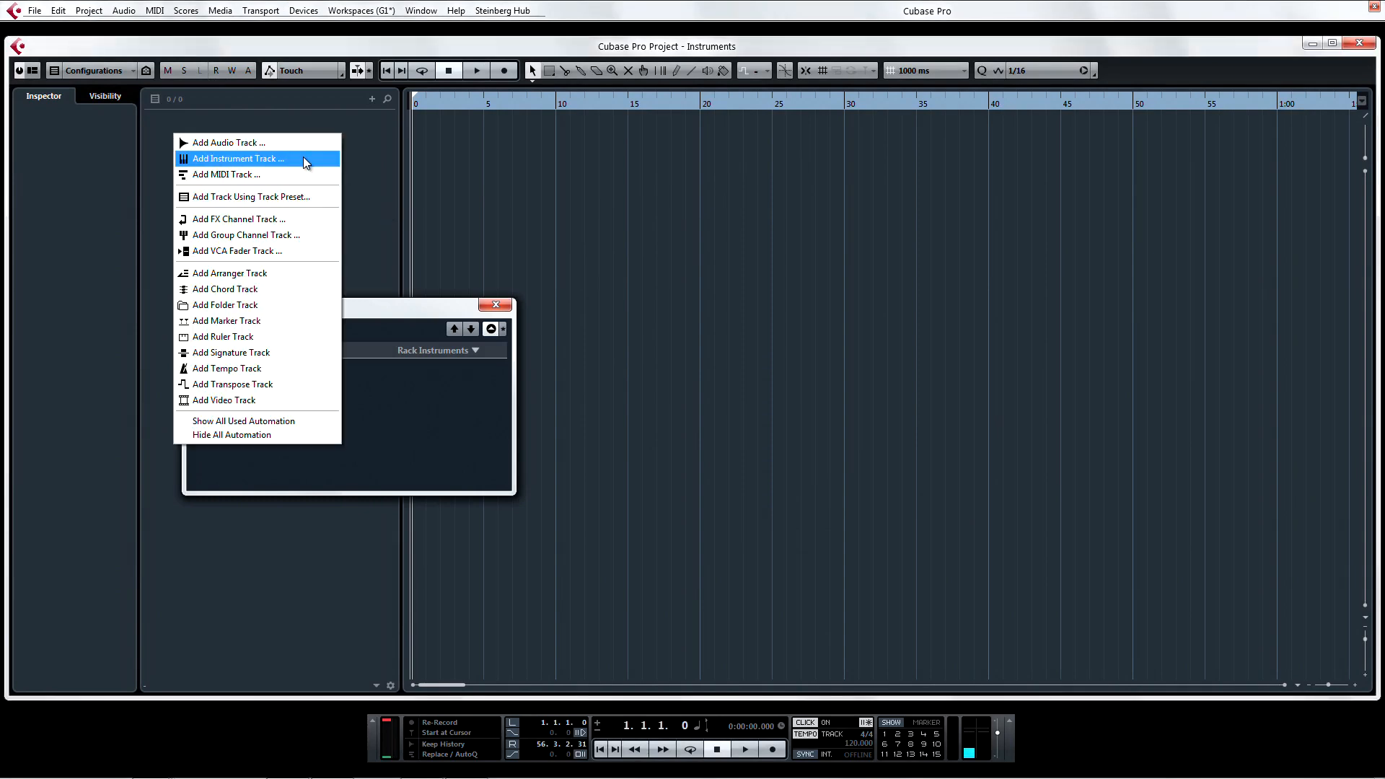
{"action": "left_click", "coordinate": [237, 158]}
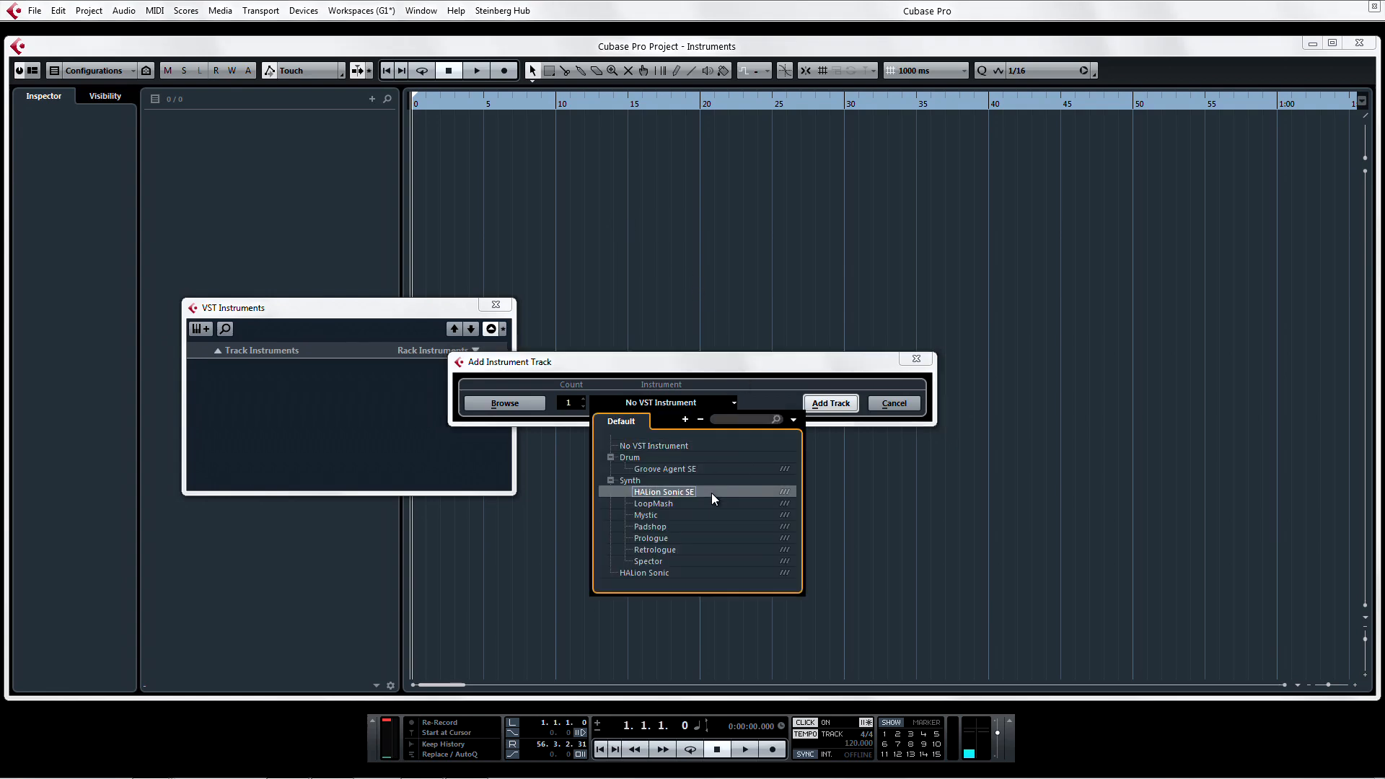
{"action": "left_click", "coordinate": [892, 403]}
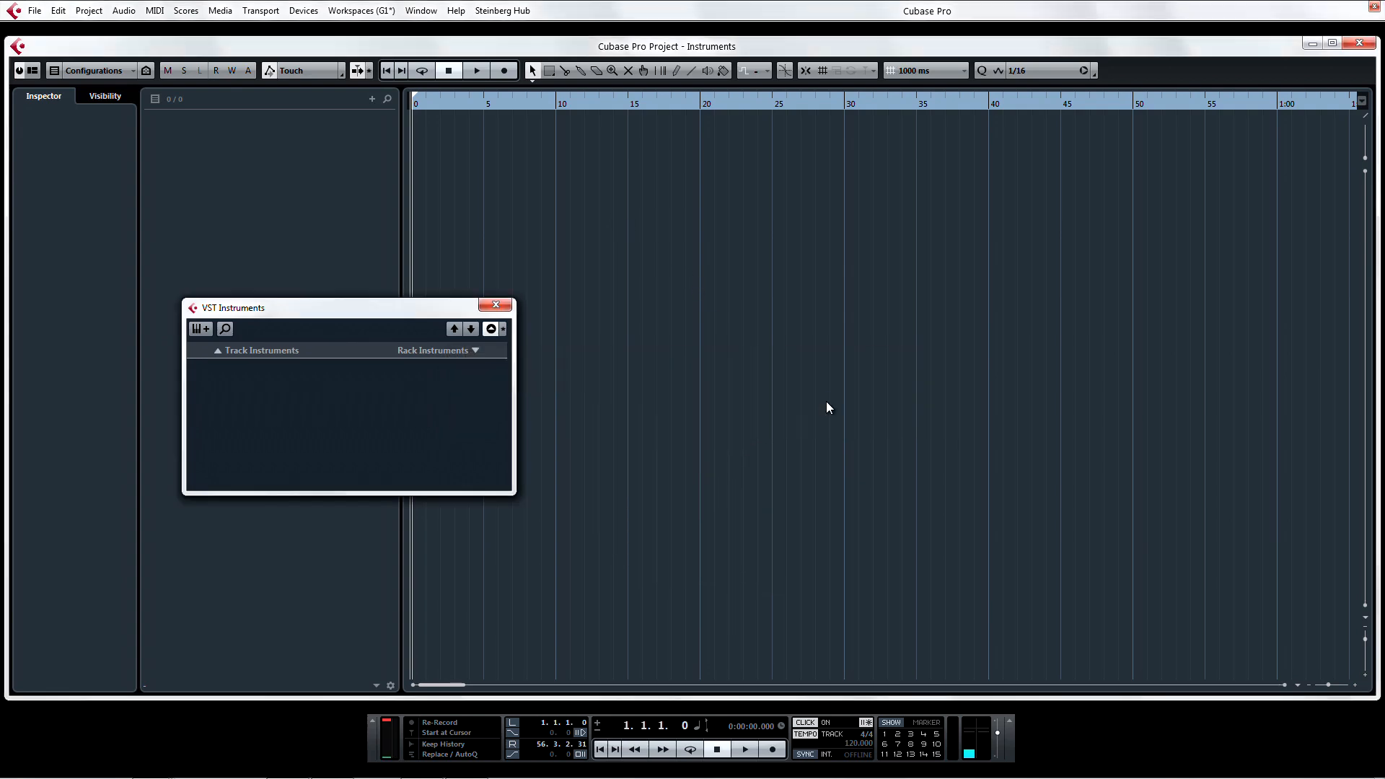
{"action": "left_click", "coordinate": [197, 328]}
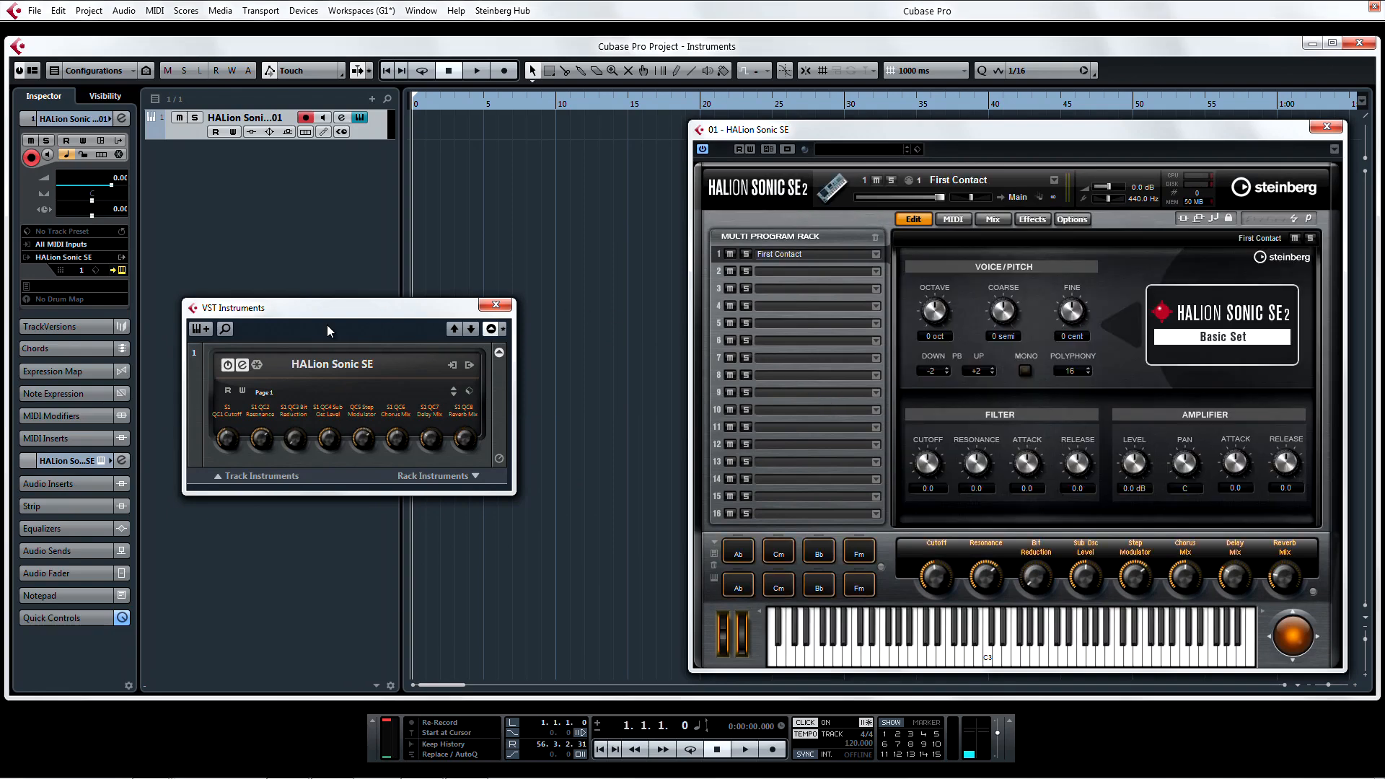
{"action": "mouse_move", "coordinate": [343, 368]}
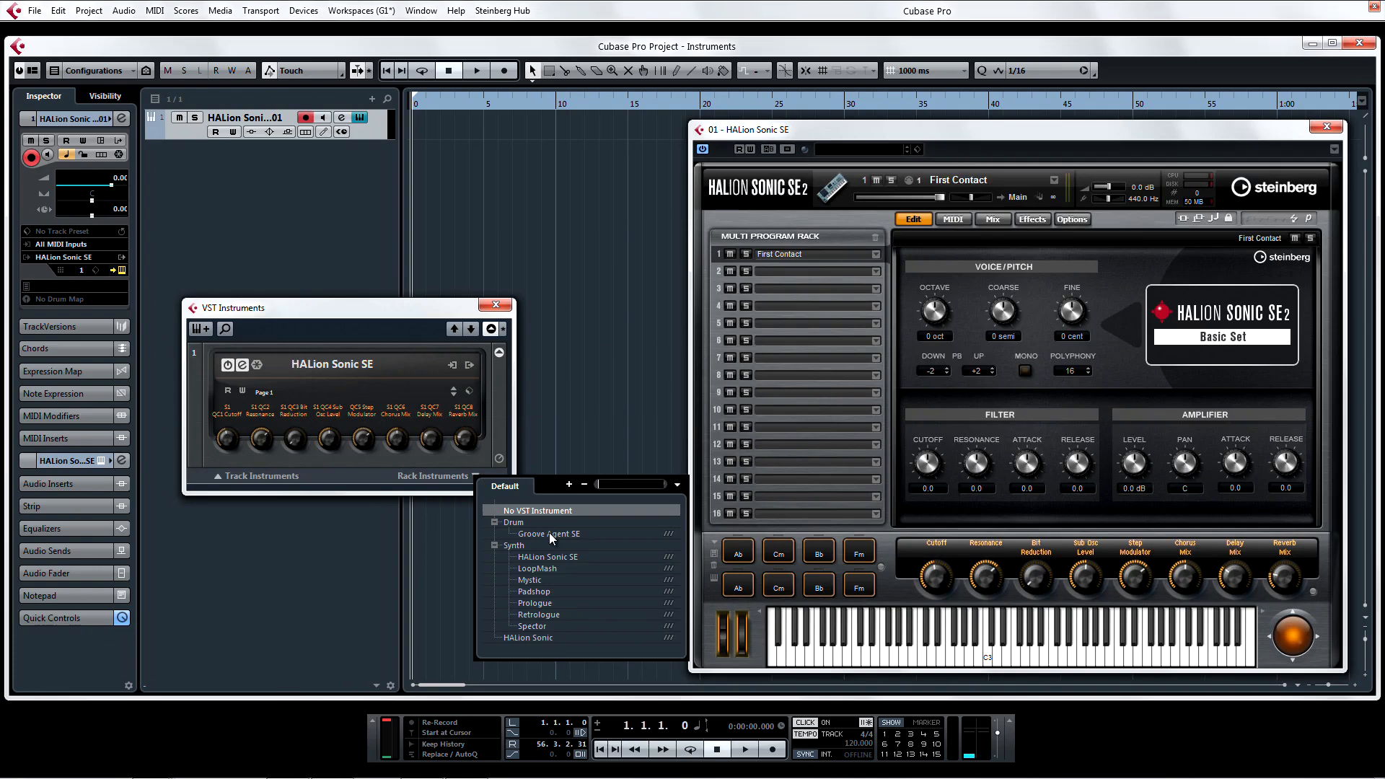
- Add Groove Agent SE as a rack instrument and create its MIDI track
{"action": "left_click", "coordinate": [547, 534]}
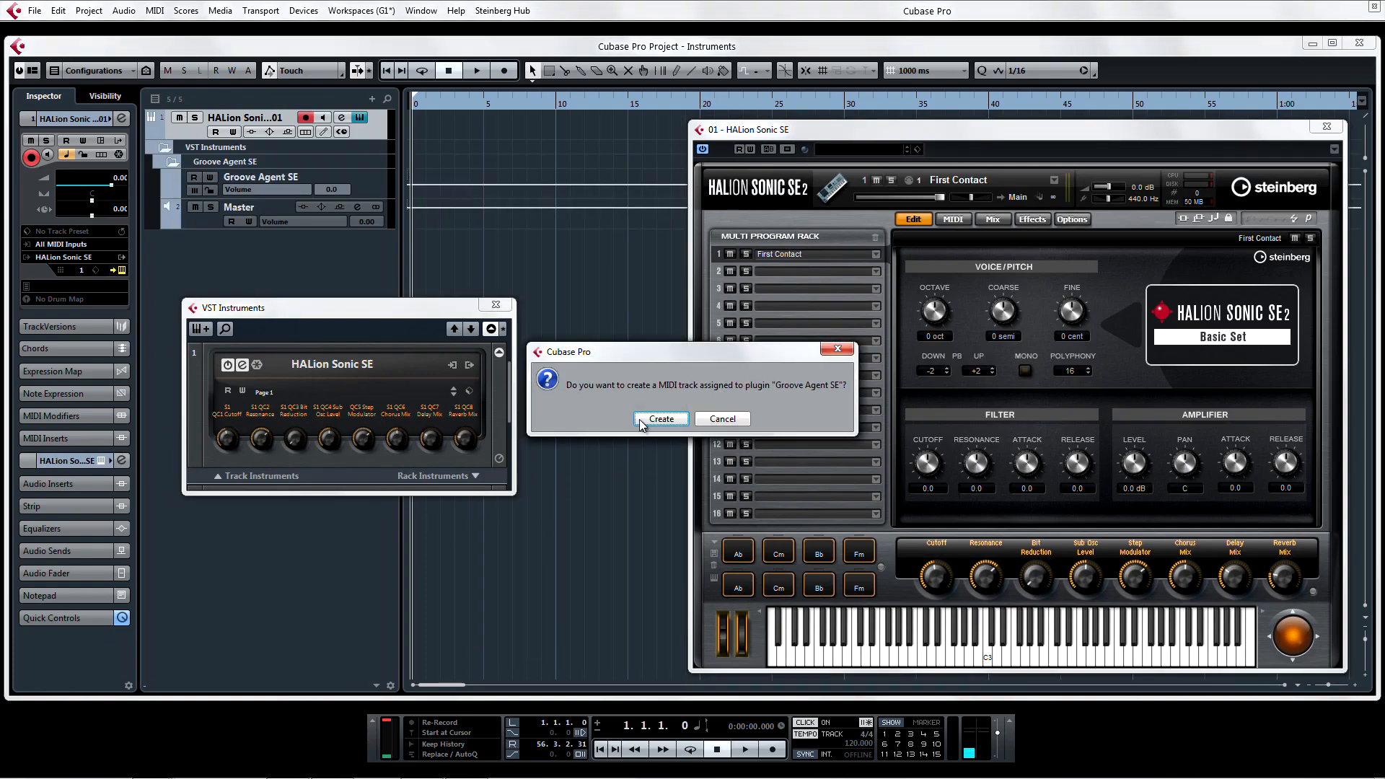
{"action": "left_click", "coordinate": [659, 419]}
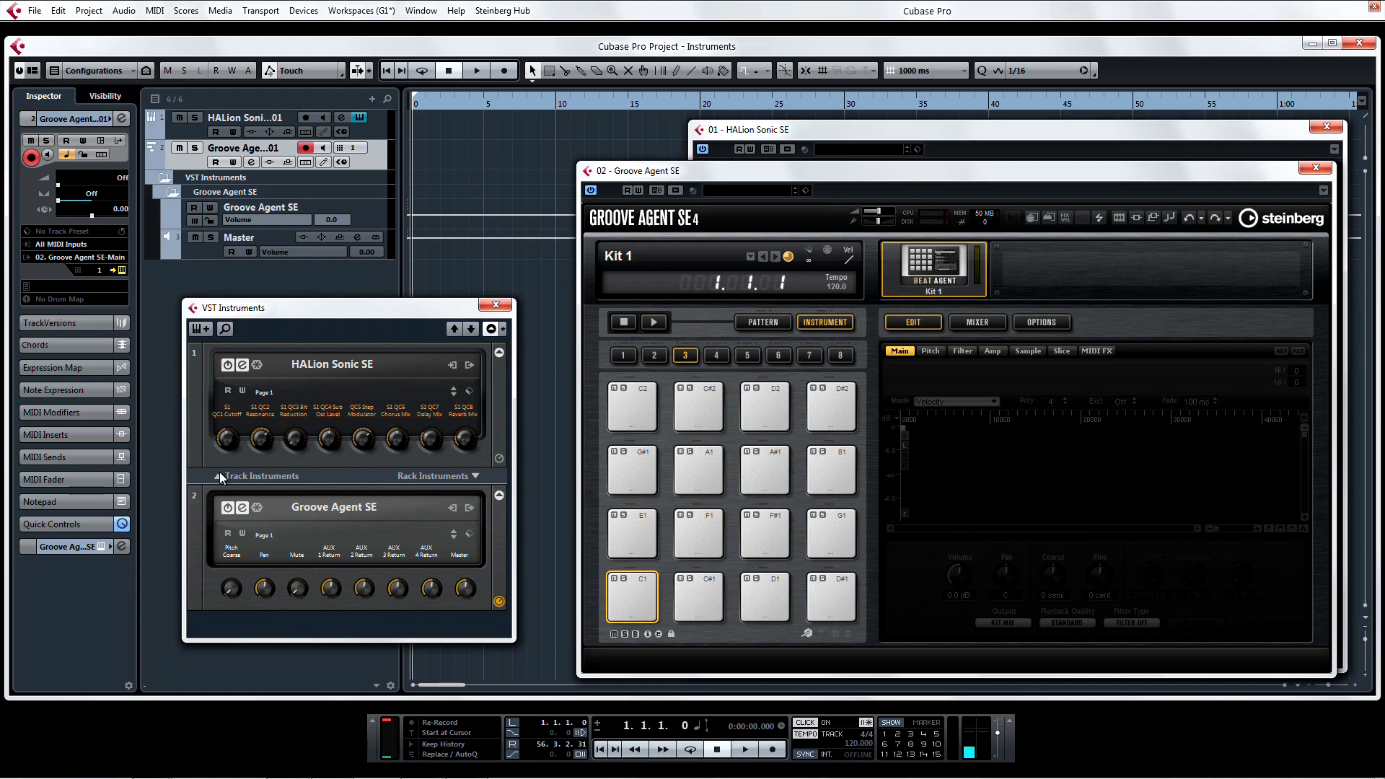
{"action": "mouse_move", "coordinate": [466, 478]}
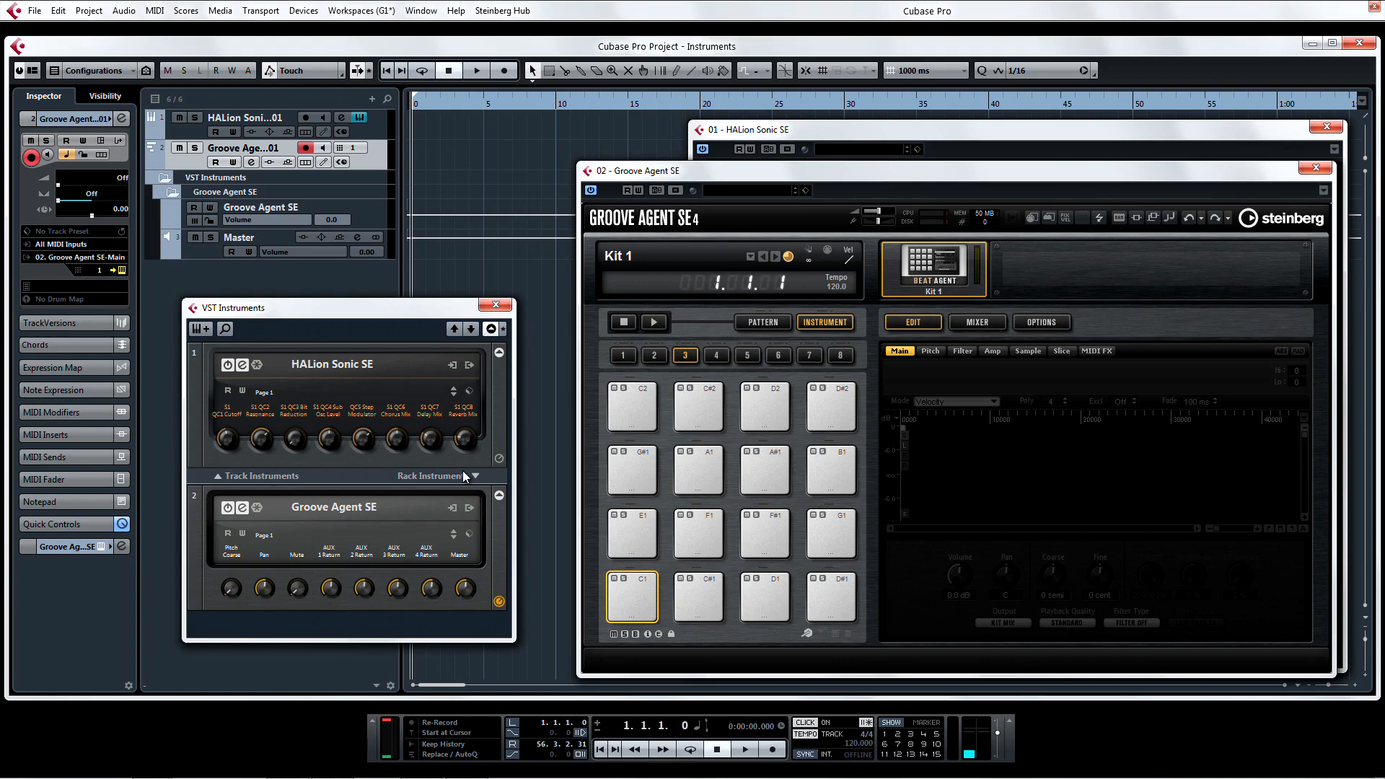
{"action": "mouse_move", "coordinate": [375, 619]}
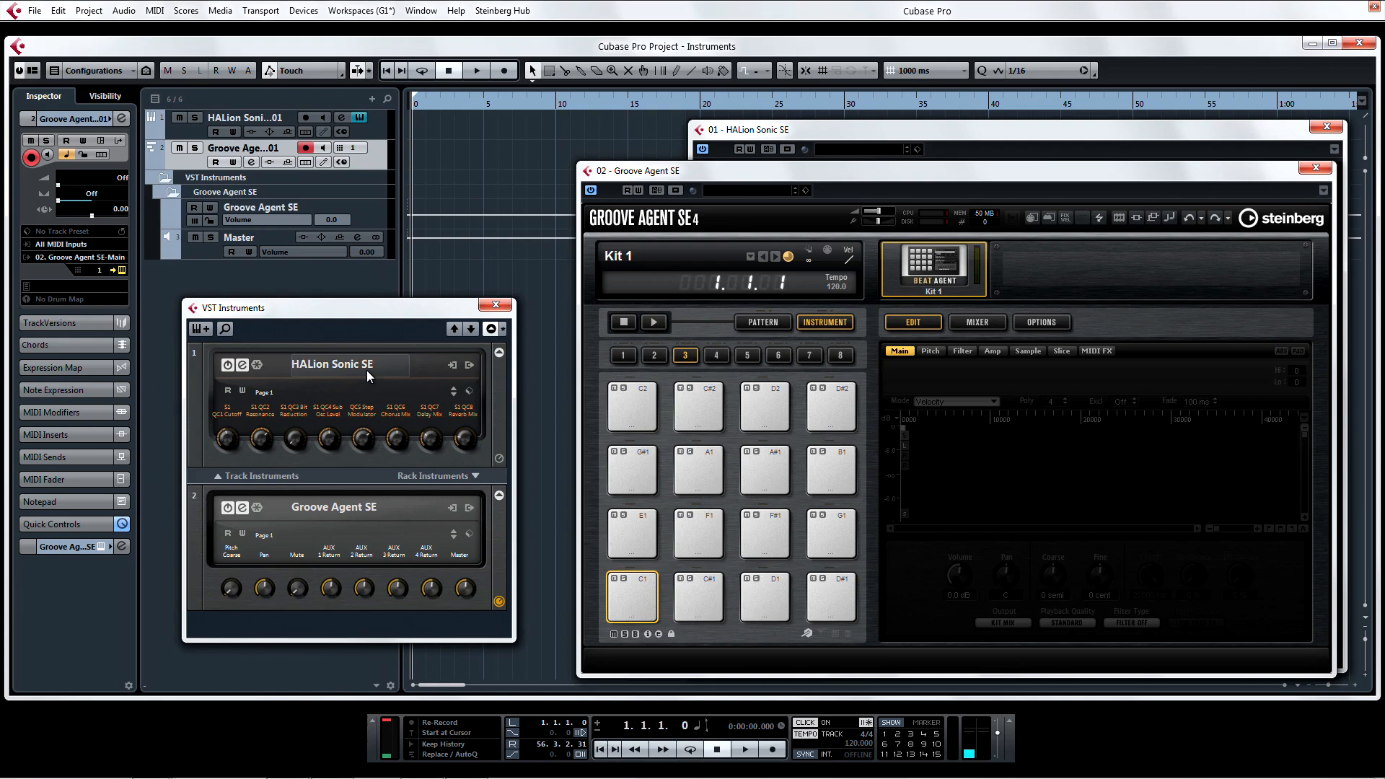
{"action": "mouse_move", "coordinate": [447, 388]}
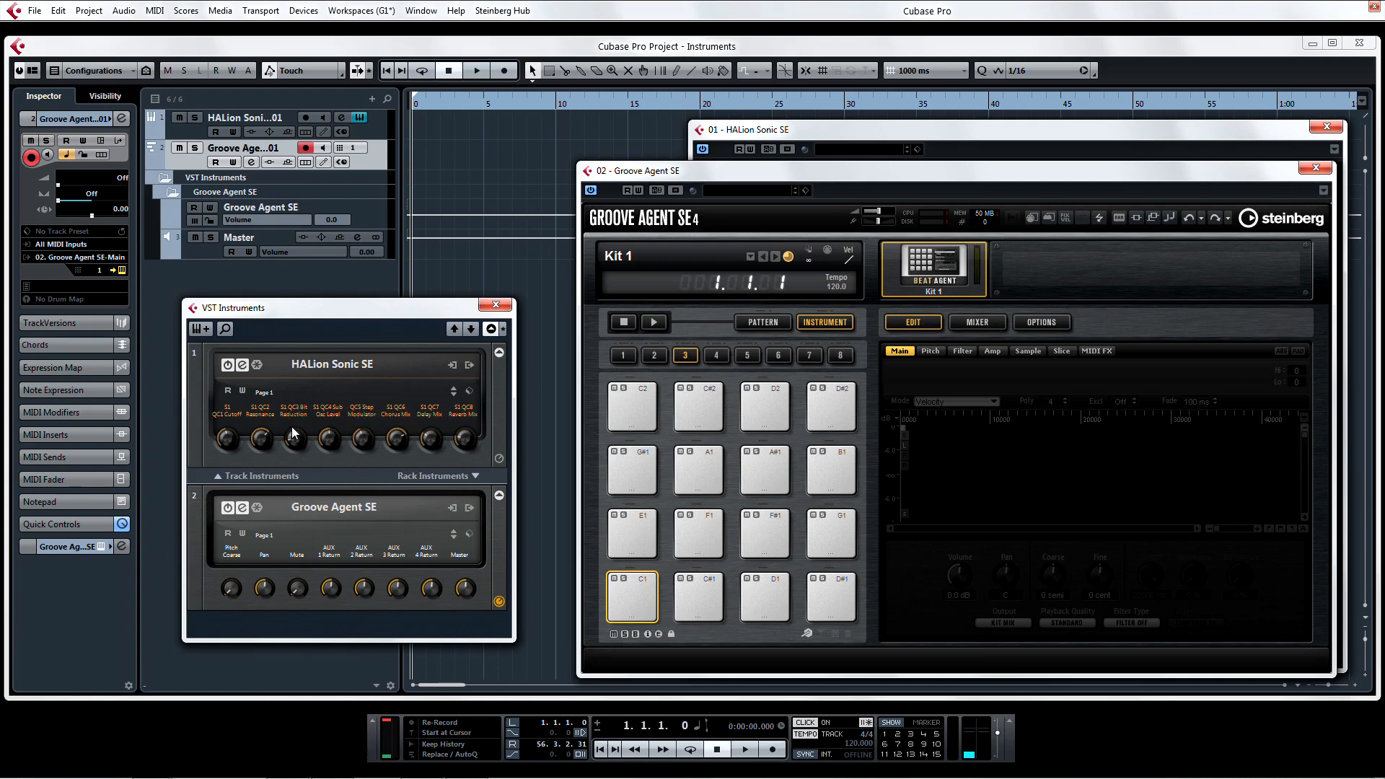
{"action": "mouse_move", "coordinate": [228, 439]}
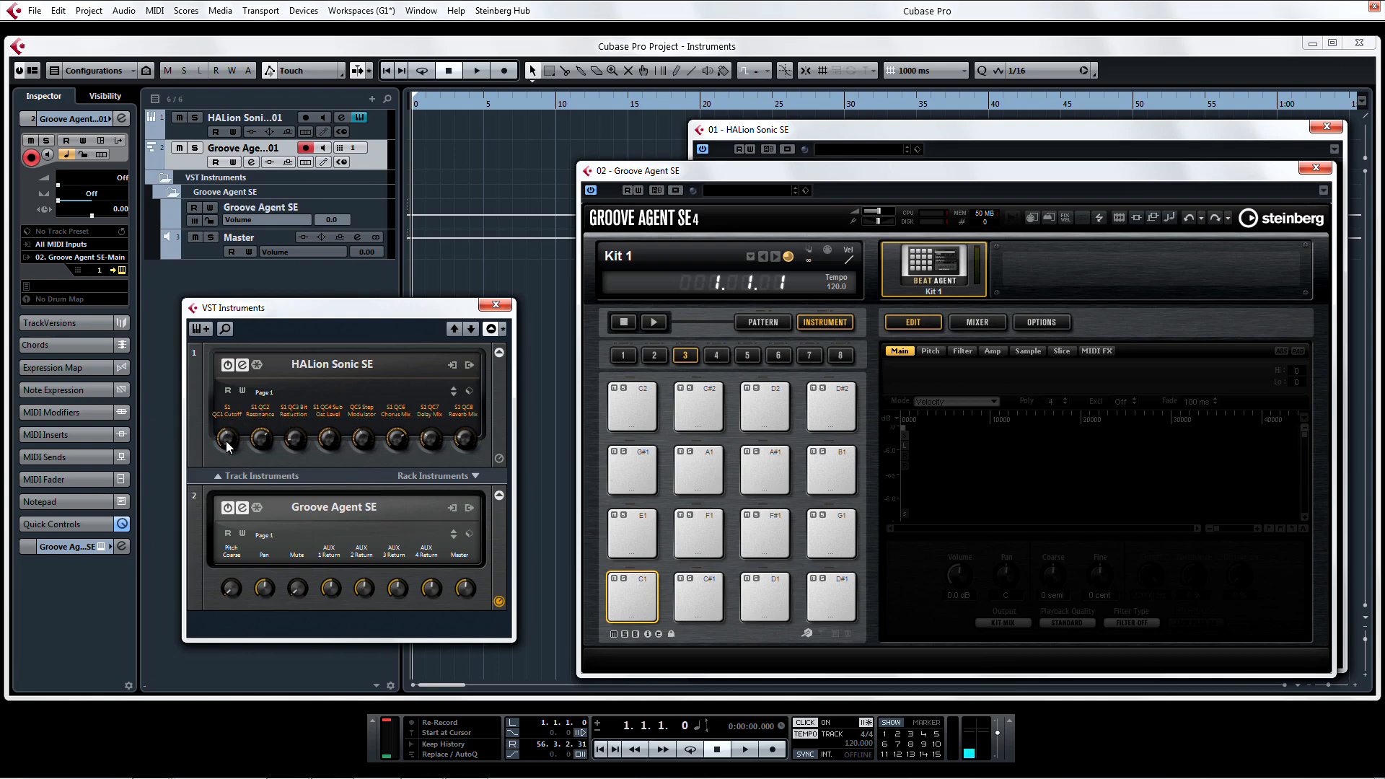
{"action": "mouse_move", "coordinate": [226, 438]}
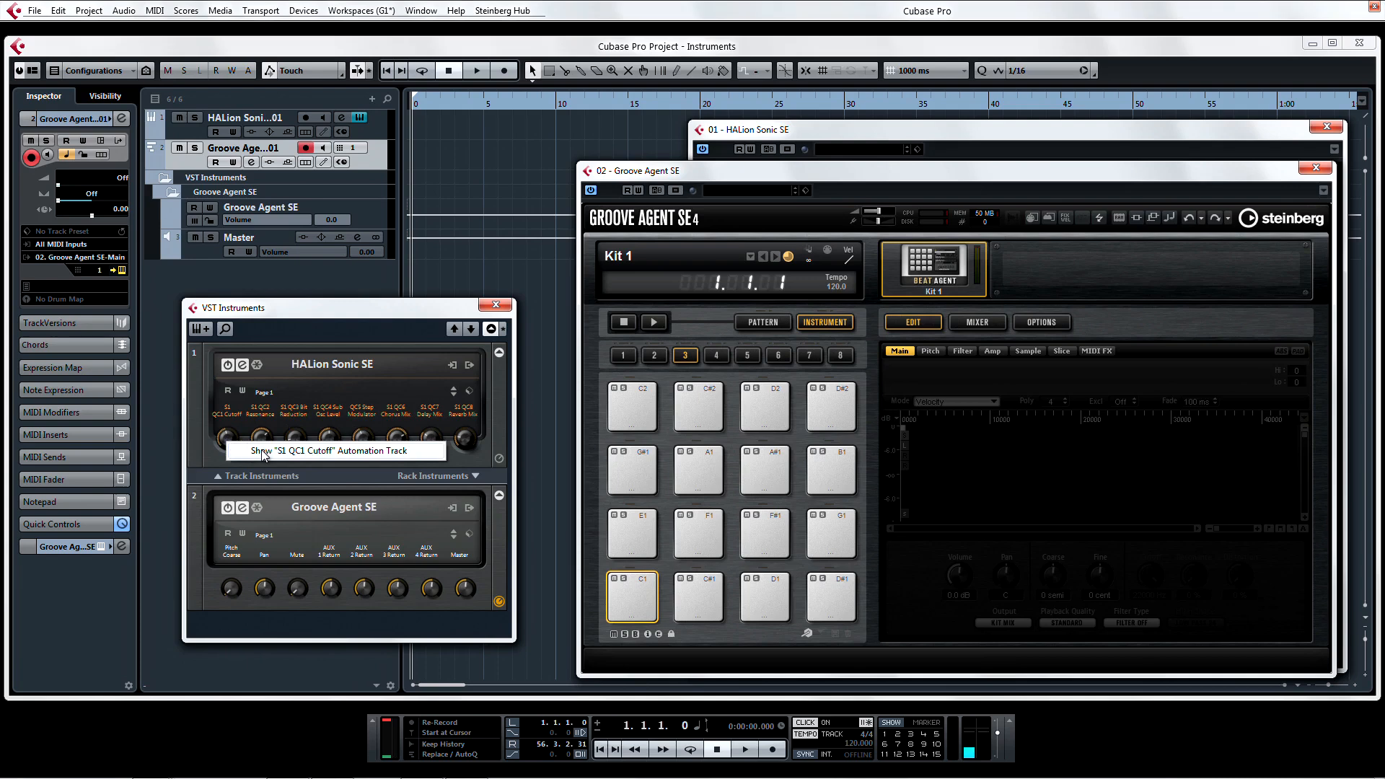
- Show the S1 QC1 Cutoff automation track, write a cutoff curve and close the instrument editors
{"action": "left_click", "coordinate": [330, 450]}
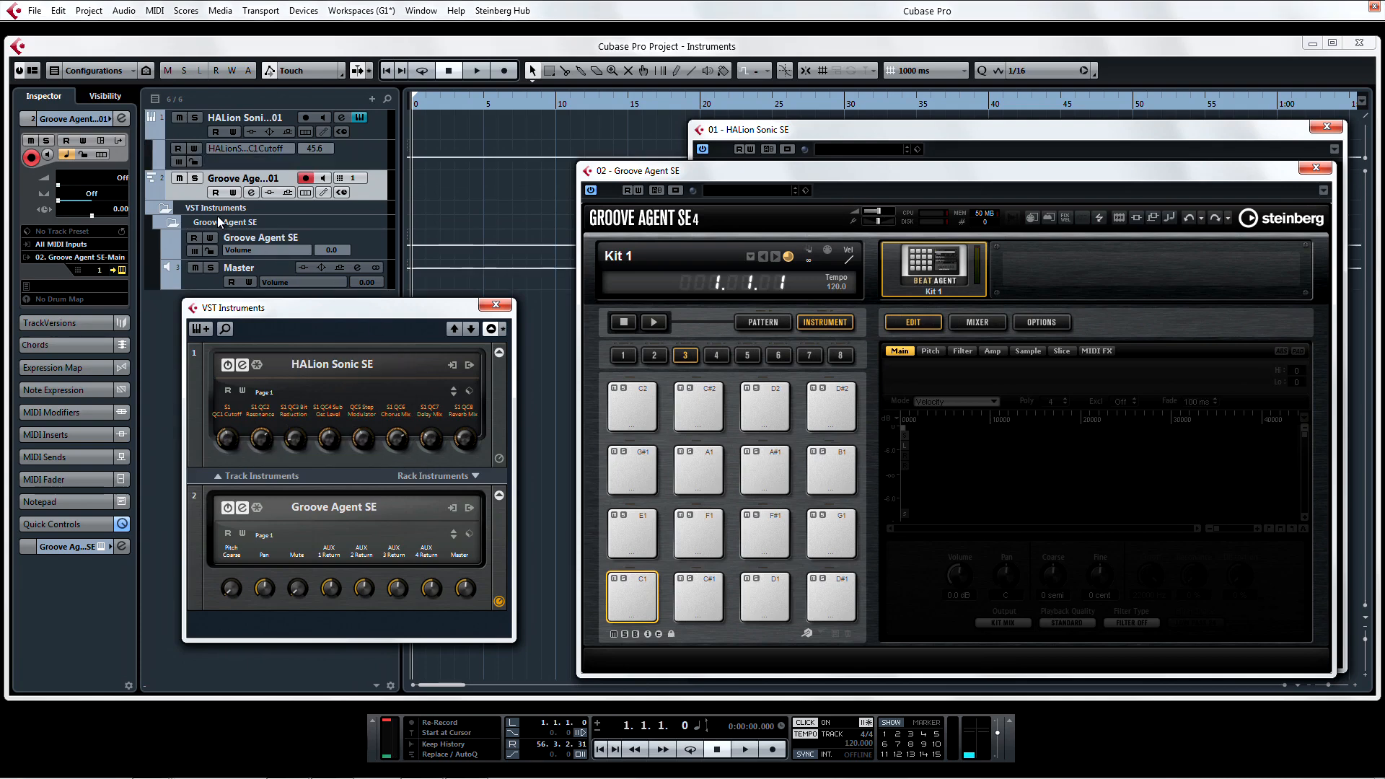
{"action": "left_click", "coordinate": [247, 117]}
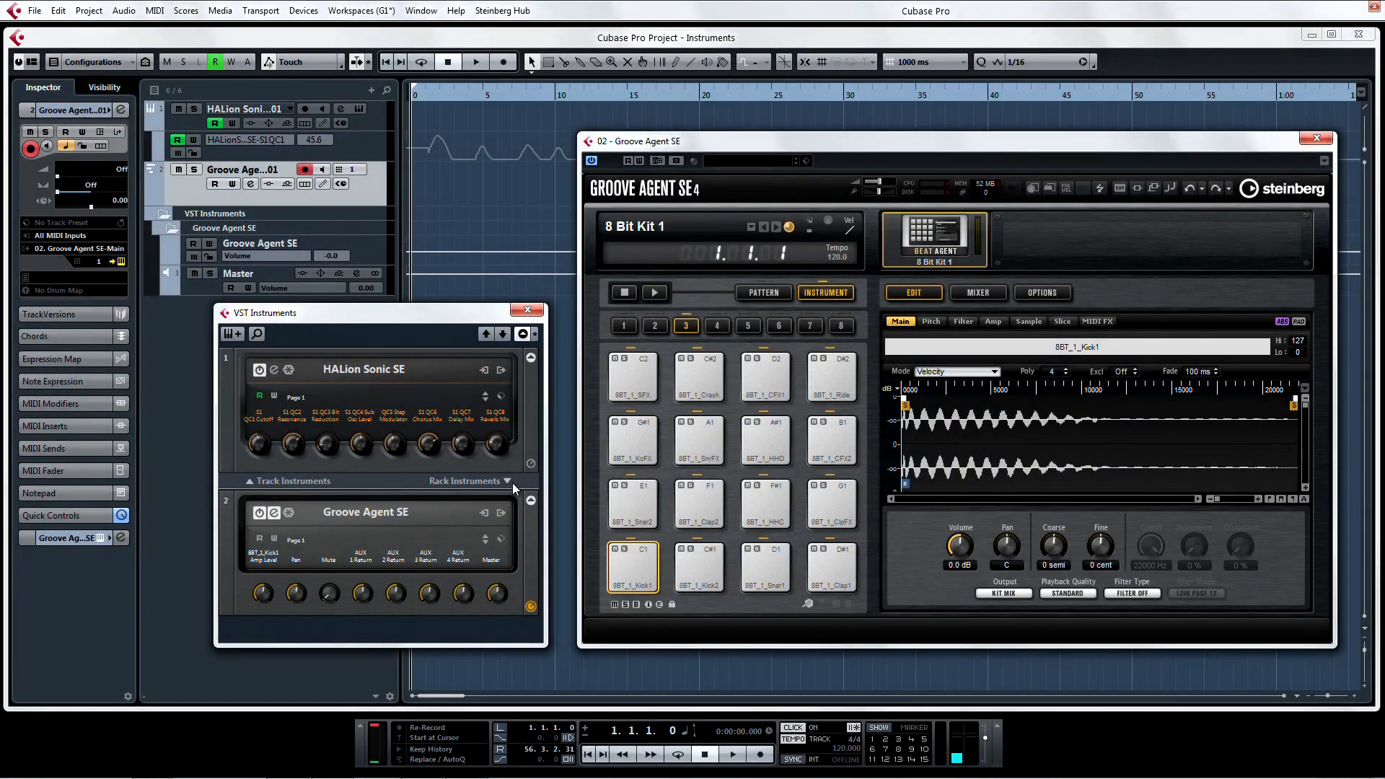
{"action": "right_click", "coordinate": [1053, 544]}
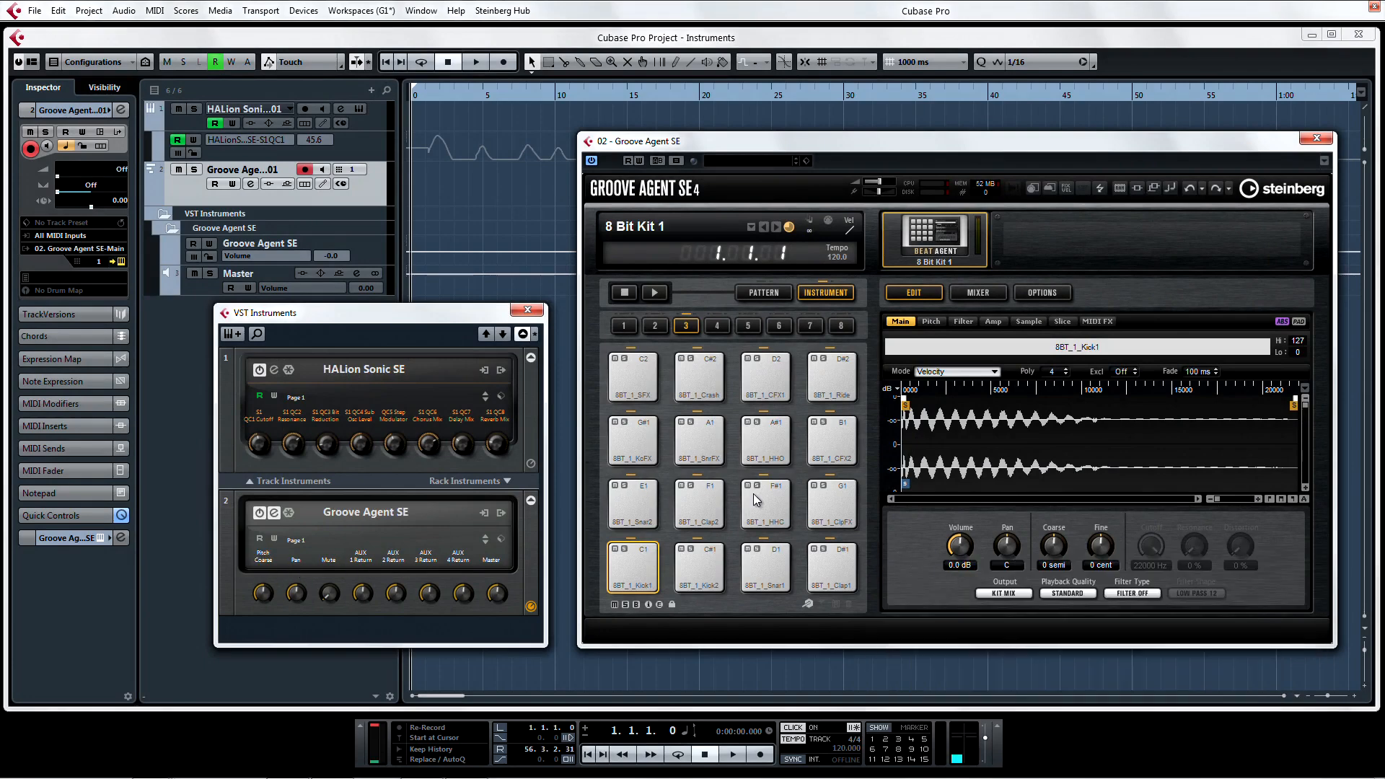
{"action": "right_click", "coordinate": [1053, 543]}
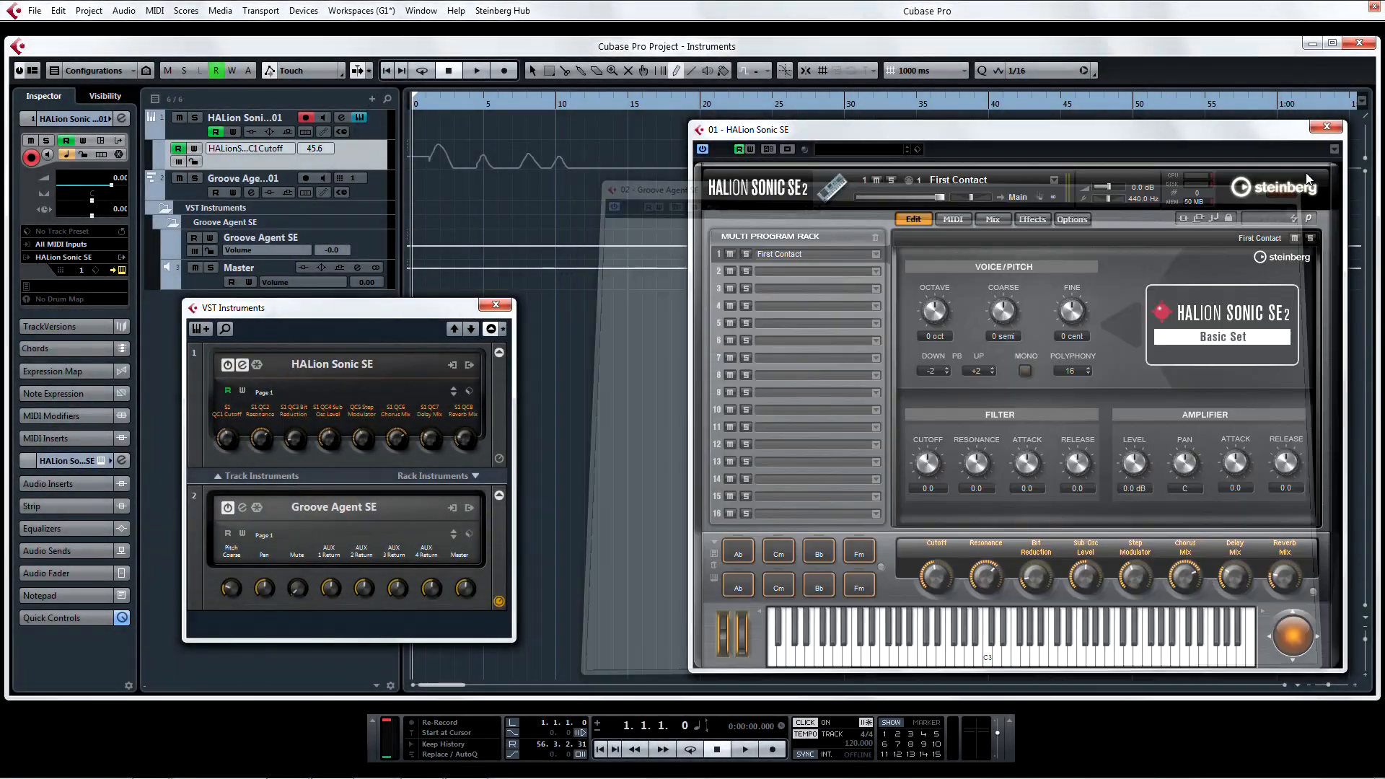
{"action": "left_click", "coordinate": [1326, 129]}
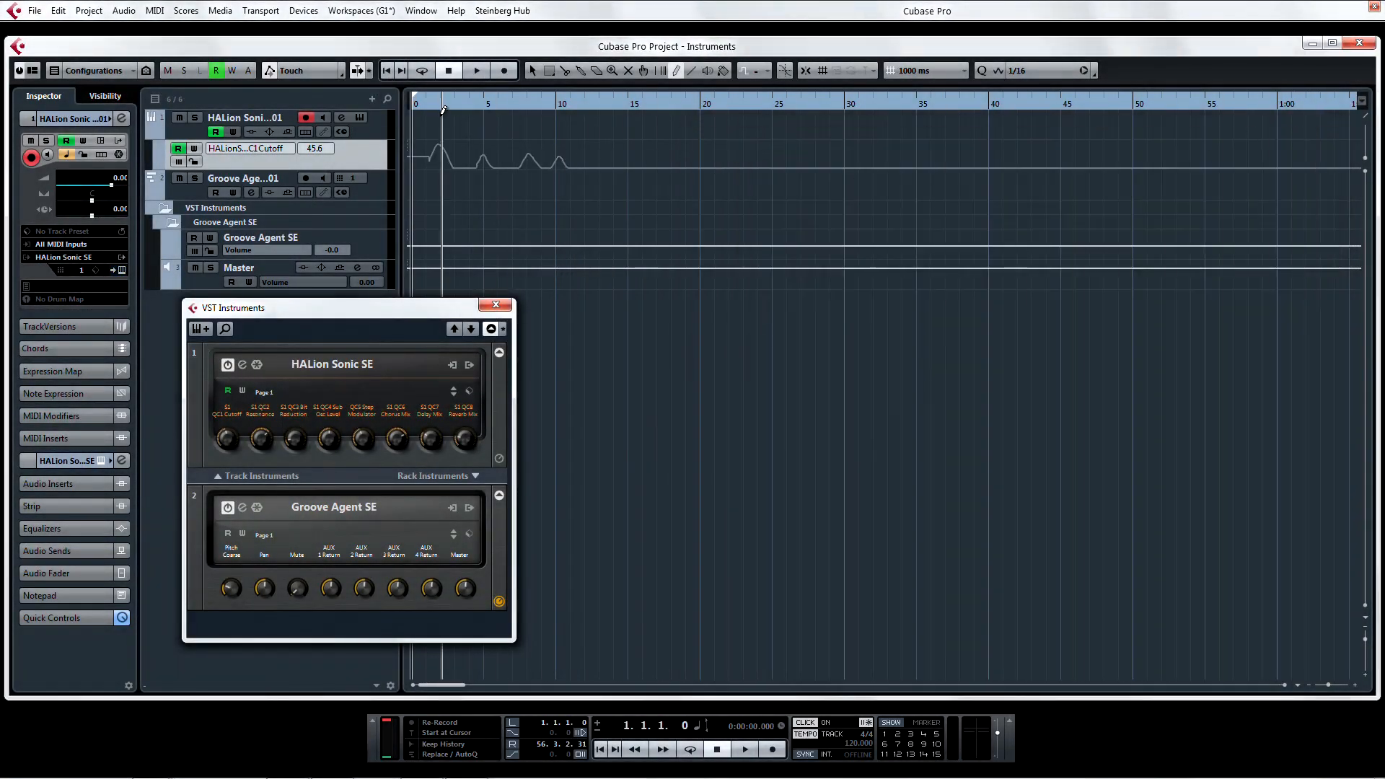
- Bring up Device Setup from the Devices menu to reach the VST Quick Controls page
{"action": "left_click", "coordinate": [301, 10]}
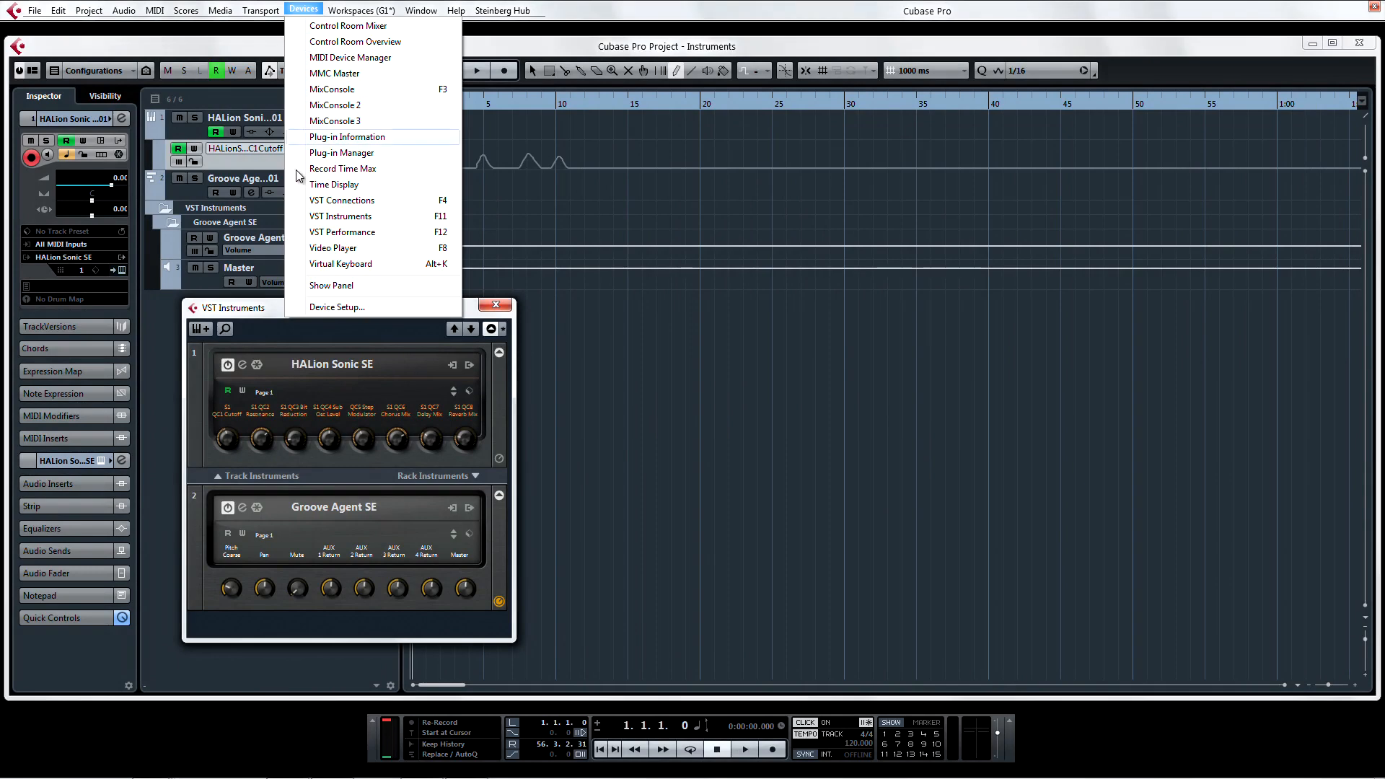
{"action": "left_click", "coordinate": [336, 306]}
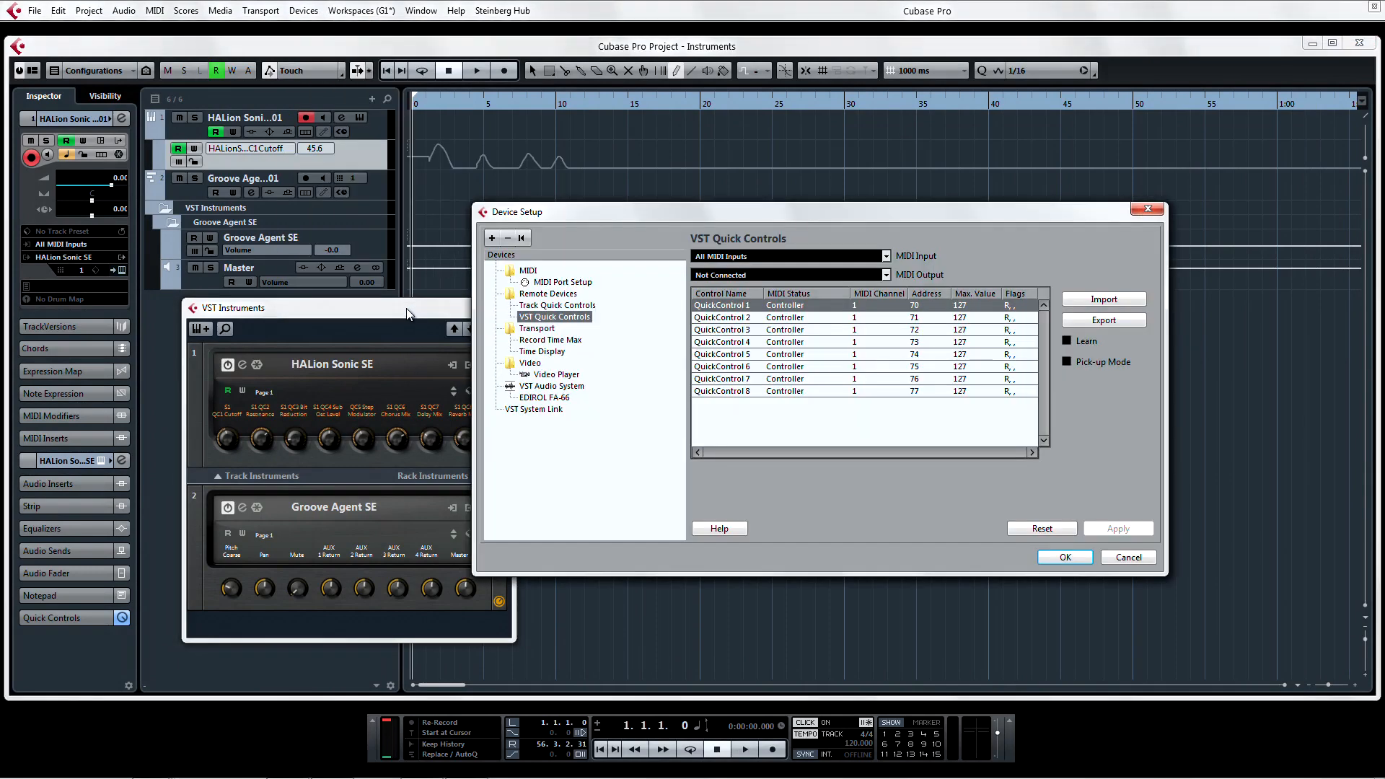
{"action": "mouse_move", "coordinate": [559, 323]}
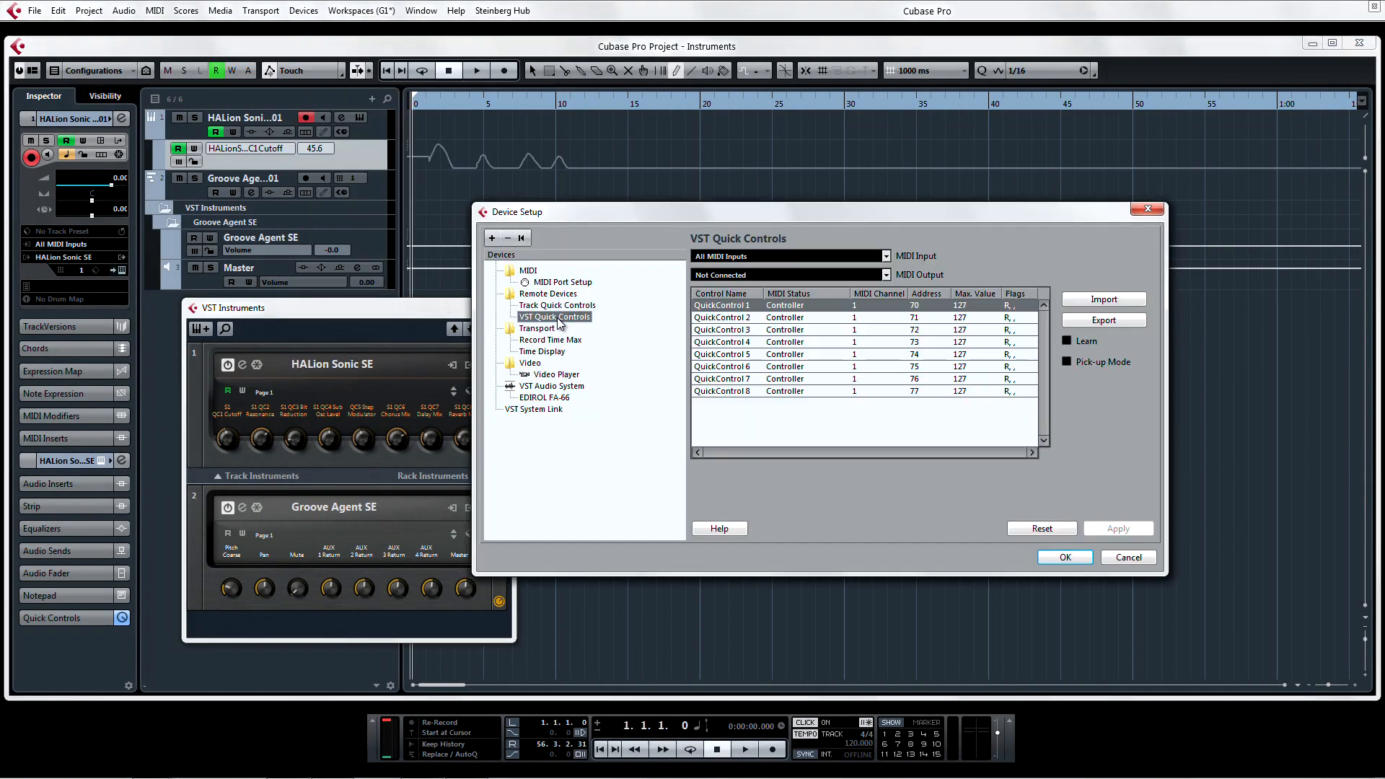